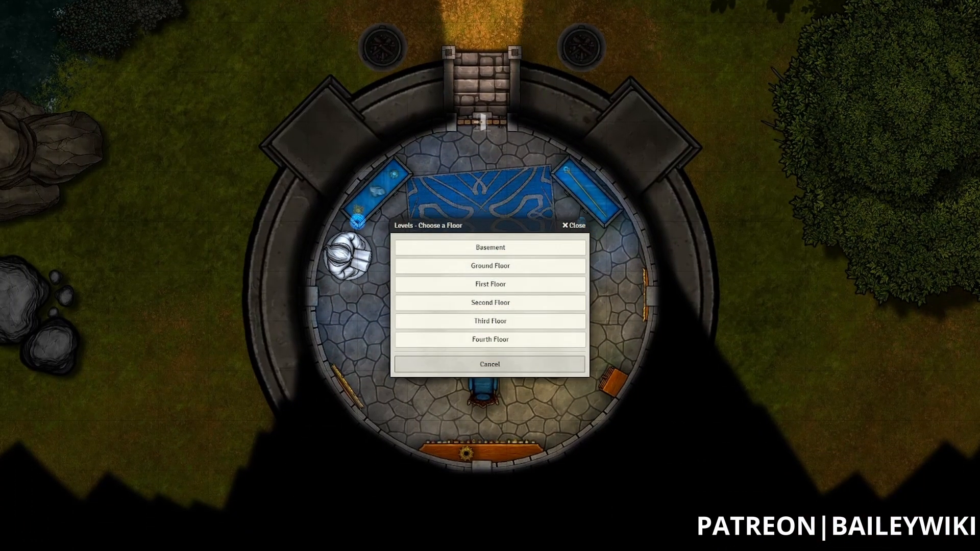
Step: View the tower's Basement level, then switch to the Second Floor at +20 ft
{"action": "left_click", "coordinate": [490, 247]}
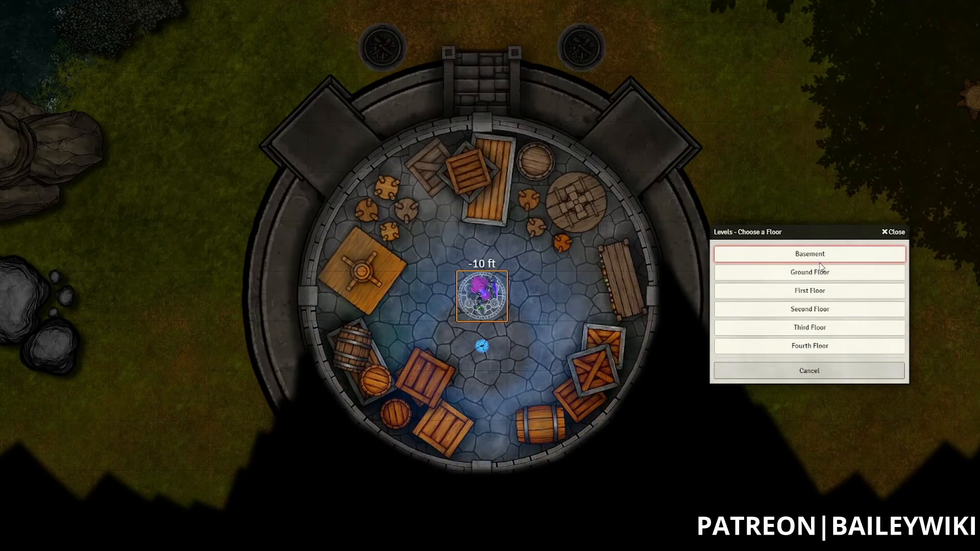
{"action": "left_click", "coordinate": [808, 308]}
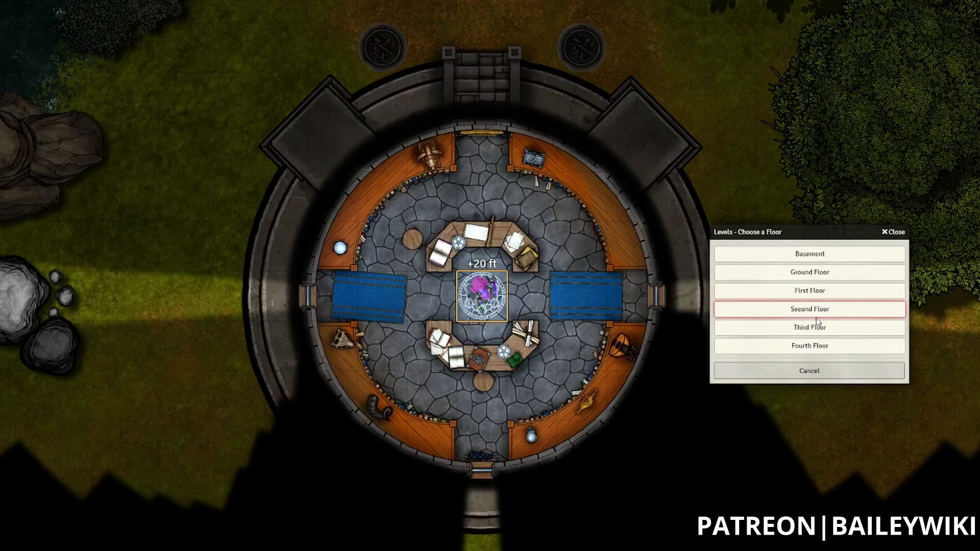
{"action": "left_click", "coordinate": [808, 254]}
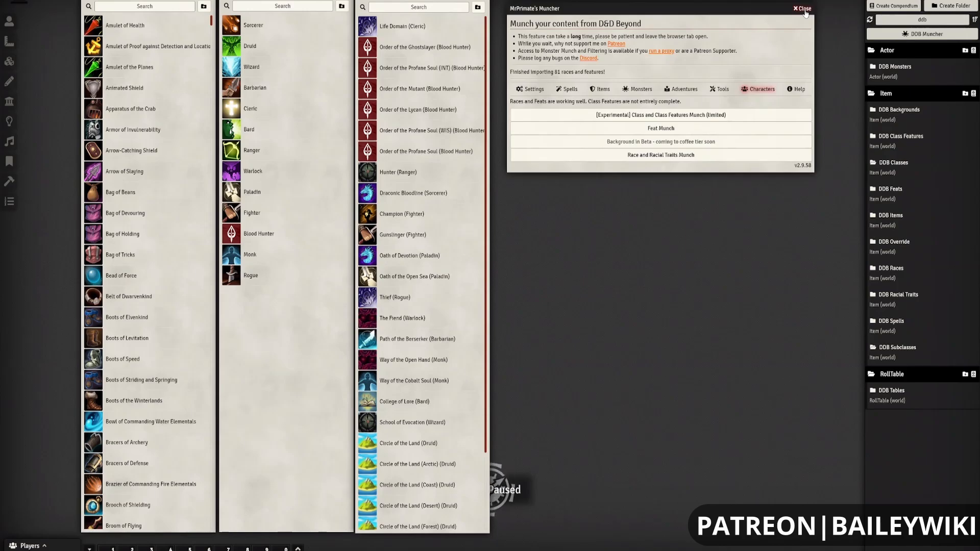
Step: Close the D&D Beyond Muncher importer window
{"action": "left_click", "coordinate": [802, 8]}
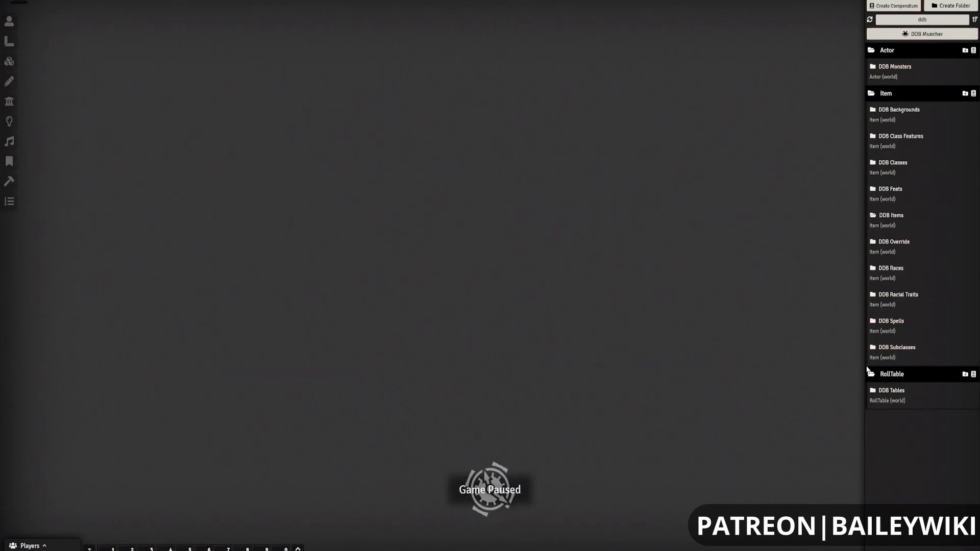
{"action": "mouse_move", "coordinate": [690, 149]}
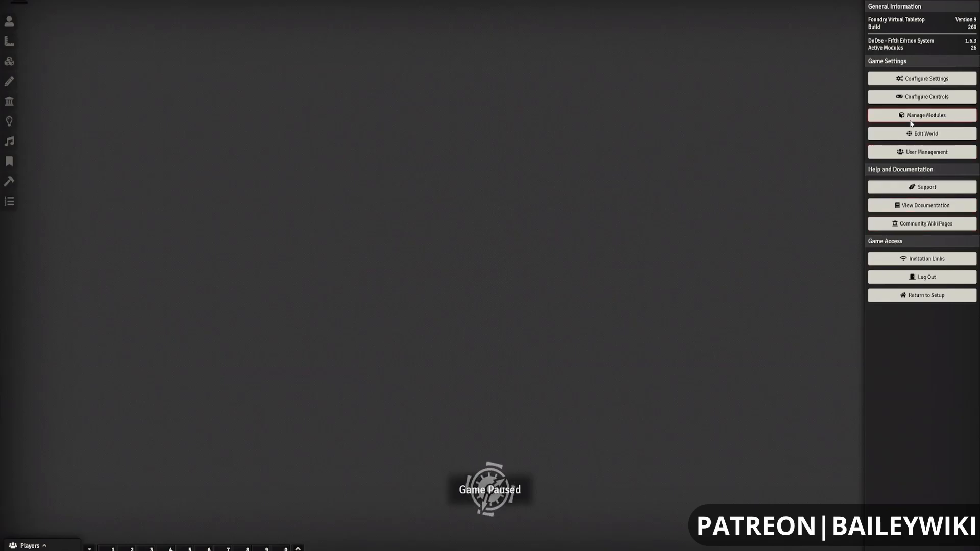
Step: Go to User Management and add a second user with the Player role
{"action": "left_click", "coordinate": [924, 151]}
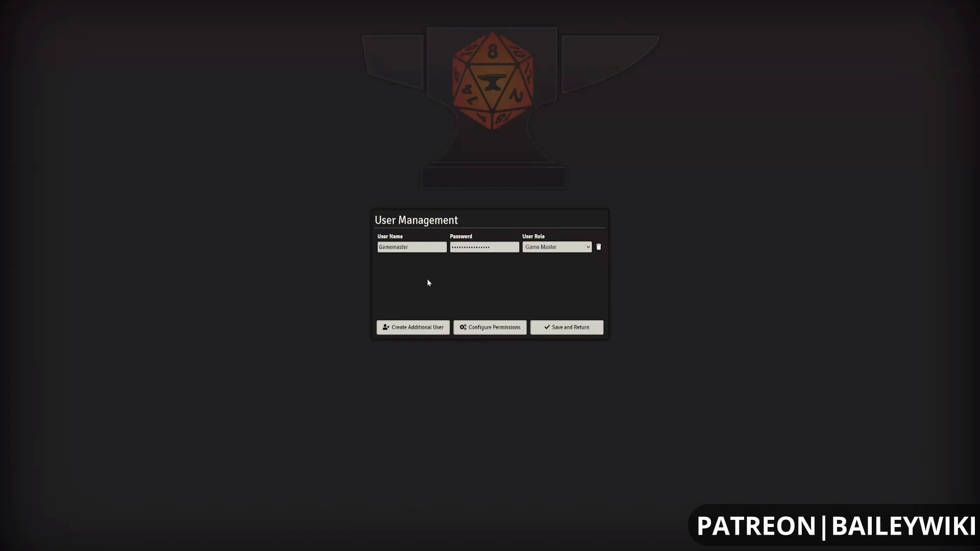
{"action": "mouse_move", "coordinate": [412, 286]}
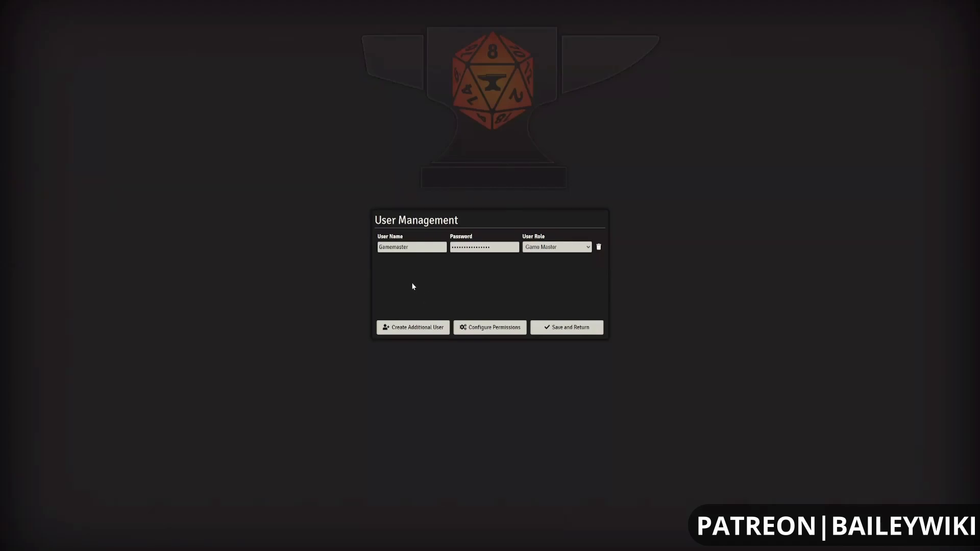
{"action": "left_click", "coordinate": [411, 327]}
{"action": "type", "text": "B"}
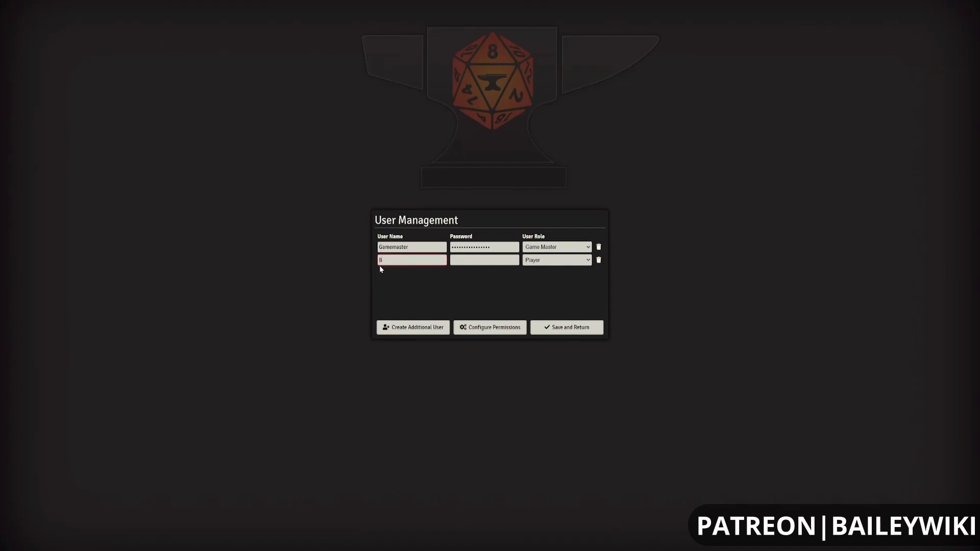
Step: Begin entering the second user's name
{"action": "type", "text": "aileywiki"}
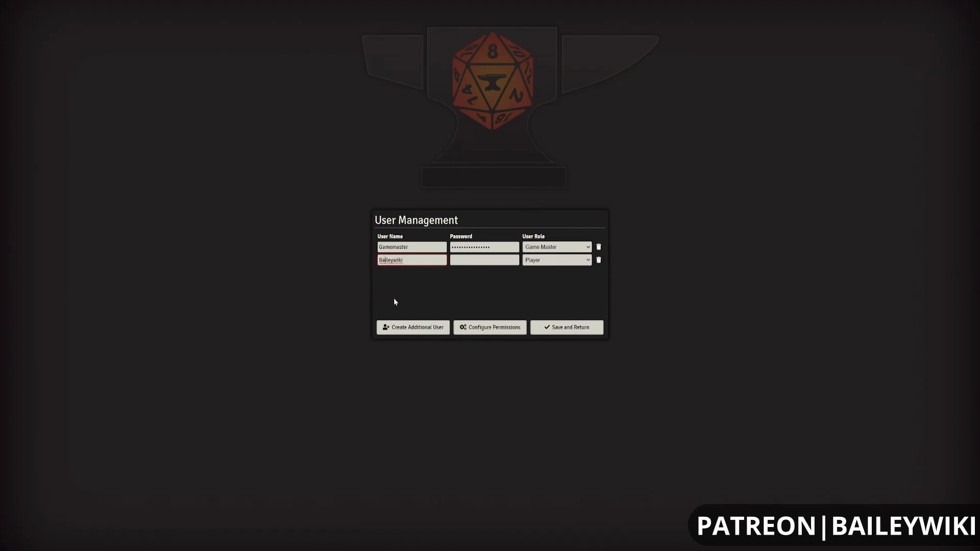
{"action": "mouse_move", "coordinate": [400, 280]}
{"action": "type", "text": "Z"}
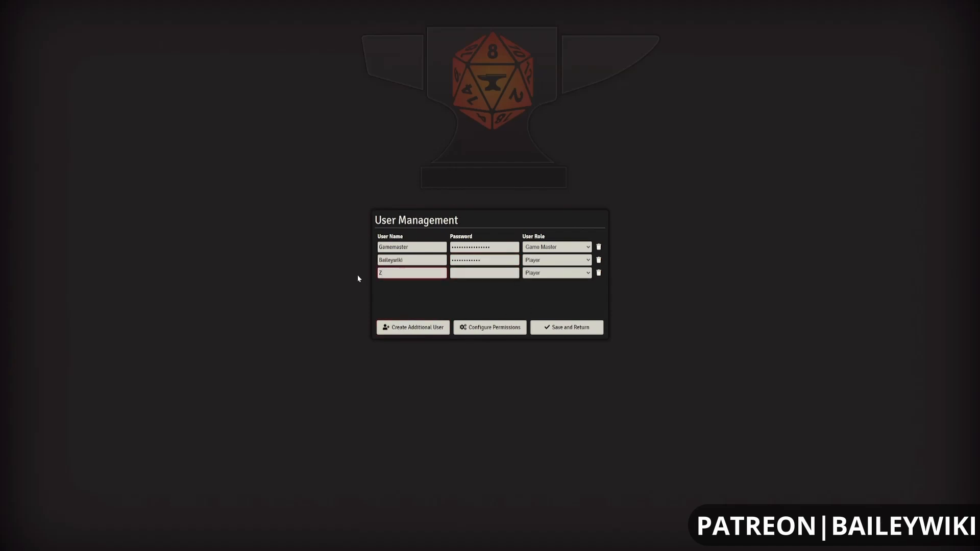
Step: Name the third user 'ephyr' and bring up the second user's role choices
{"action": "type", "text": "ephyr"}
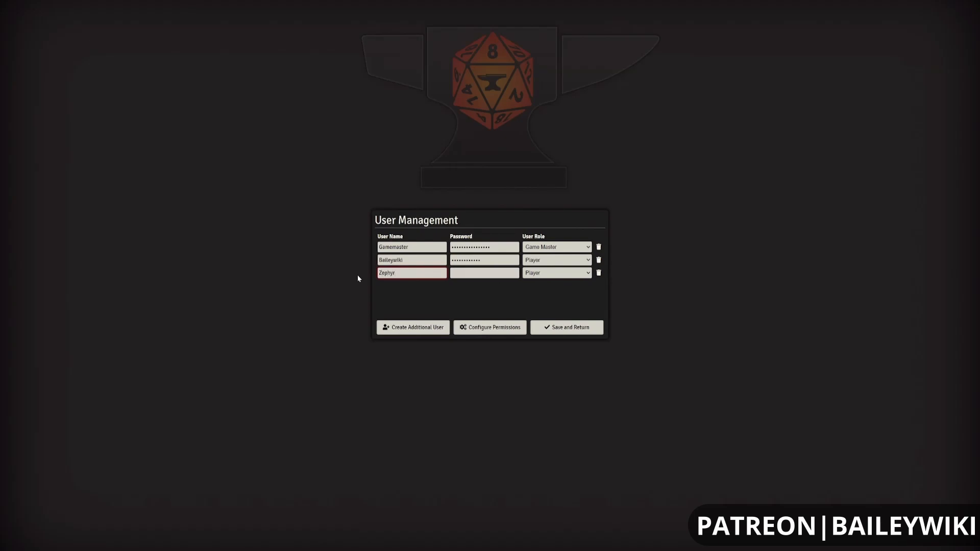
{"action": "left_click", "coordinate": [481, 260]}
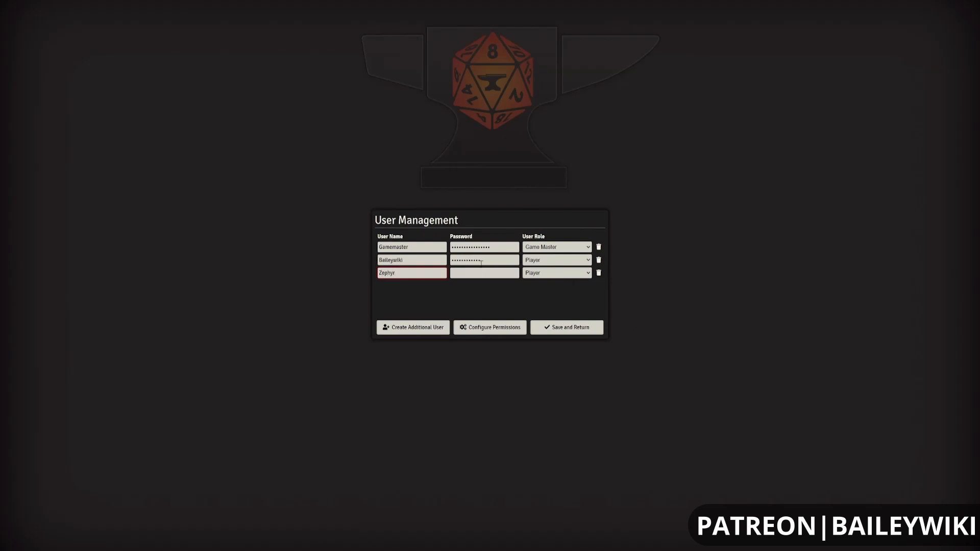
{"action": "left_click", "coordinate": [555, 259]}
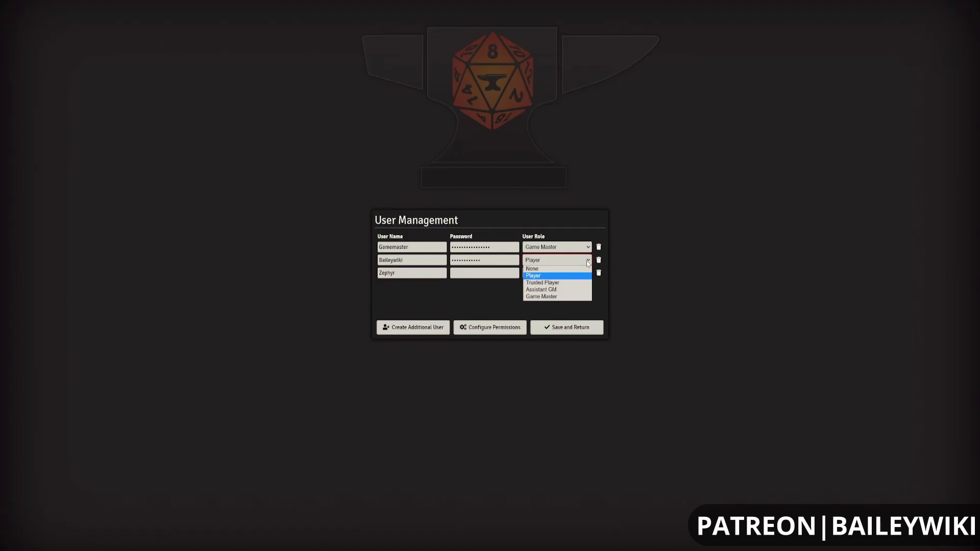
{"action": "mouse_move", "coordinate": [541, 289]}
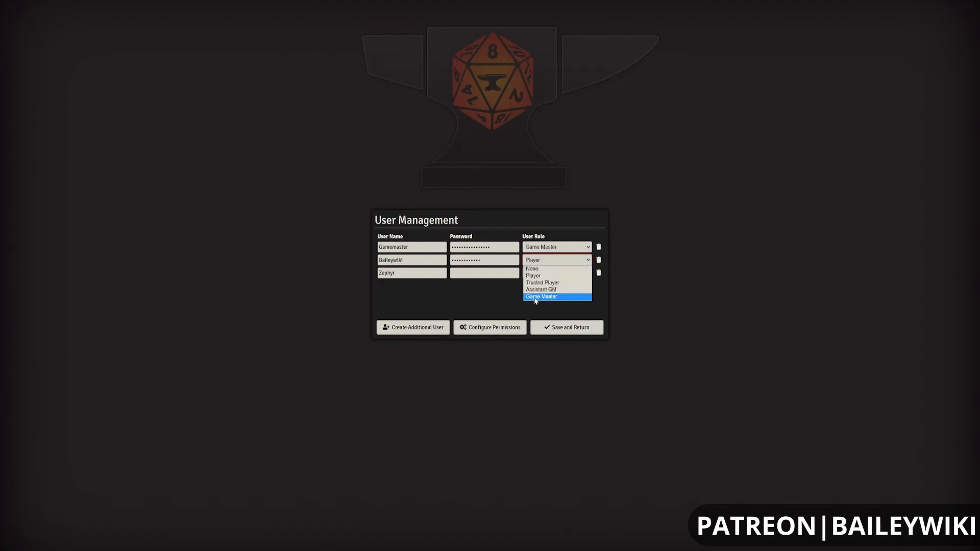
{"action": "mouse_move", "coordinate": [533, 268]}
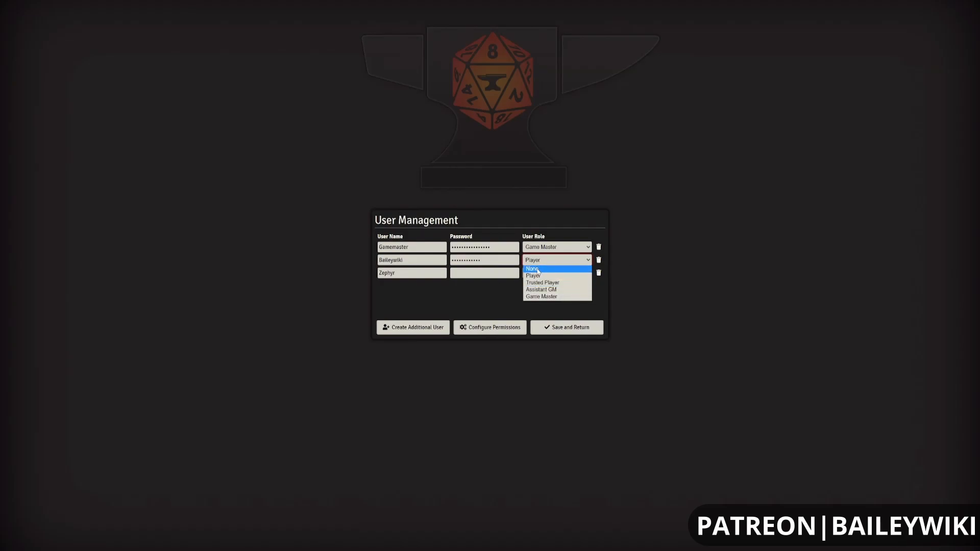
{"action": "mouse_move", "coordinate": [541, 297]}
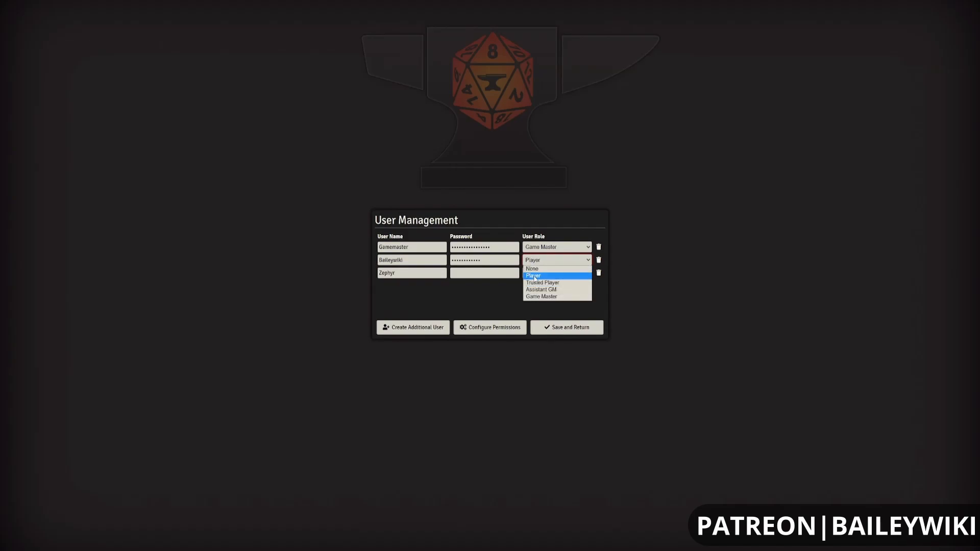
Step: Make both added users Assistant GMs after trying Trusted Player and Player roles
{"action": "left_click", "coordinate": [532, 275]}
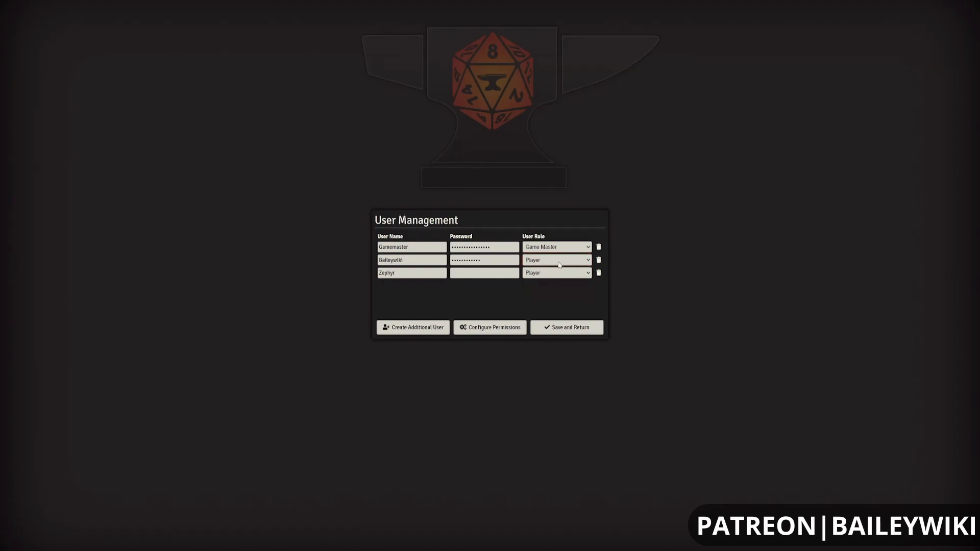
{"action": "left_click", "coordinate": [555, 274]}
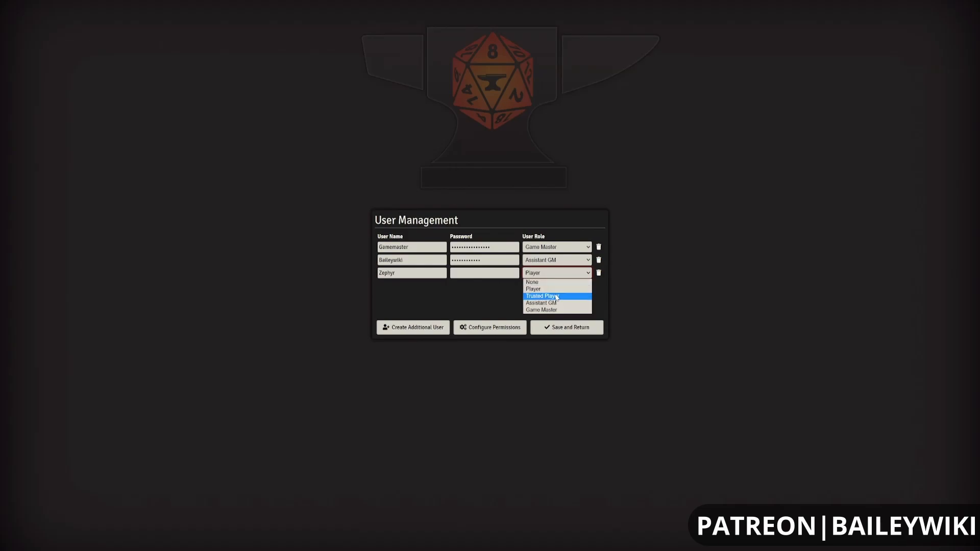
{"action": "left_click", "coordinate": [541, 296]}
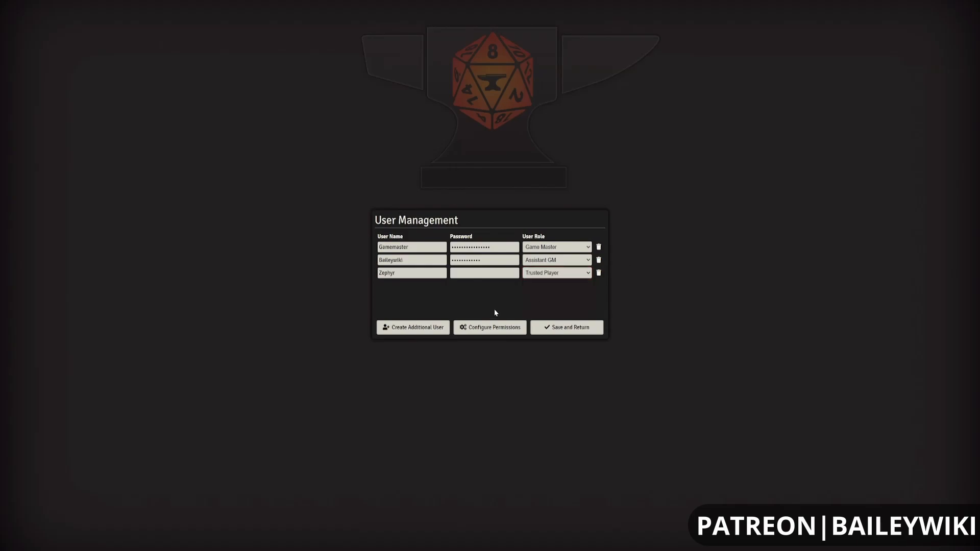
{"action": "left_click", "coordinate": [555, 273]}
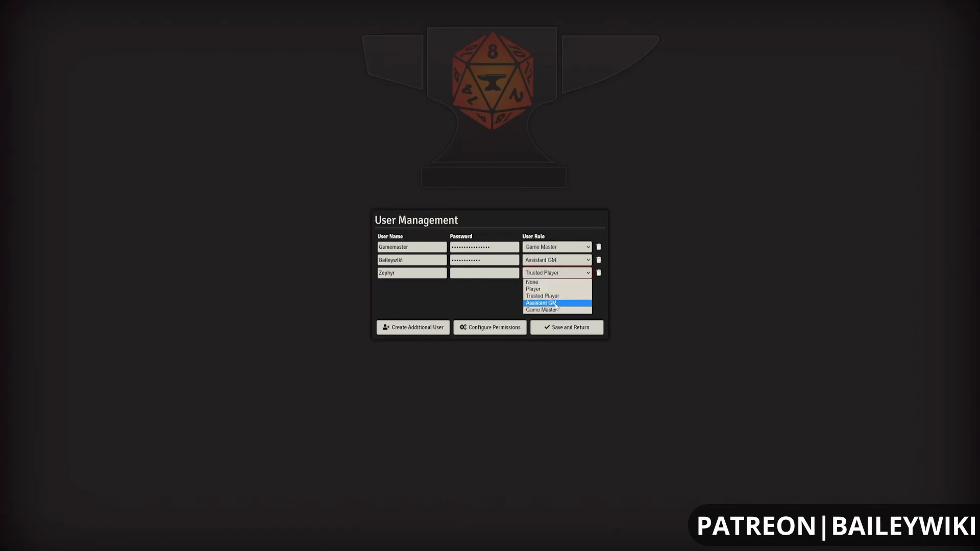
{"action": "left_click", "coordinate": [533, 289]}
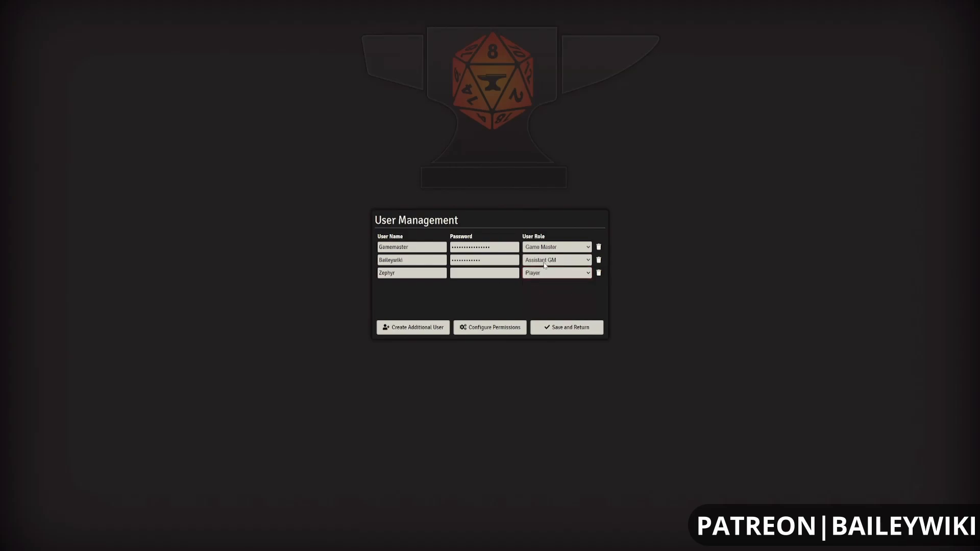
{"action": "left_click", "coordinate": [555, 272]}
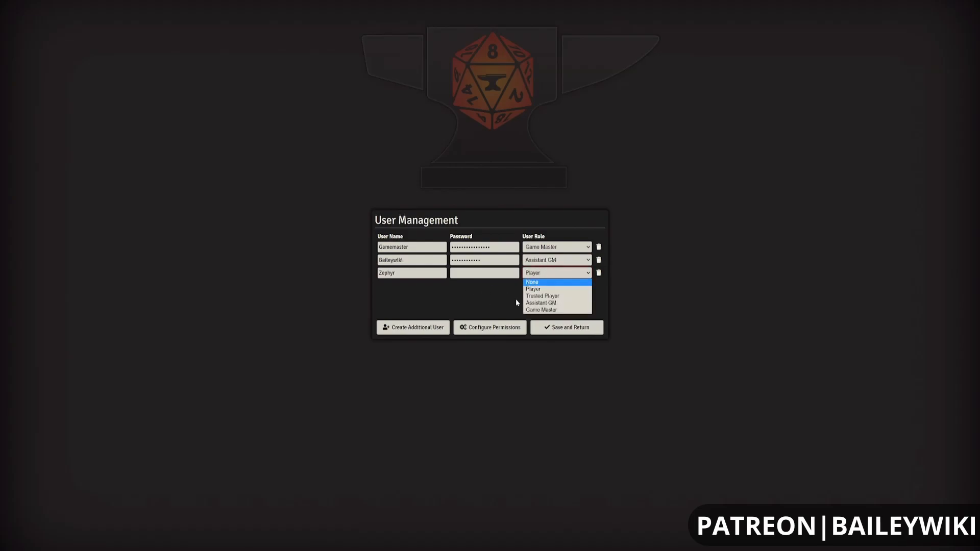
{"action": "left_click", "coordinate": [542, 296]}
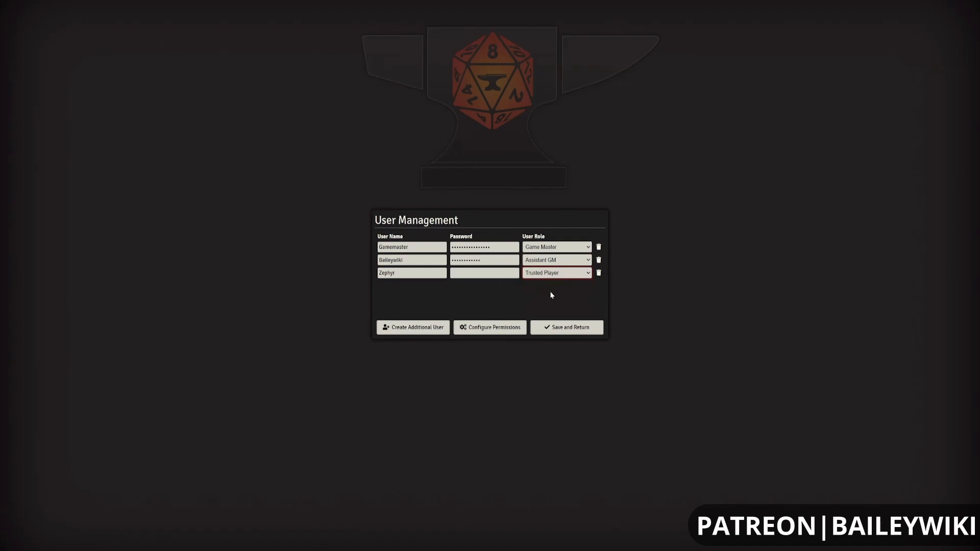
{"action": "left_click", "coordinate": [555, 272]}
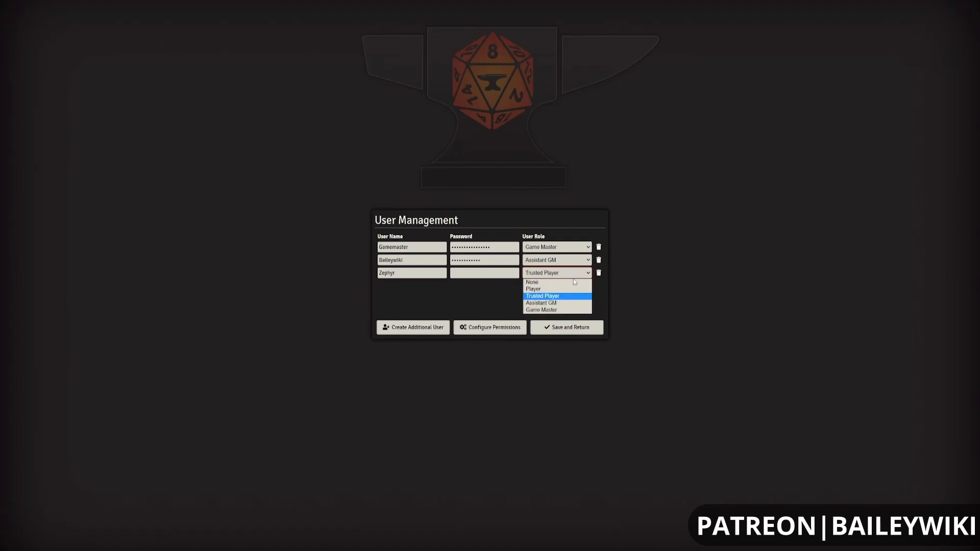
{"action": "left_click", "coordinate": [540, 303]}
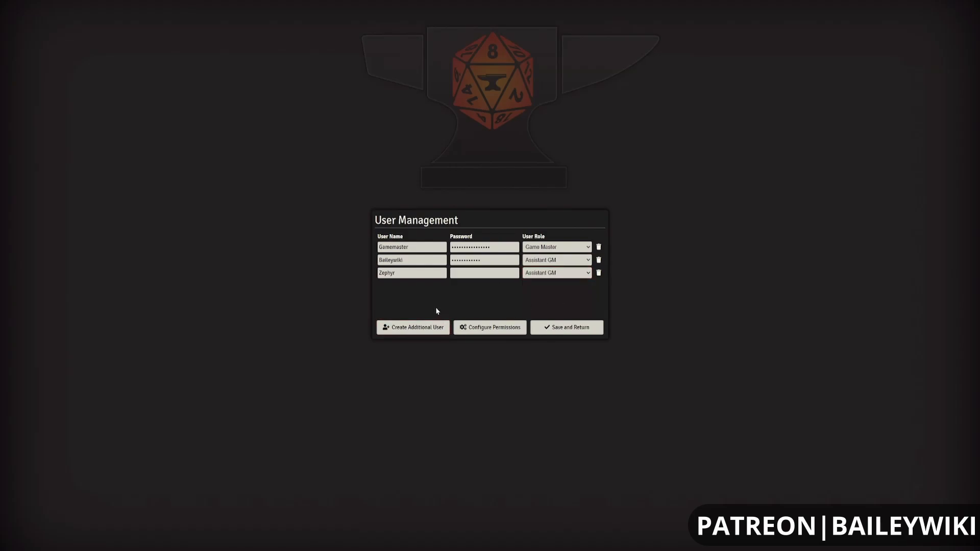
Step: Give the third user a password and save the accounts, returning to the game
{"action": "left_click", "coordinate": [484, 274]}
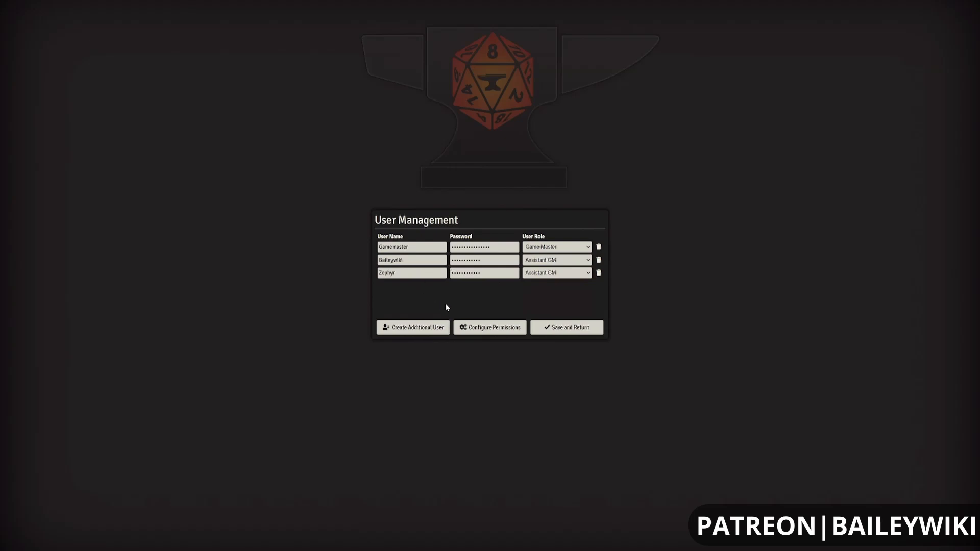
{"action": "left_click", "coordinate": [565, 327]}
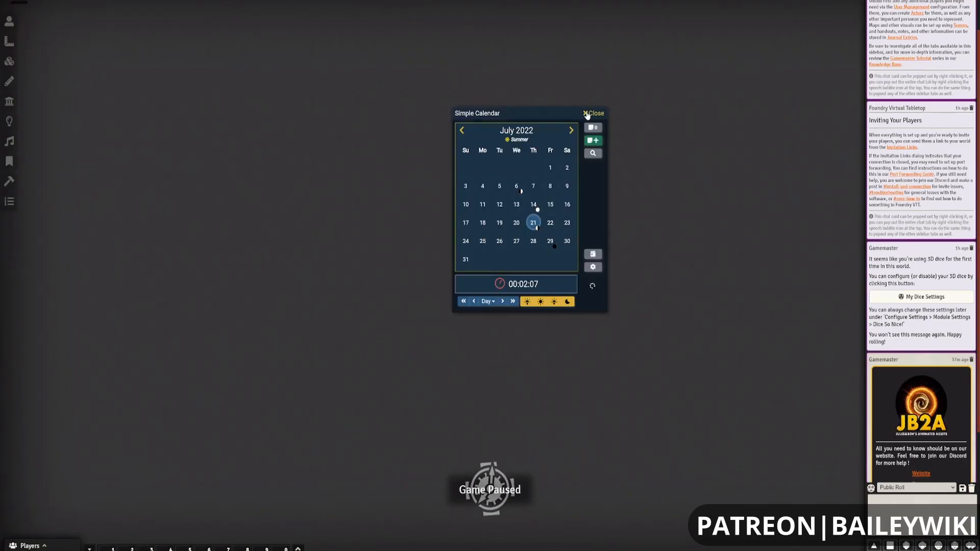
Step: Close the Simple Calendar window
{"action": "left_click", "coordinate": [591, 114]}
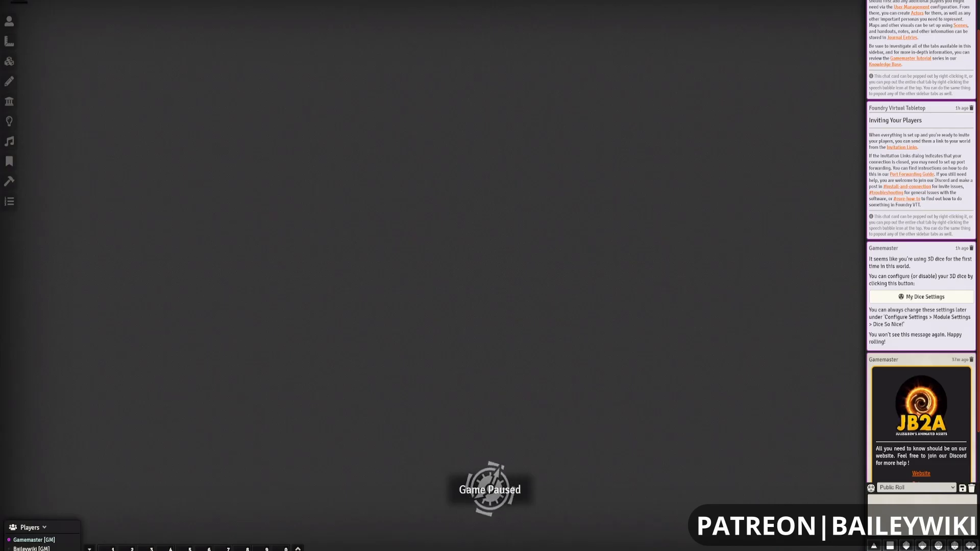
{"action": "mouse_move", "coordinate": [390, 315]}
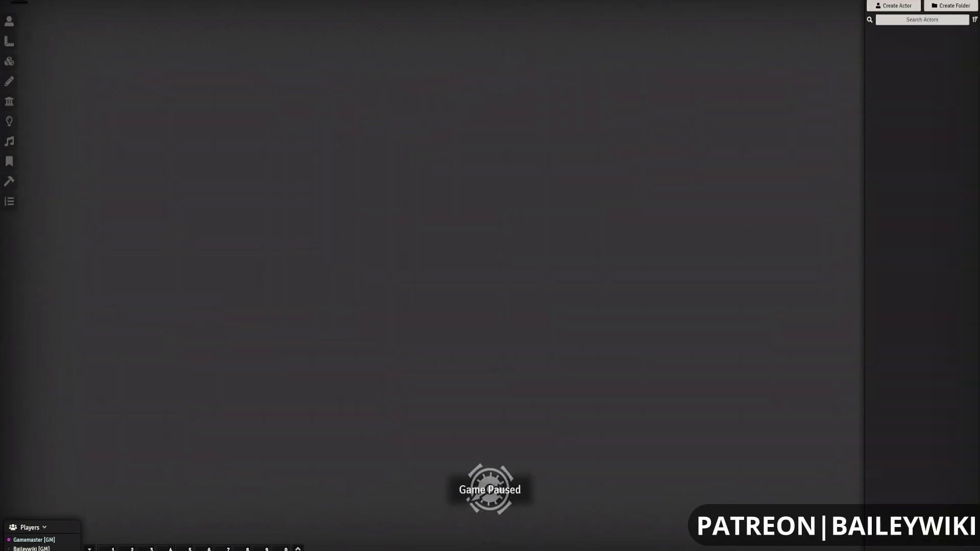
Step: Create a new Player Character actor named 'Baileywiki'
{"action": "left_click", "coordinate": [893, 6]}
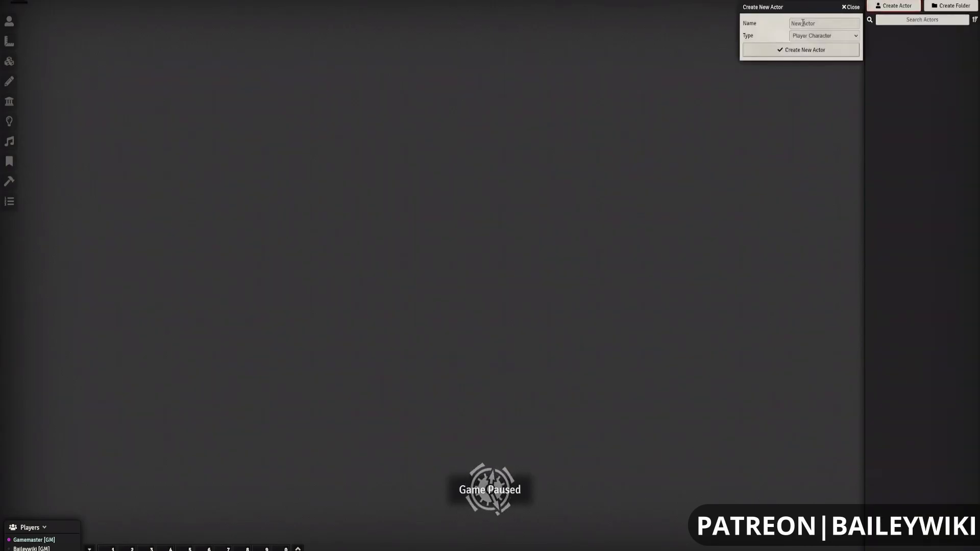
{"action": "left_click", "coordinate": [822, 23]}
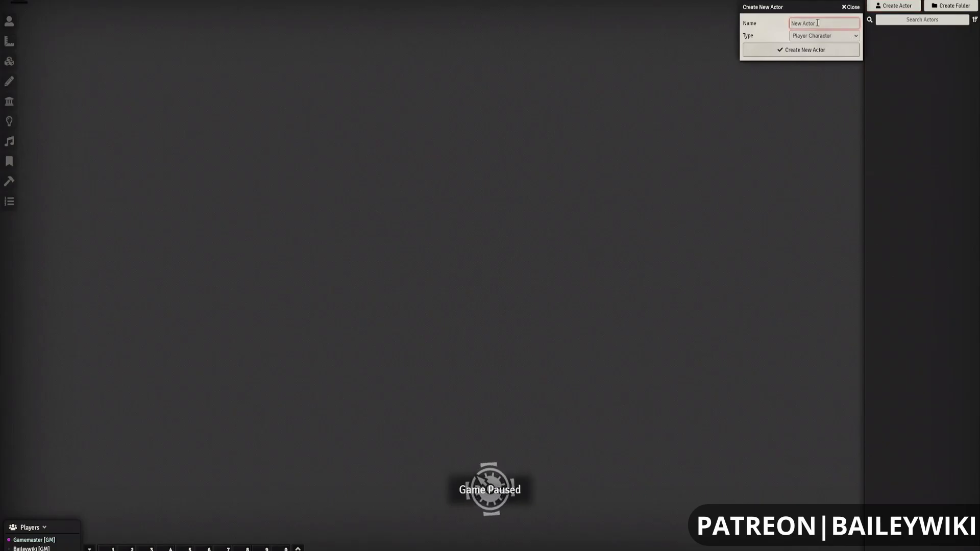
{"action": "type", "text": "B"}
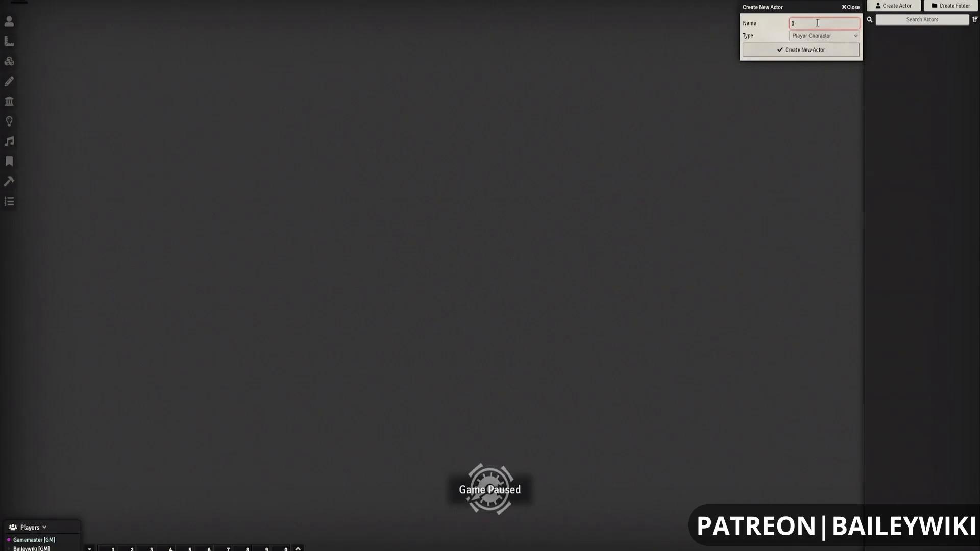
{"action": "type", "text": "aileywiki"}
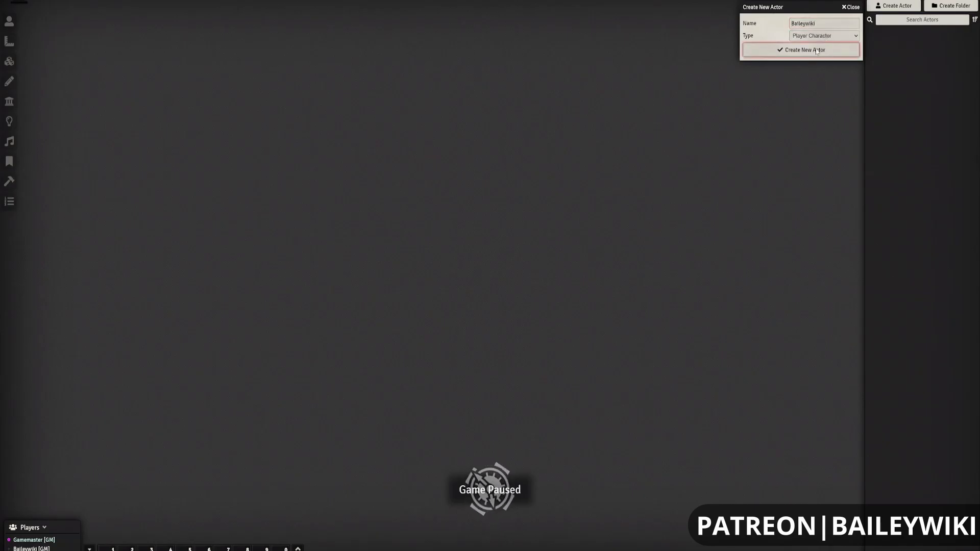
{"action": "left_click", "coordinate": [803, 49]}
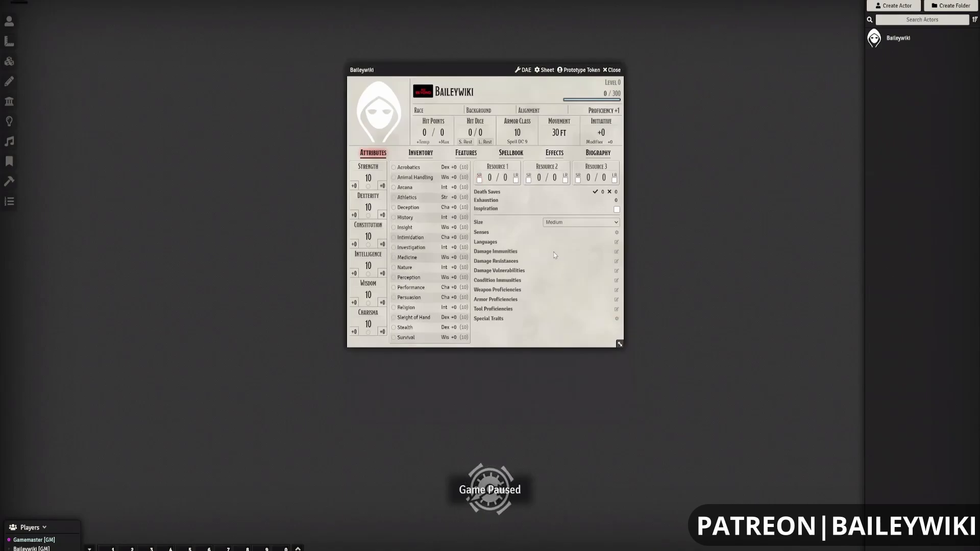
{"action": "mouse_move", "coordinate": [564, 251]}
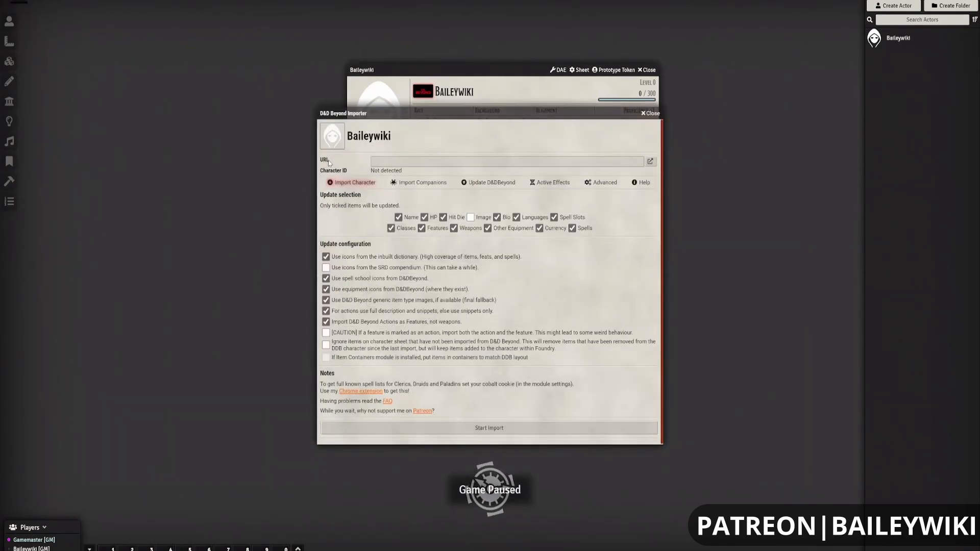
Step: Position the D&D Beyond importer aside and bring up the DDB Classes compendium
{"action": "left_click", "coordinate": [506, 161]}
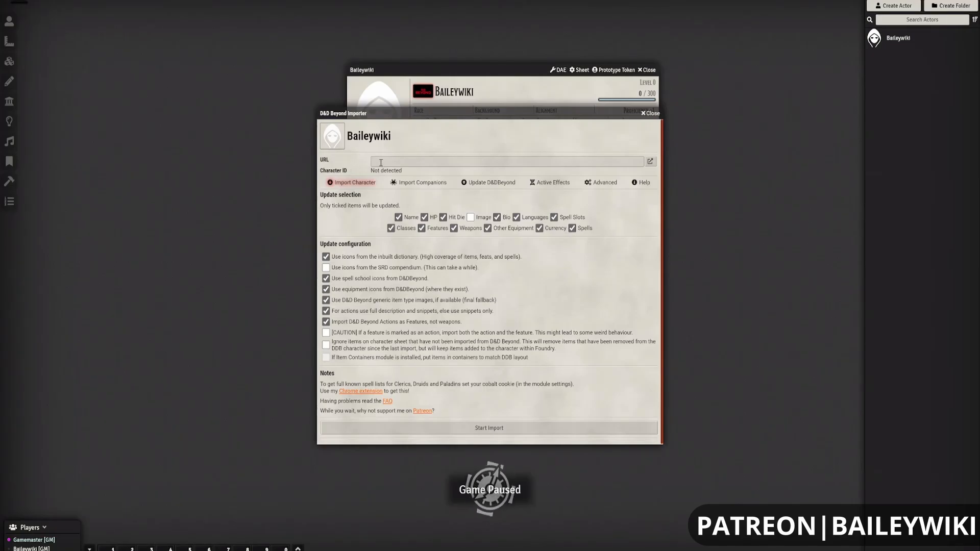
{"action": "mouse_move", "coordinate": [406, 124]}
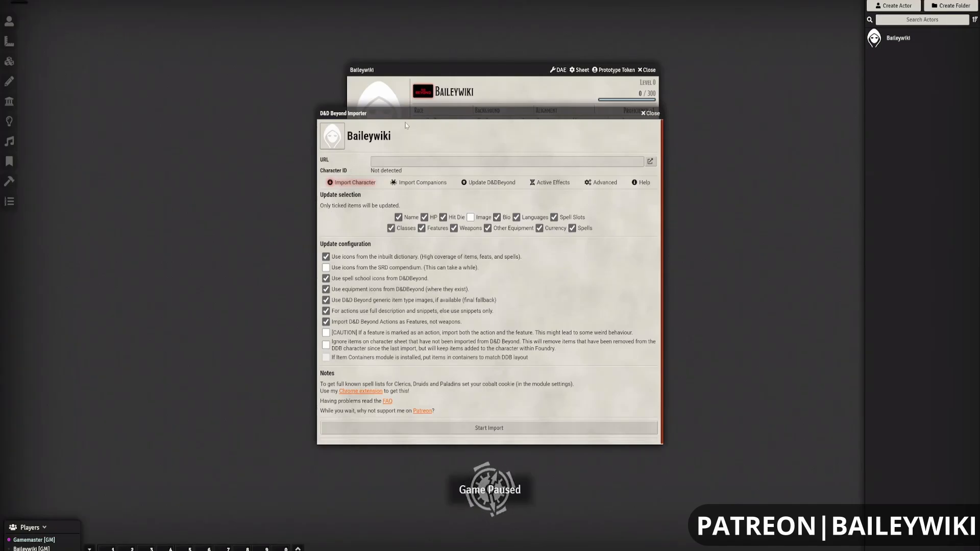
{"action": "left_click_drag", "start_coordinate": [406, 113], "coordinate": [425, 117]}
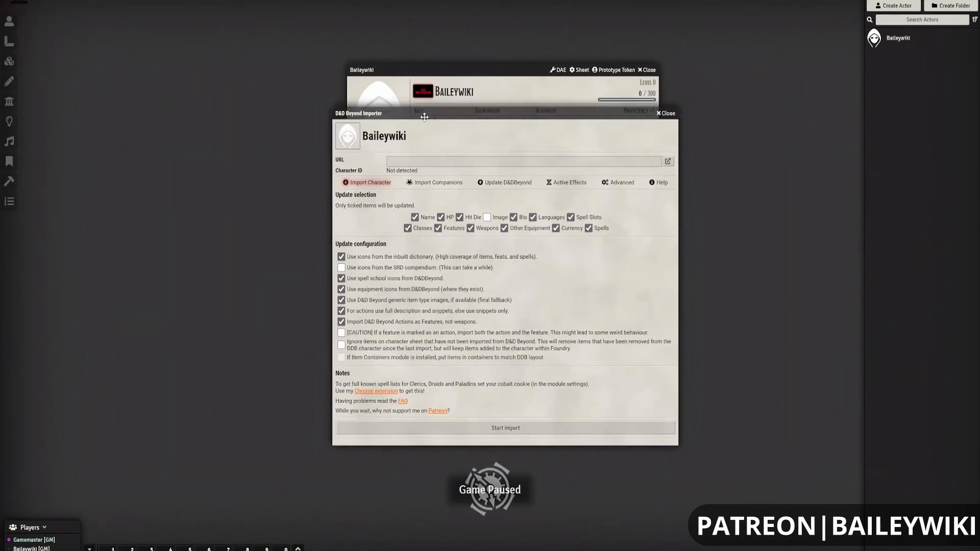
{"action": "mouse_move", "coordinate": [448, 127]}
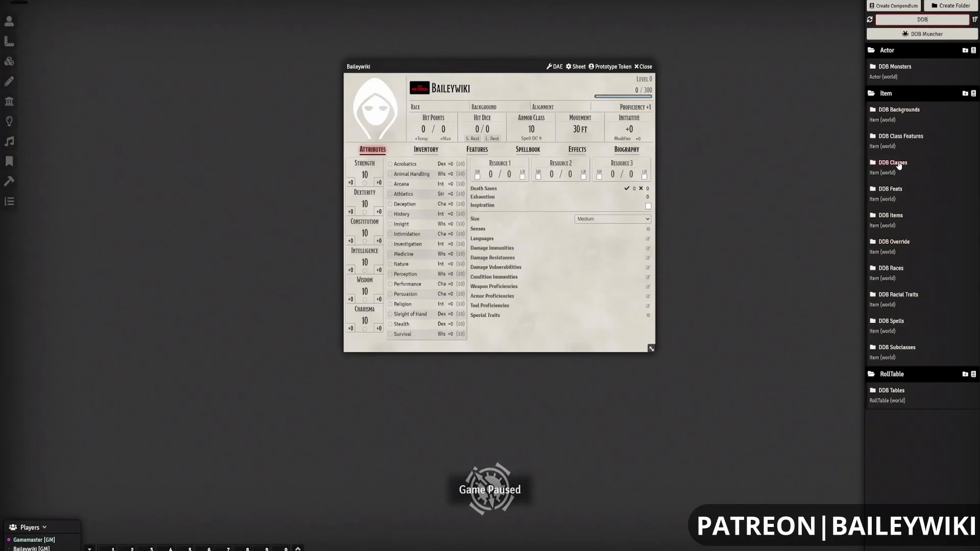
{"action": "left_click", "coordinate": [892, 163]}
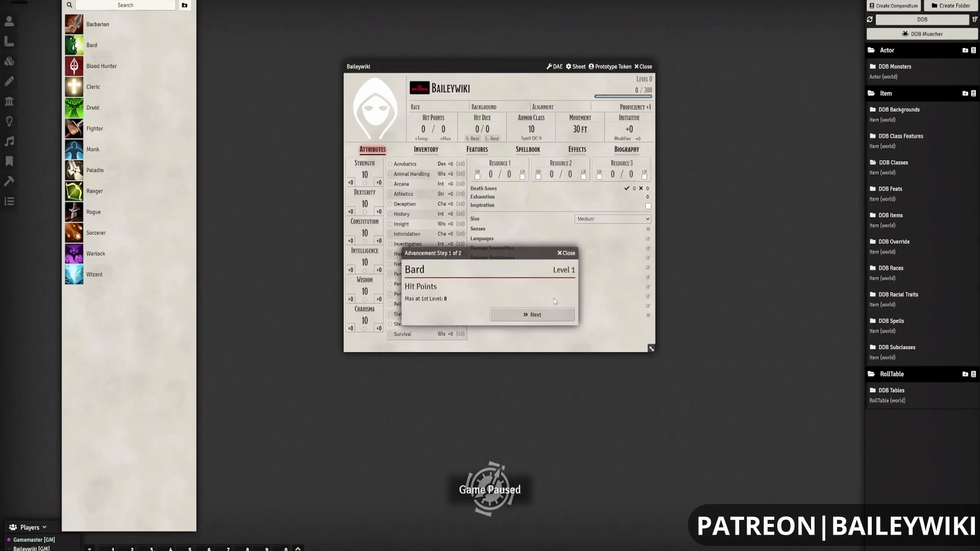
Step: Complete the Bard level 1 advancement, giving Baileywiki 8 hit points
{"action": "left_click", "coordinate": [532, 314]}
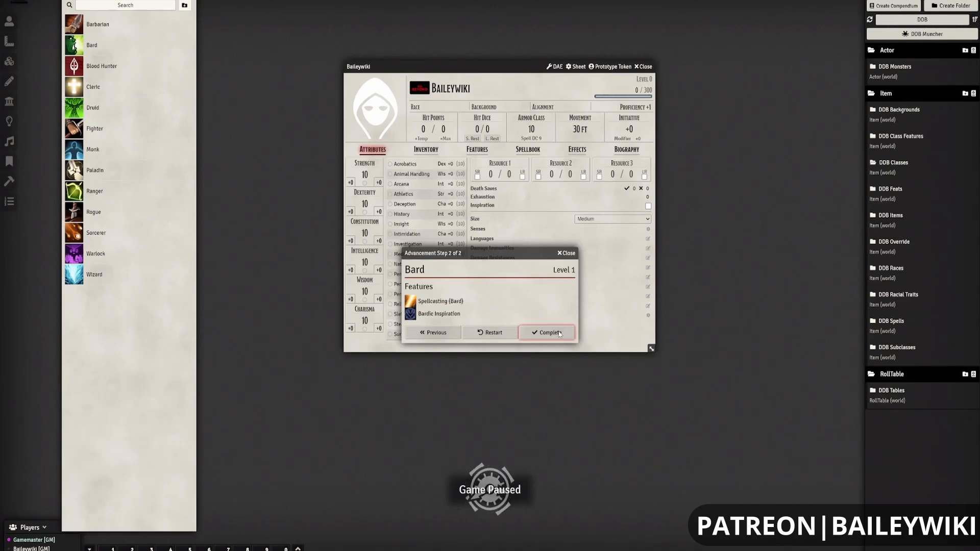
{"action": "left_click", "coordinate": [549, 331]}
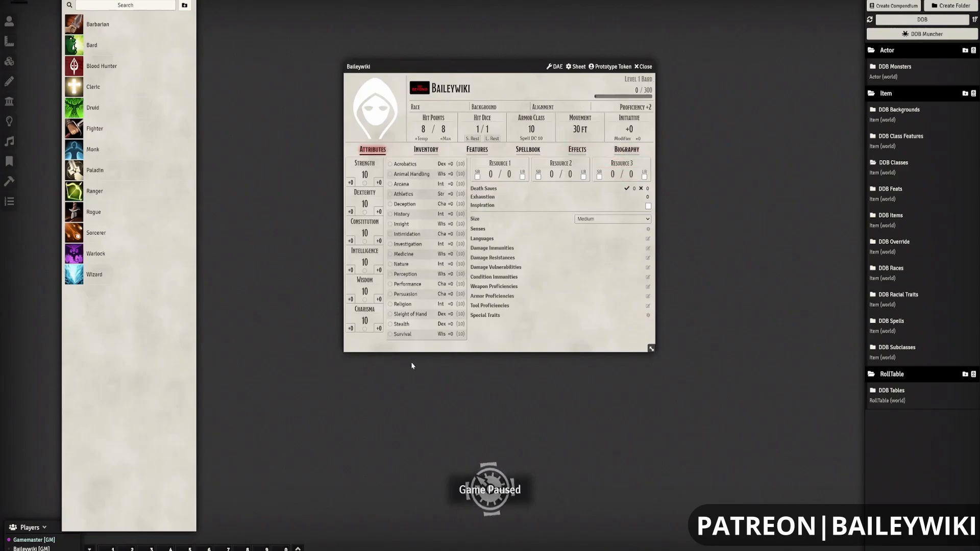
{"action": "mouse_move", "coordinate": [201, 10]}
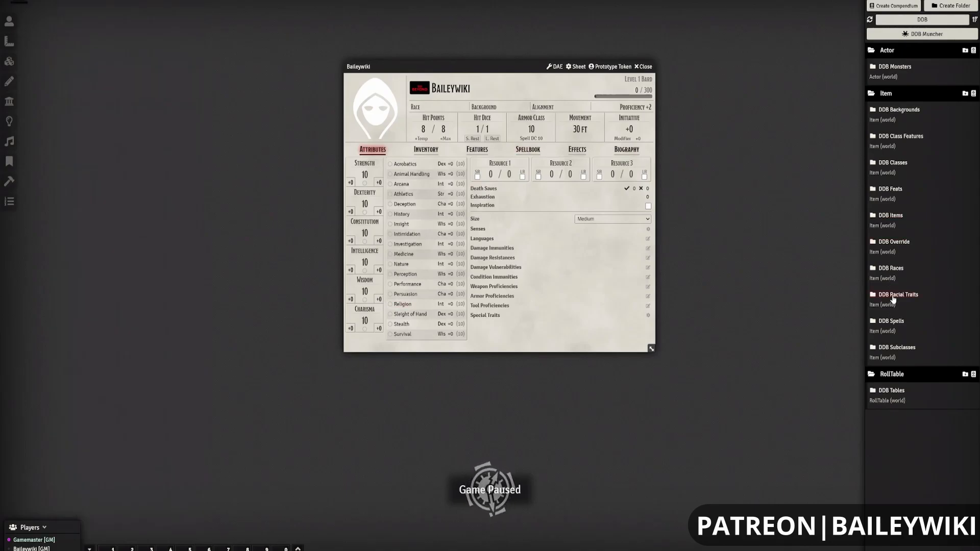
Step: Move the character sheet to the left and bring up the DDB Class Features compendium
{"action": "left_click_drag", "start_coordinate": [500, 66], "coordinate": [500, 45]}
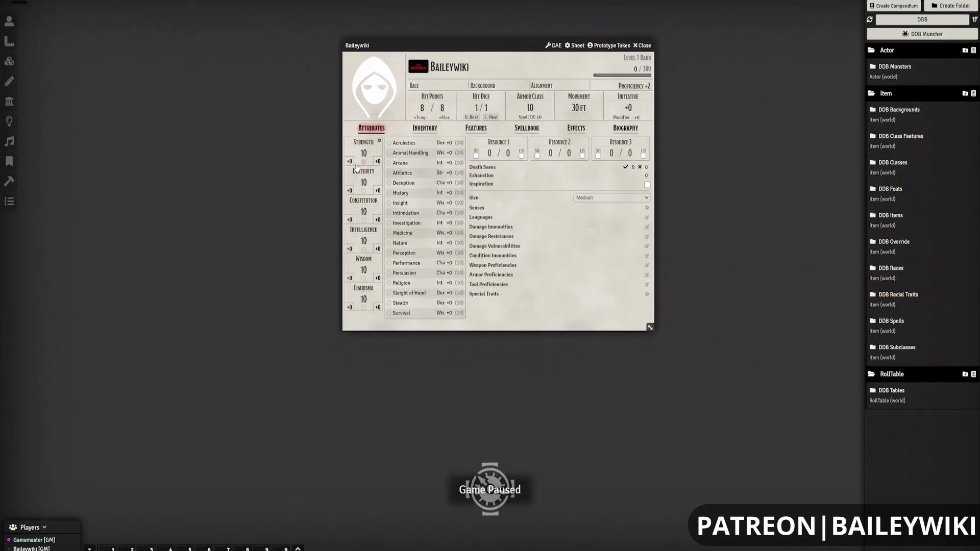
{"action": "mouse_move", "coordinate": [363, 162]}
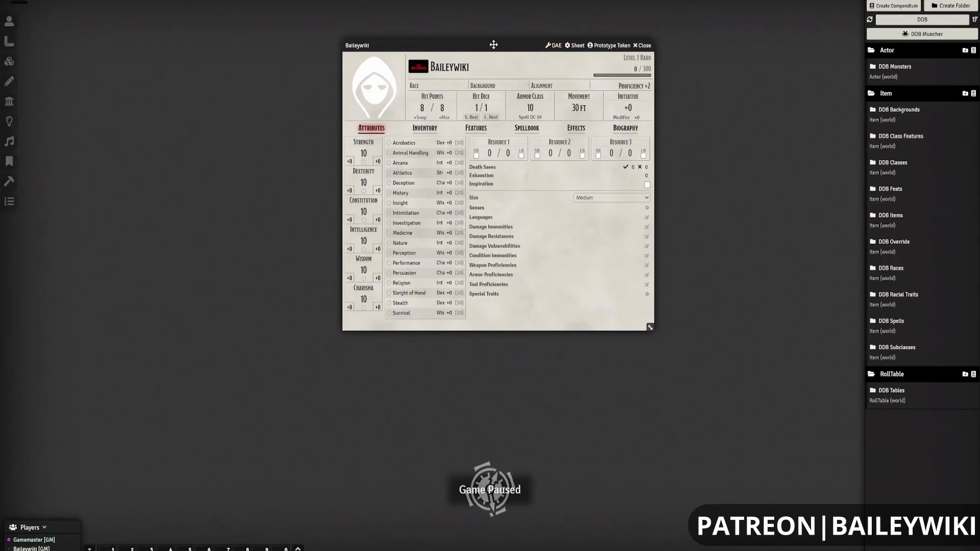
{"action": "left_click_drag", "start_coordinate": [492, 45], "coordinate": [250, 15]}
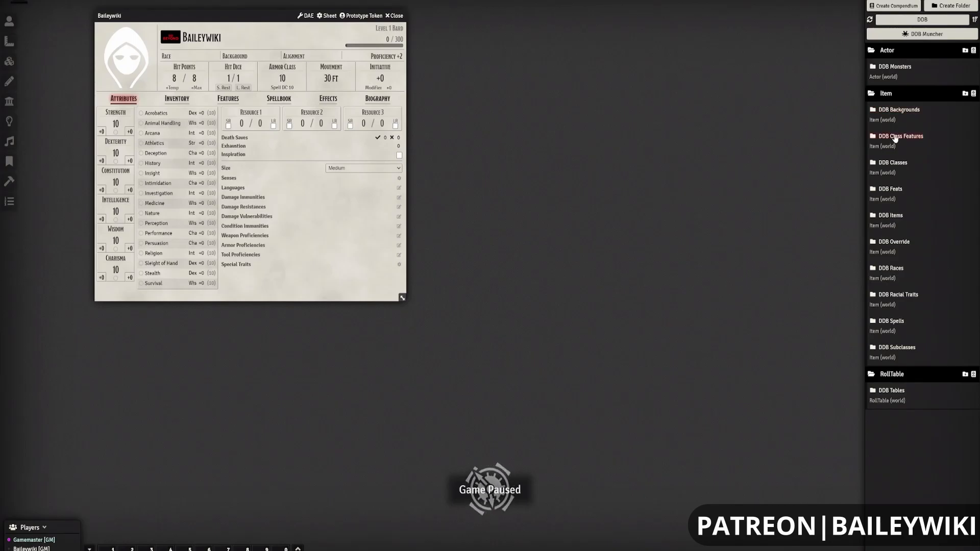
{"action": "left_click", "coordinate": [900, 136]}
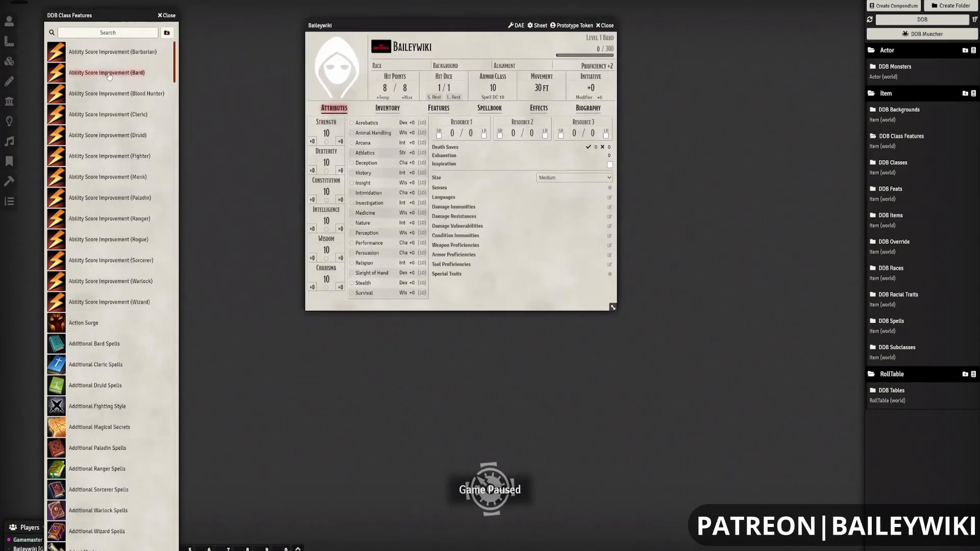
Step: Review Inventory, Features and Attributes, then show the Spellbook with the DDB Spells compendium
{"action": "left_click", "coordinate": [387, 107]}
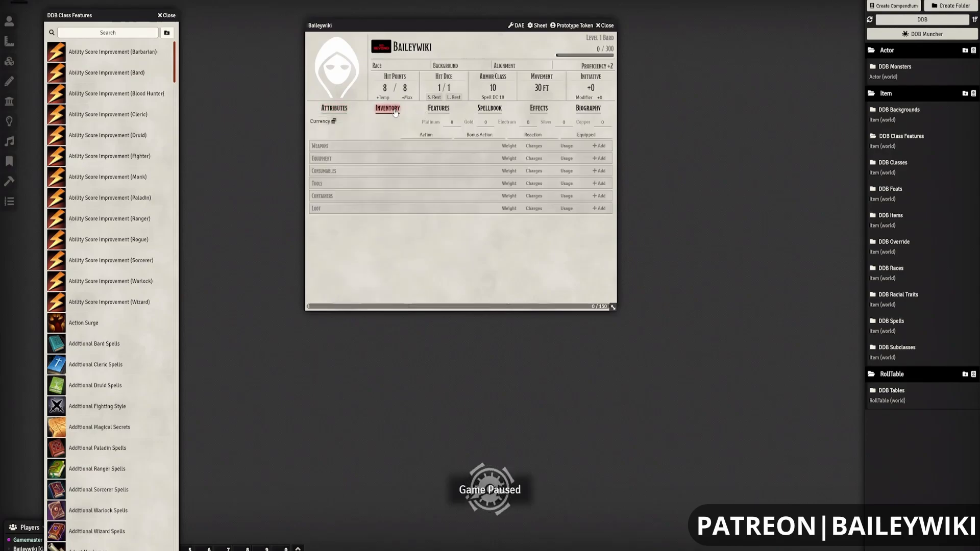
{"action": "left_click", "coordinate": [437, 107]}
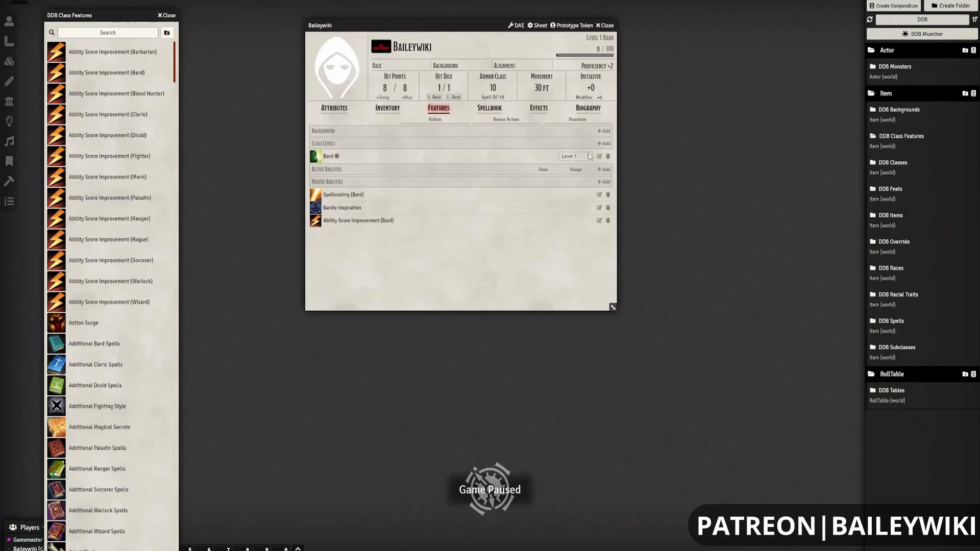
{"action": "left_click", "coordinate": [334, 107]}
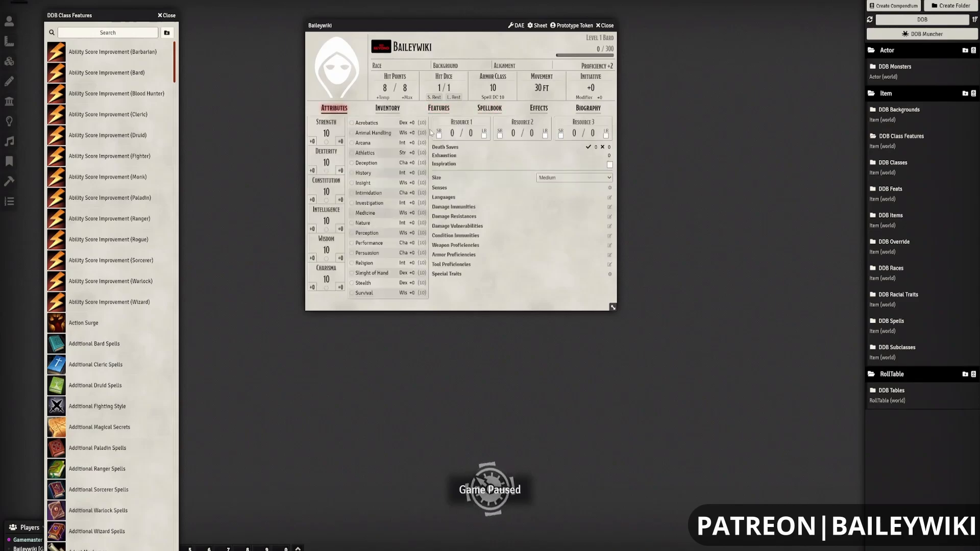
{"action": "left_click", "coordinate": [489, 107]}
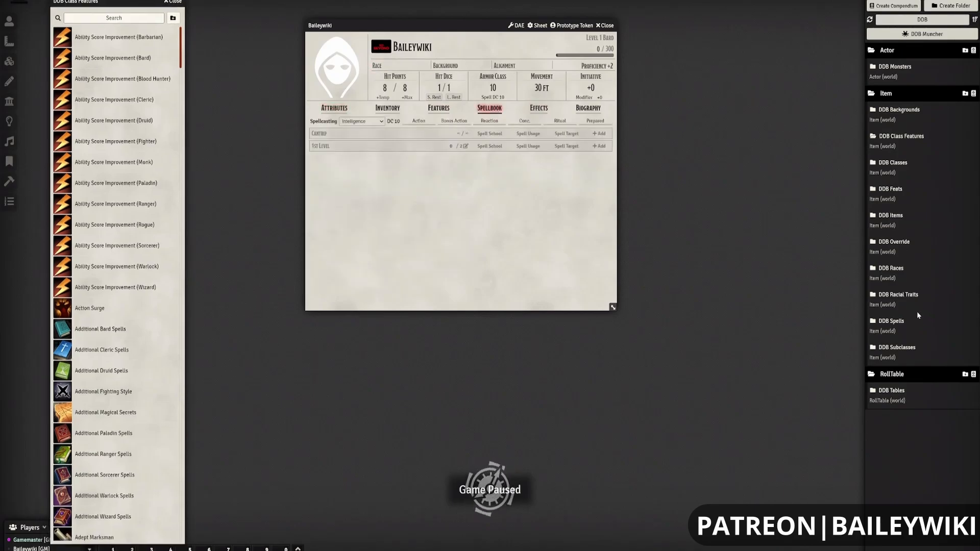
{"action": "left_click", "coordinate": [890, 320]}
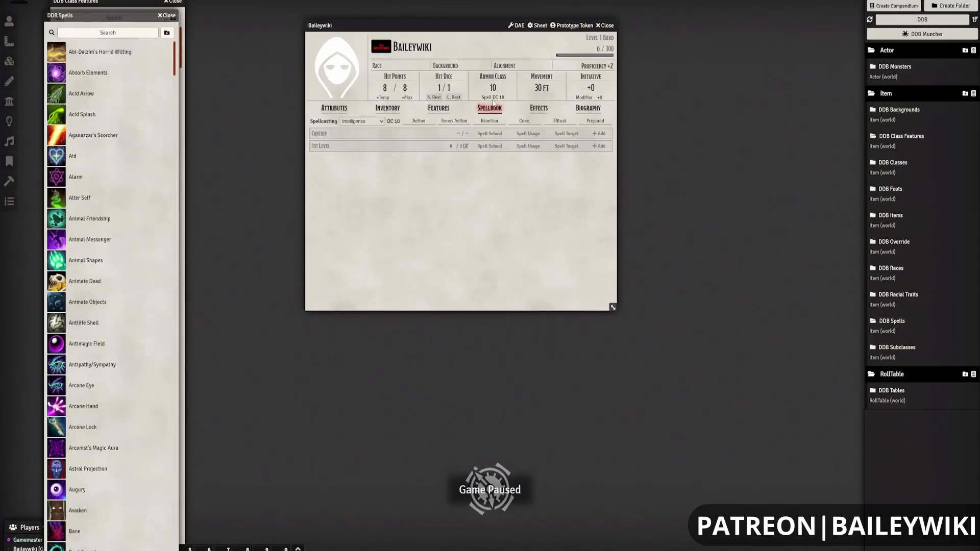
{"action": "mouse_move", "coordinate": [318, 136]}
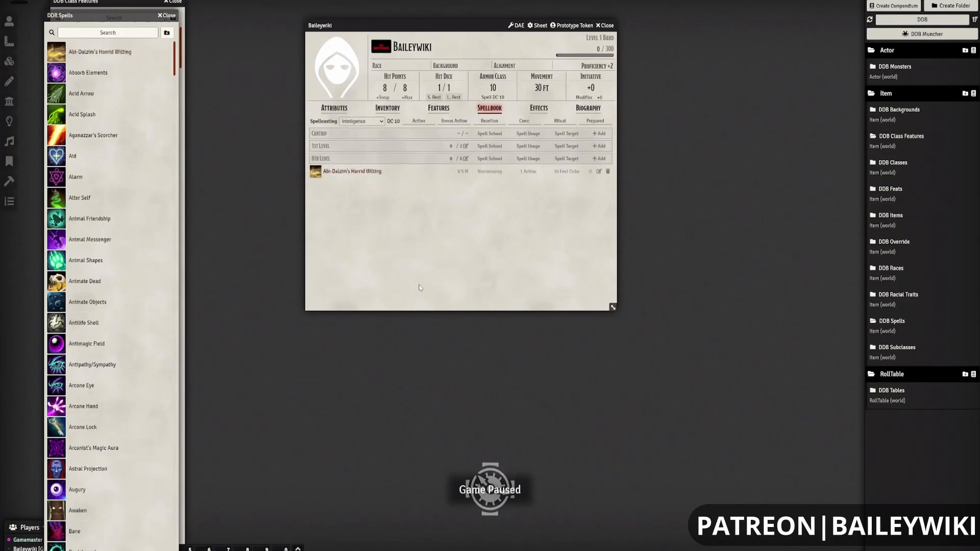
Step: Review Abi-Dalzim's Horrid Wilting details and cancel the delete prompt to keep the spell
{"action": "left_click", "coordinate": [351, 170]}
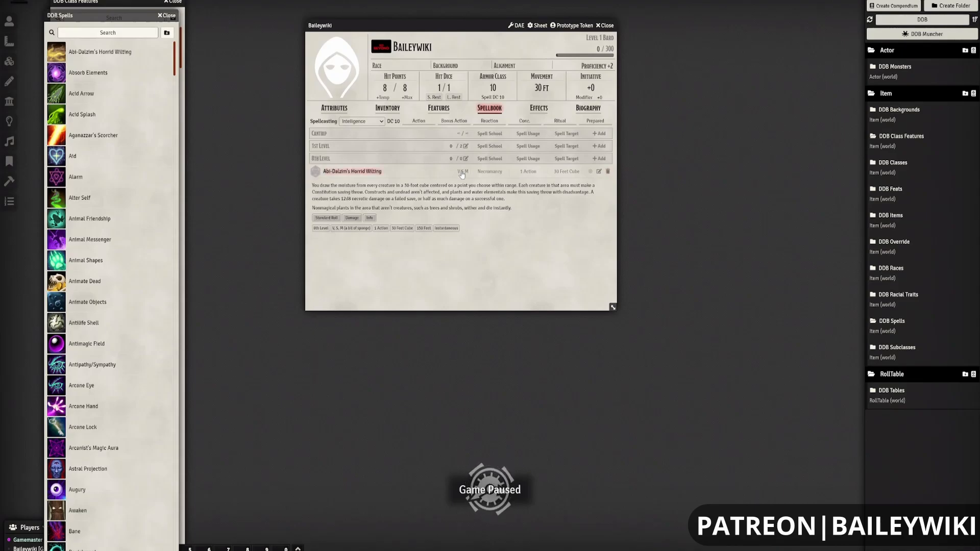
{"action": "mouse_move", "coordinate": [608, 170]}
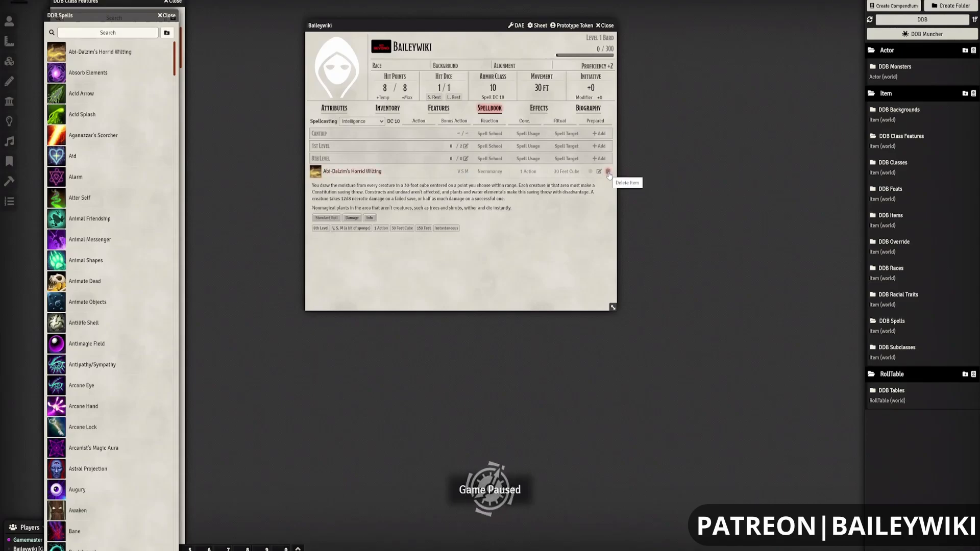
{"action": "mouse_move", "coordinate": [476, 176]}
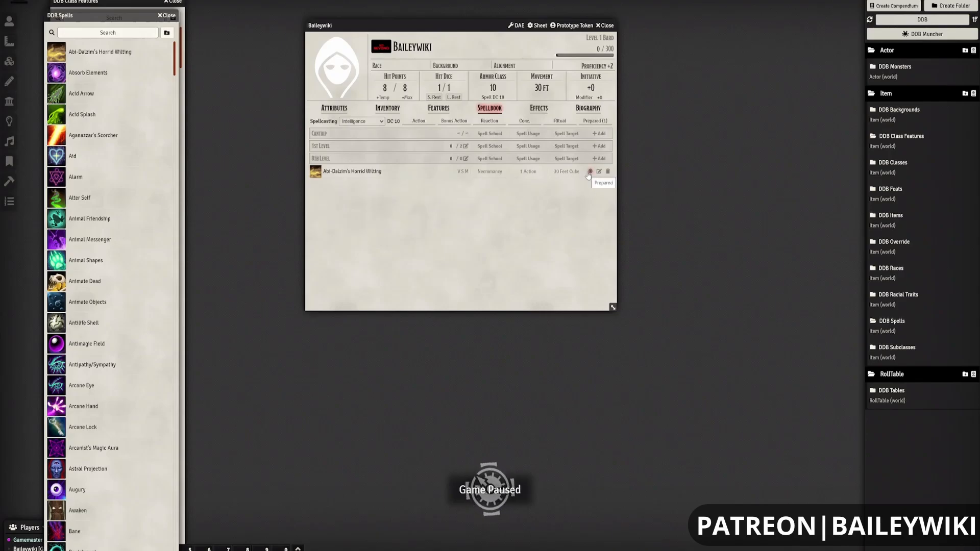
{"action": "left_click", "coordinate": [351, 170]}
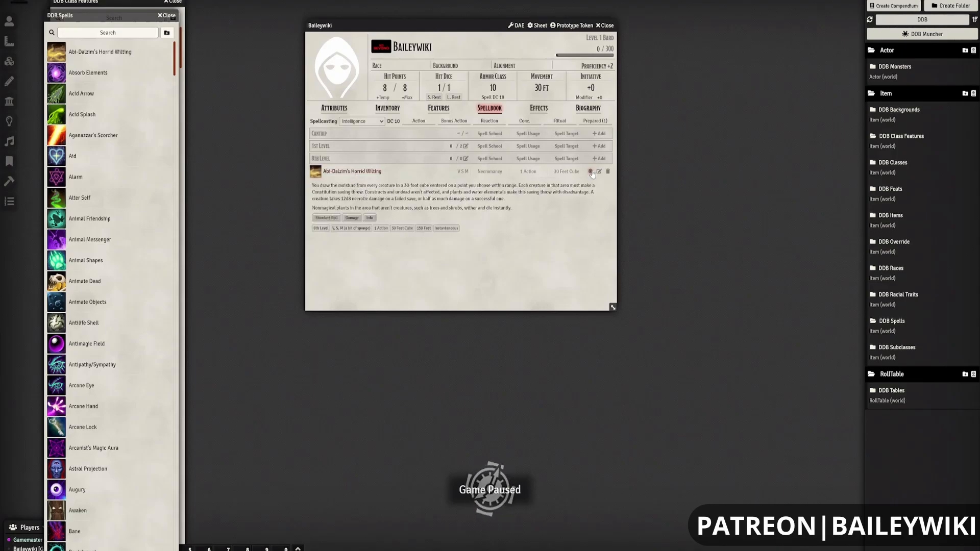
{"action": "left_click", "coordinate": [607, 171]}
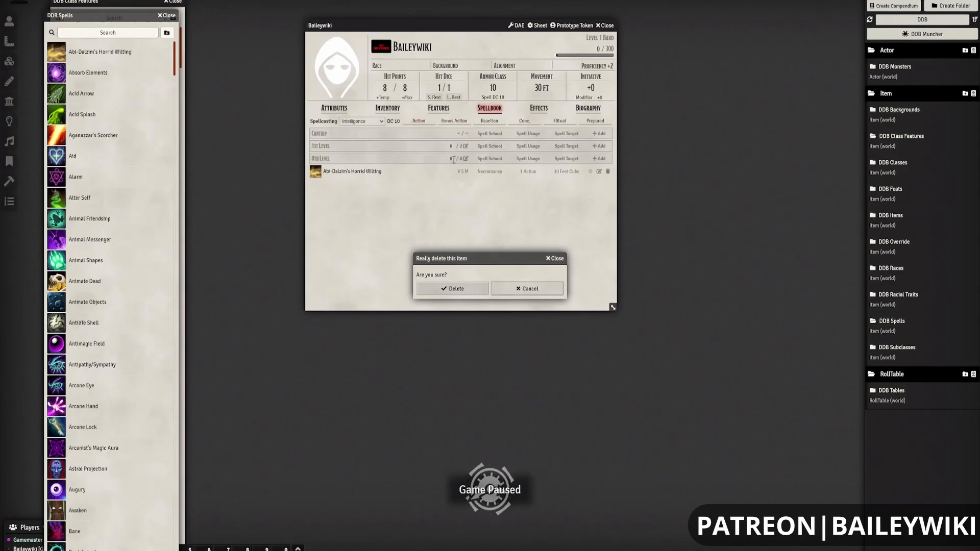
{"action": "left_click", "coordinate": [527, 287]}
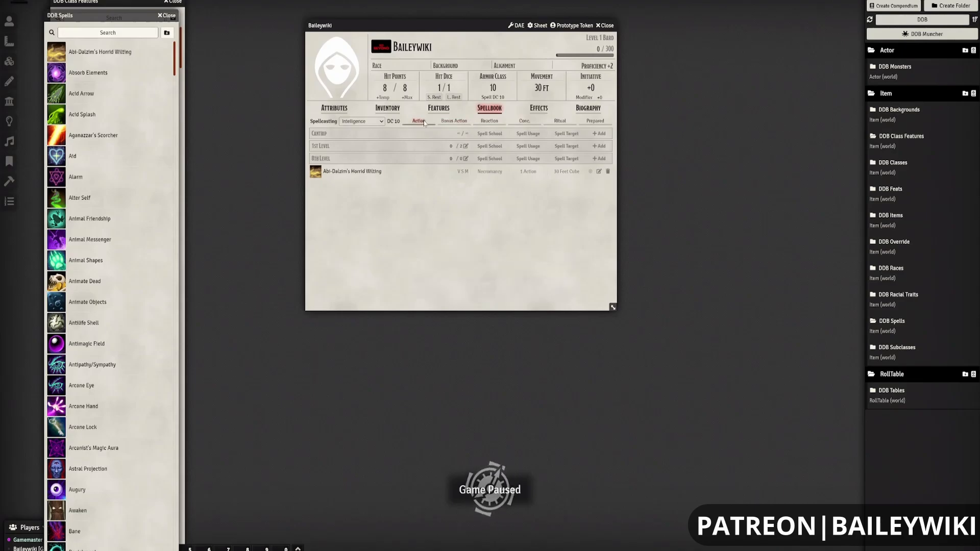
Step: Bring up the character's Sheet Configuration from the sheet header
{"action": "left_click", "coordinate": [453, 120]}
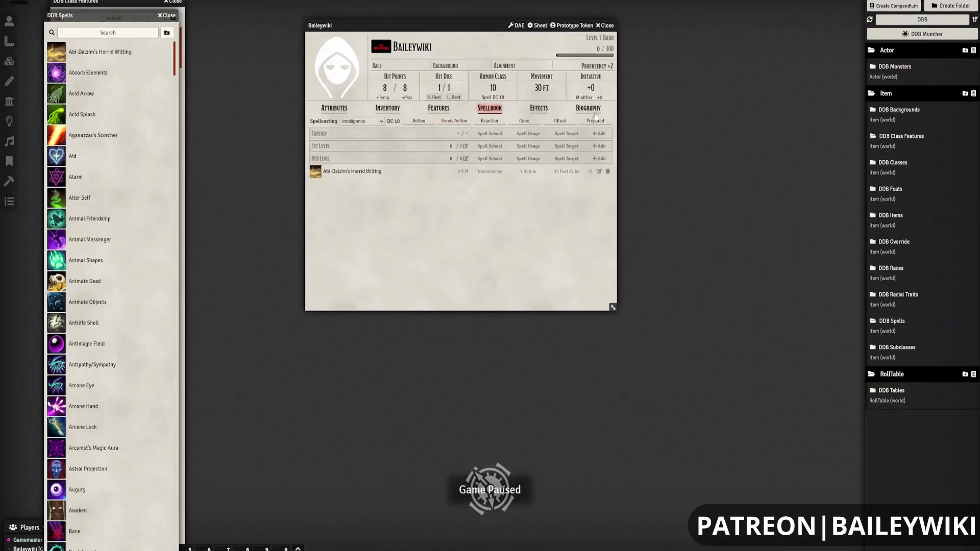
{"action": "left_click", "coordinate": [537, 24]}
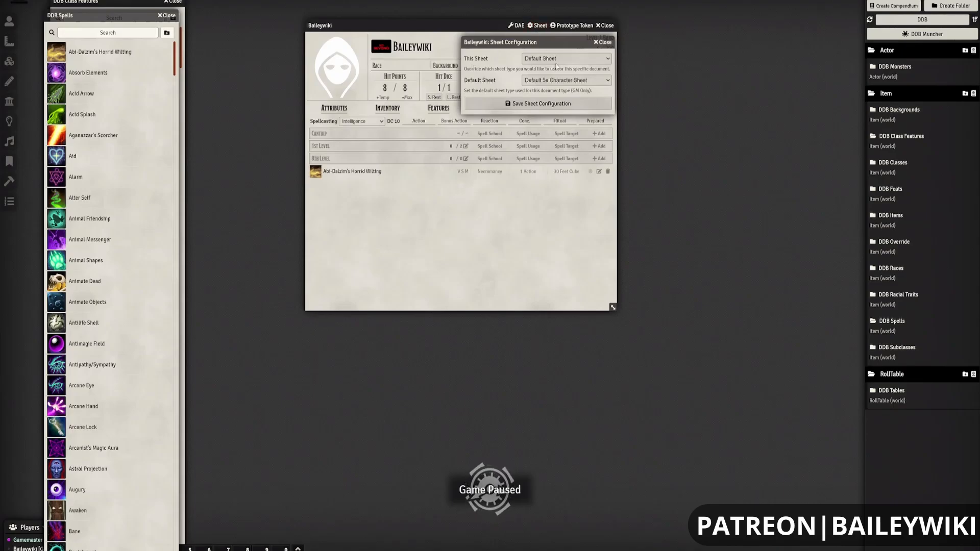
Step: Check both sheet type dropdowns, keep the default character sheet and close Sheet Configuration
{"action": "left_click", "coordinate": [565, 58]}
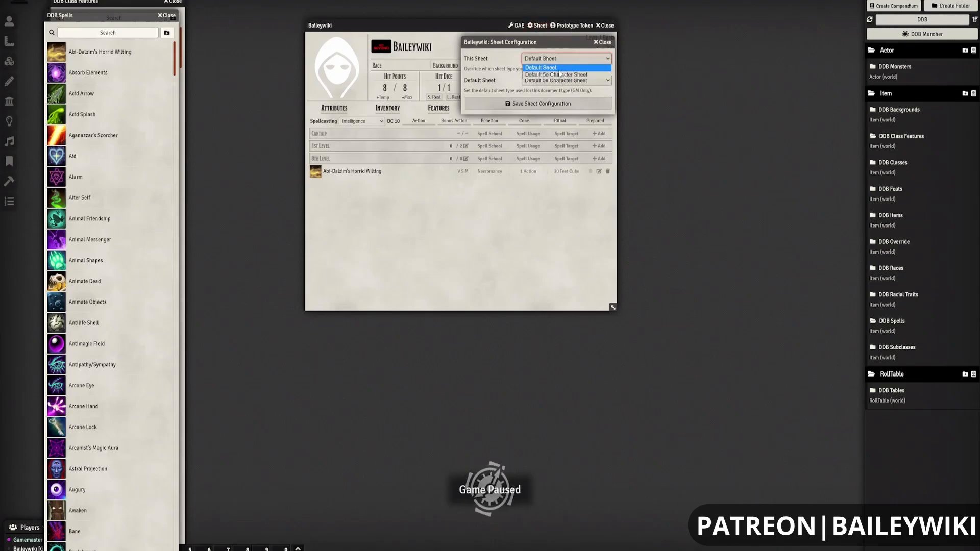
{"action": "left_click", "coordinate": [566, 80]}
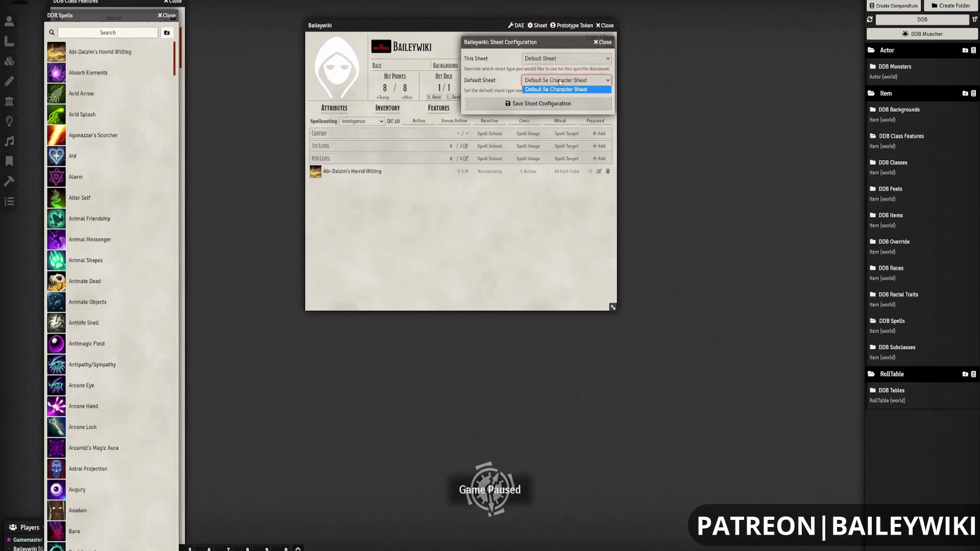
{"action": "left_click", "coordinate": [556, 89]}
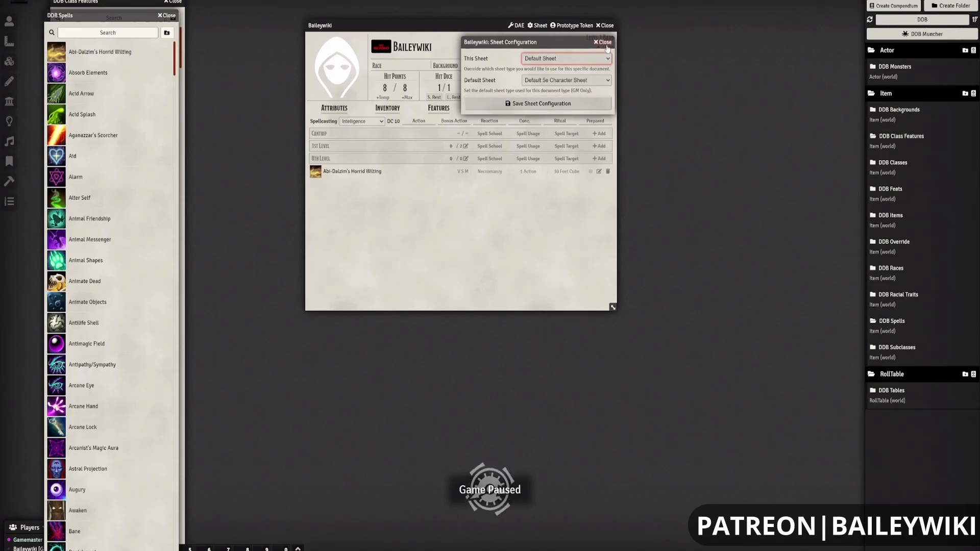
{"action": "left_click", "coordinate": [602, 41]}
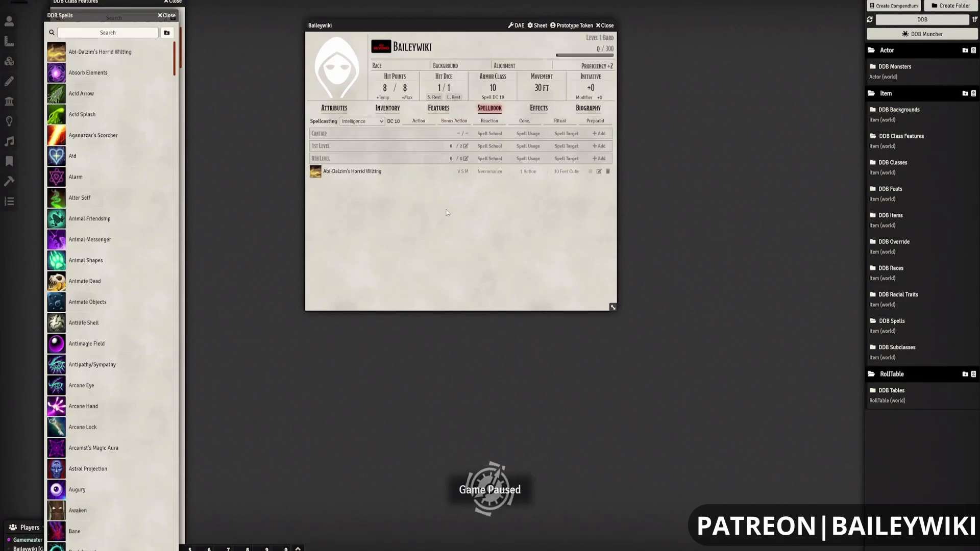
Step: Delete Abi-Dalzim's Horrid Writing from Baileywiki's spellbook and close the Image Browser
{"action": "left_click", "coordinate": [606, 170]}
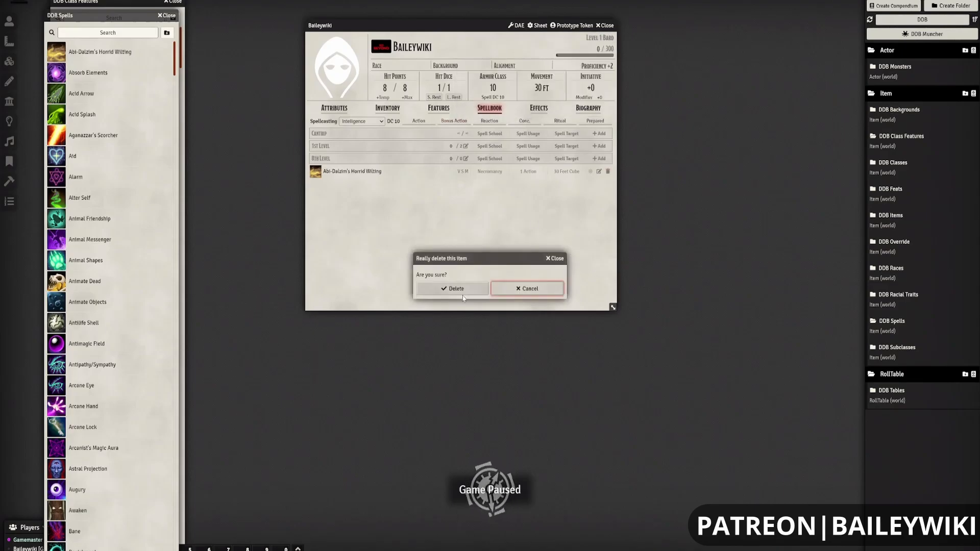
{"action": "left_click", "coordinate": [451, 288]}
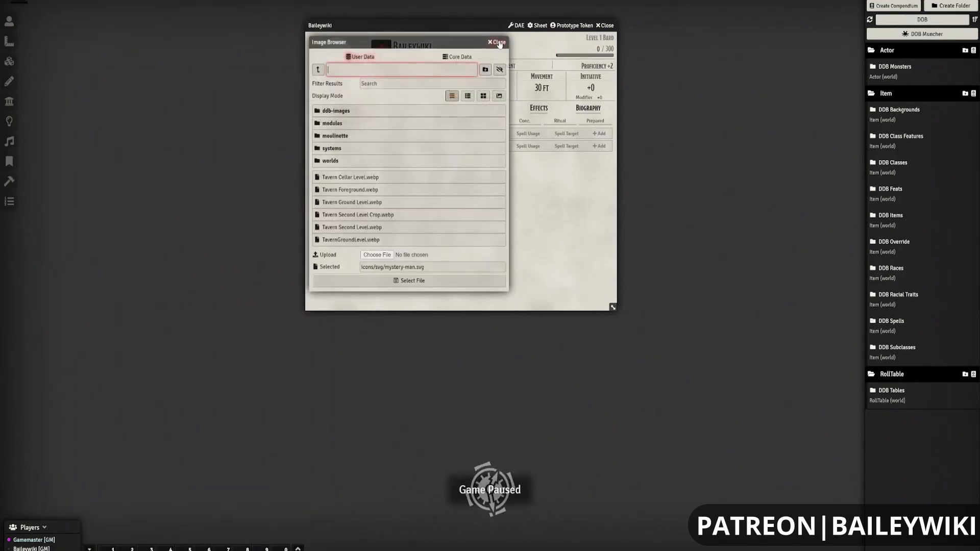
{"action": "left_click", "coordinate": [496, 42]}
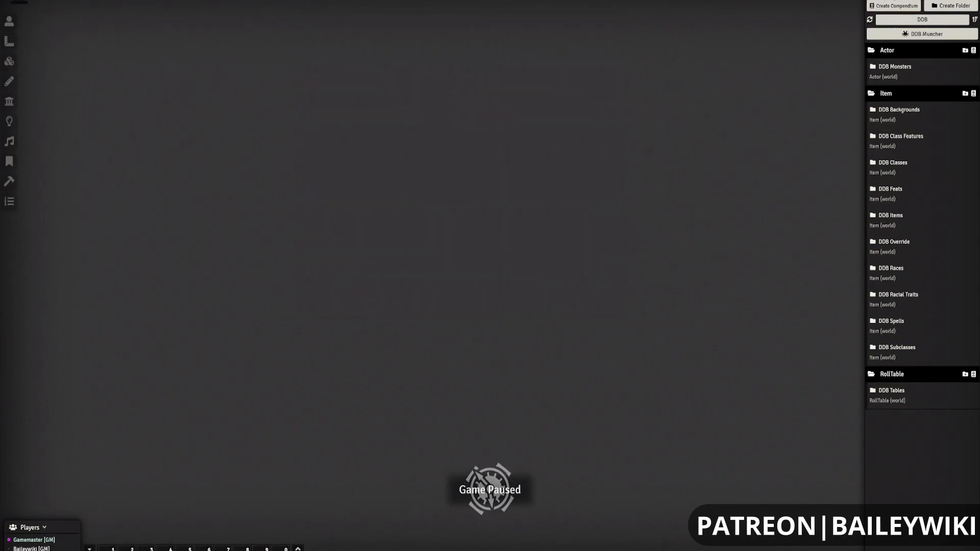
Step: Create a new Player Character actor named Zephyr
{"action": "left_click", "coordinate": [895, 6]}
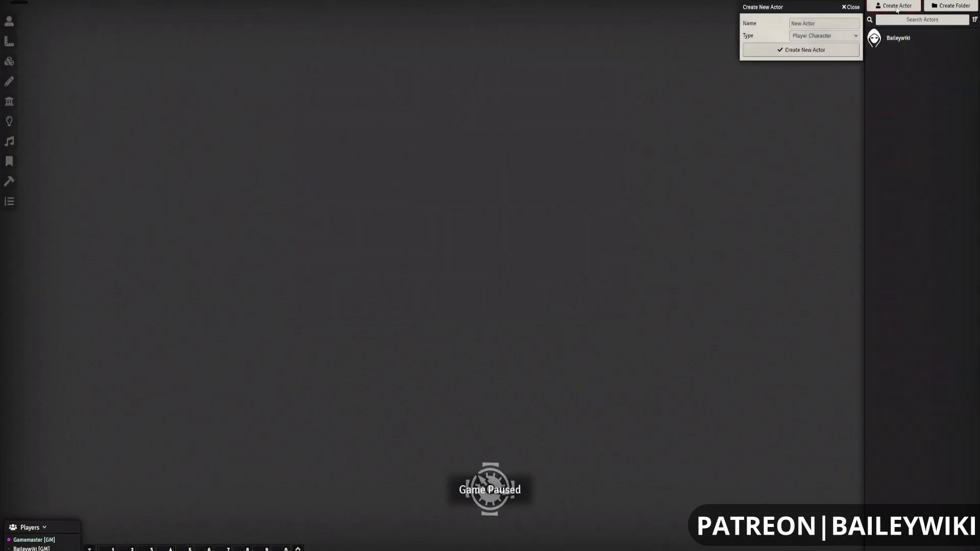
{"action": "left_click", "coordinate": [823, 24]}
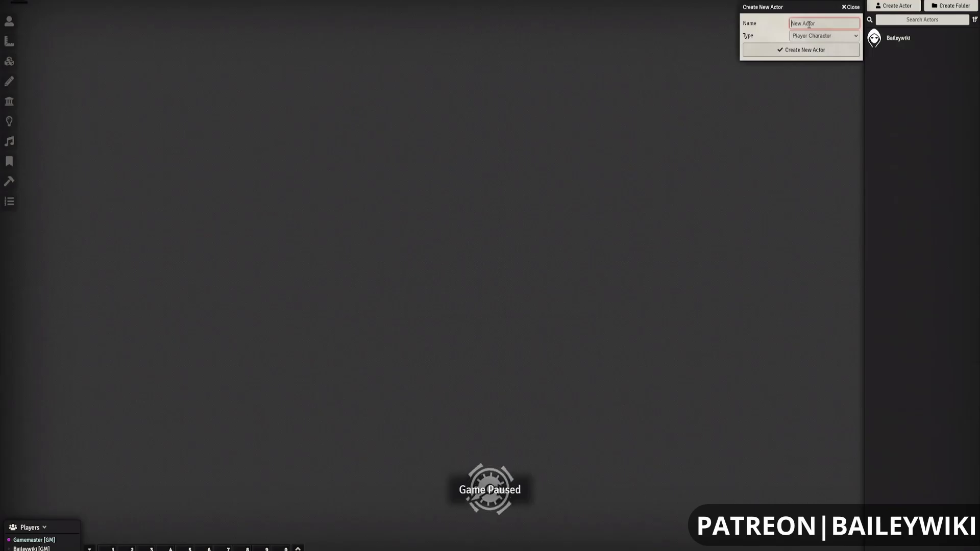
{"action": "type", "text": "Zephyr"}
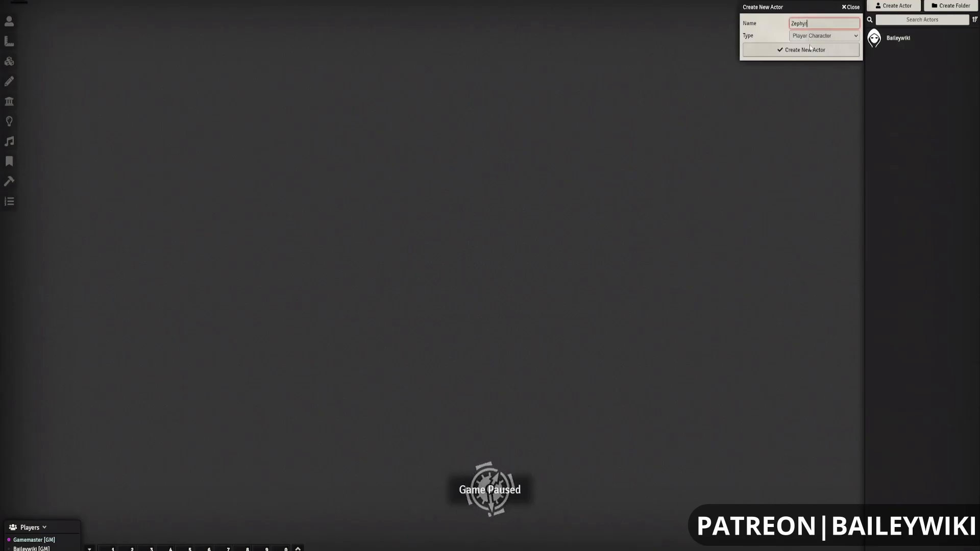
{"action": "left_click", "coordinate": [804, 49]}
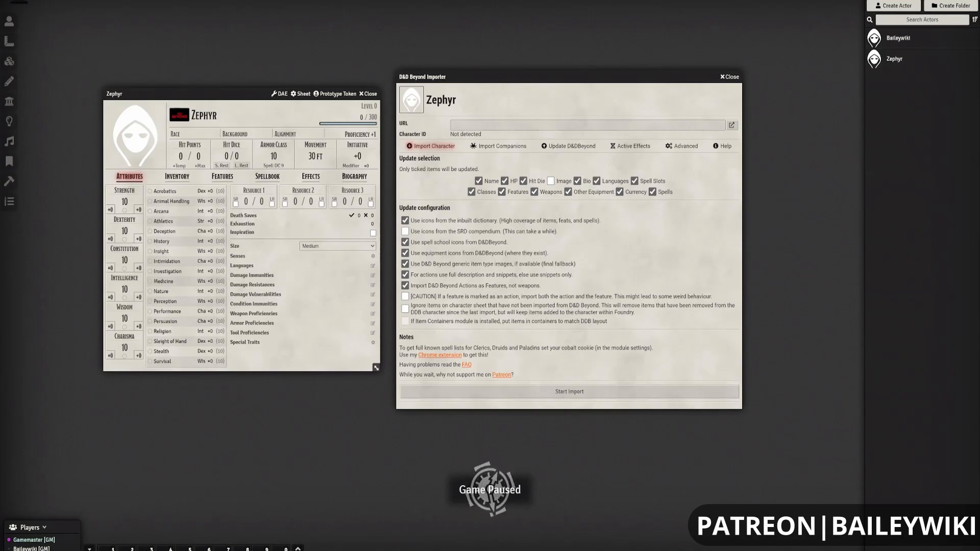
Step: Paste the D&D Beyond character URL into Zephyr's importer and start the import
{"action": "left_click", "coordinate": [587, 125]}
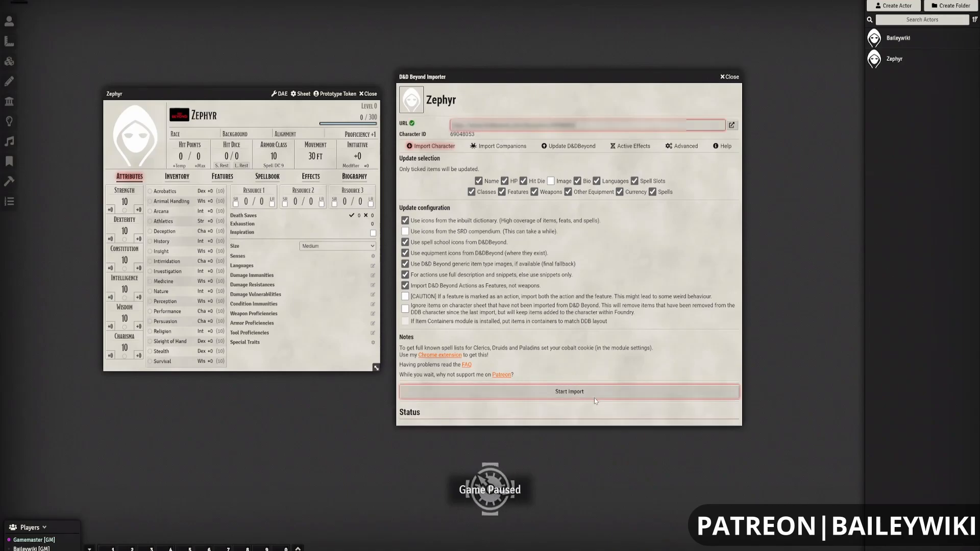
{"action": "left_click", "coordinate": [567, 390]}
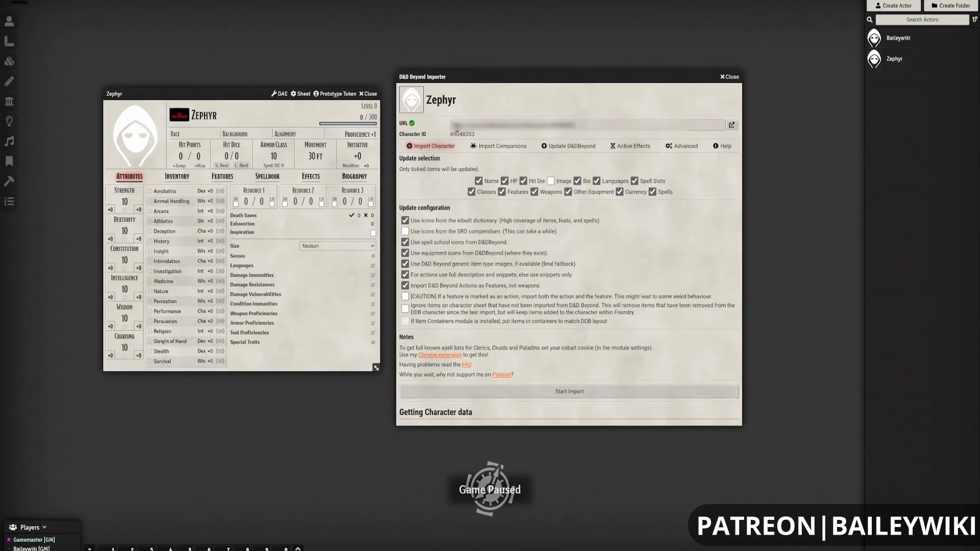
{"action": "left_click", "coordinate": [567, 390]}
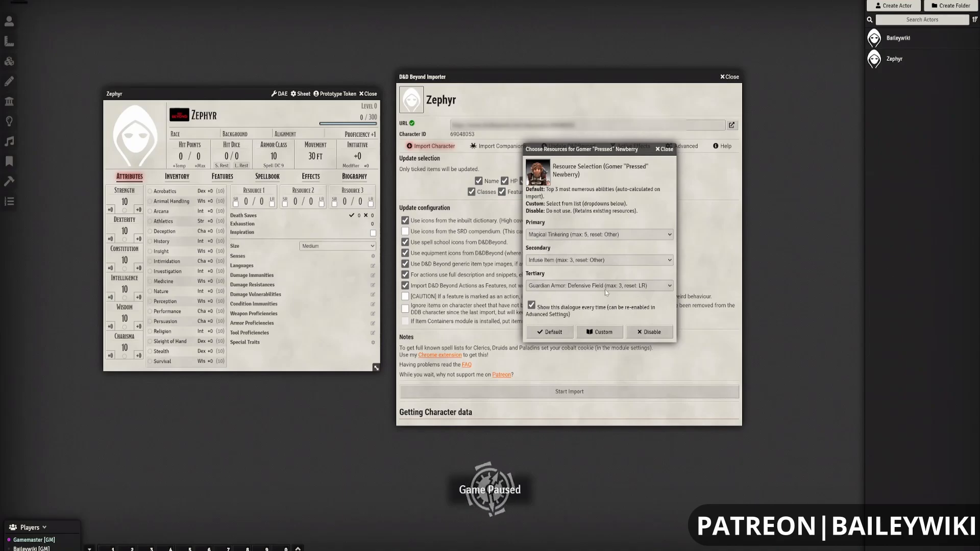
{"action": "mouse_move", "coordinate": [595, 175]}
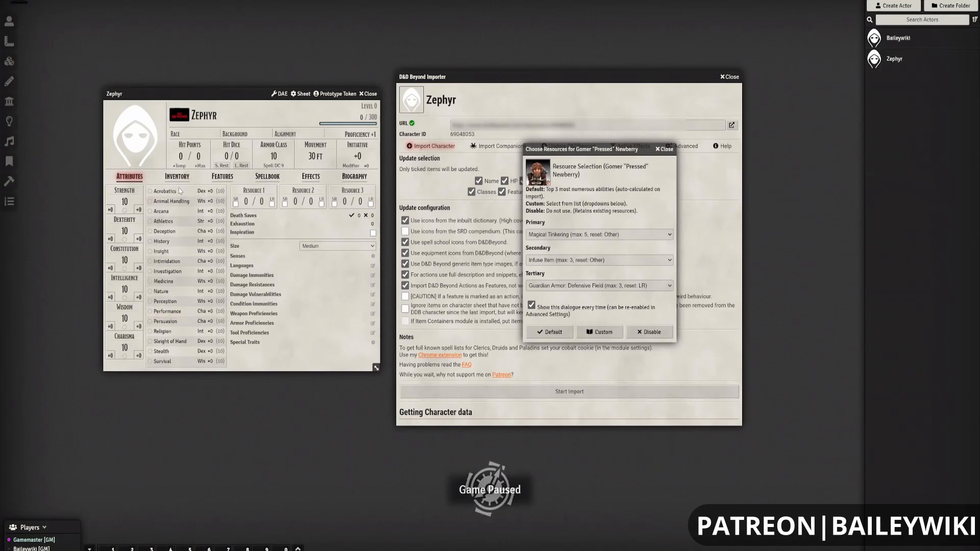
{"action": "mouse_move", "coordinate": [363, 335]}
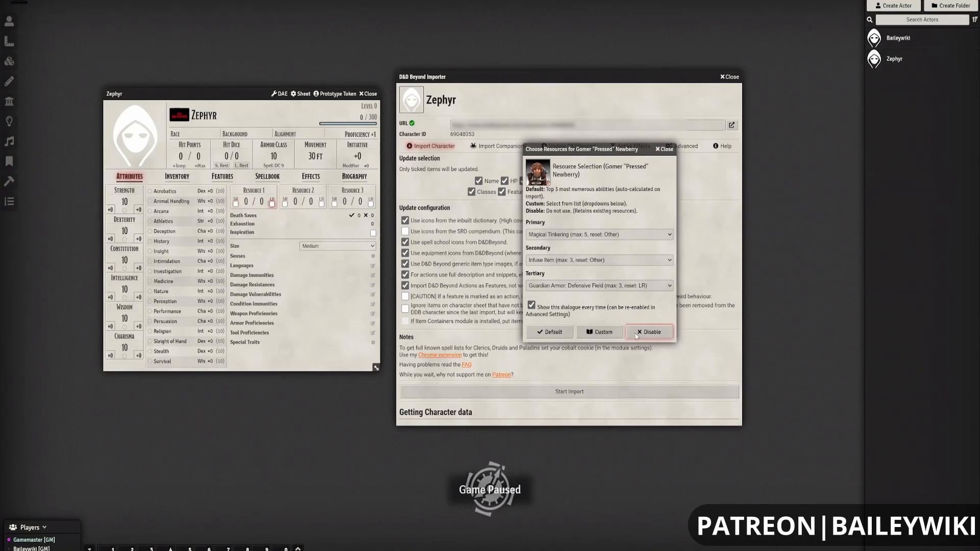
{"action": "mouse_move", "coordinate": [549, 332]}
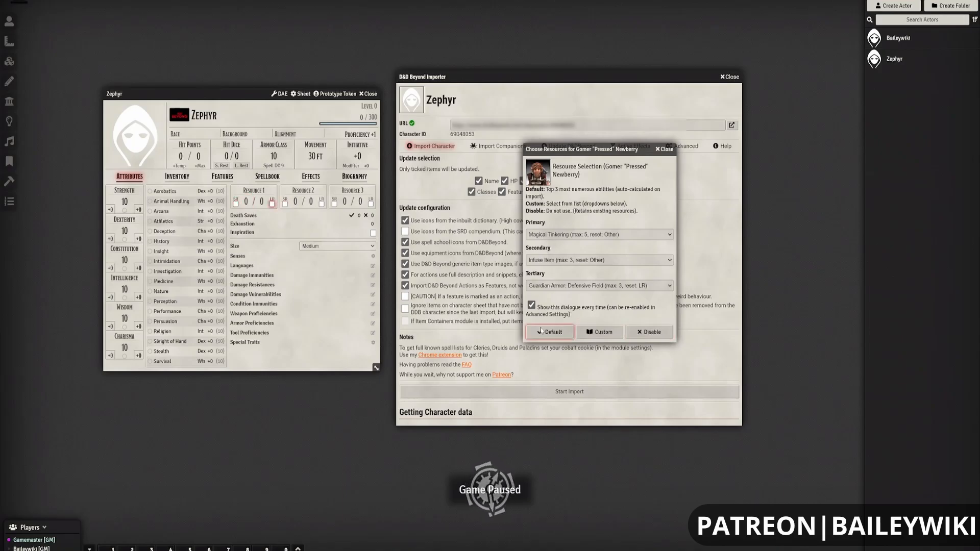
Step: Accept the default resource choices and close the importer once Gomer "Pressed" Newberry is imported
{"action": "left_click", "coordinate": [549, 332]}
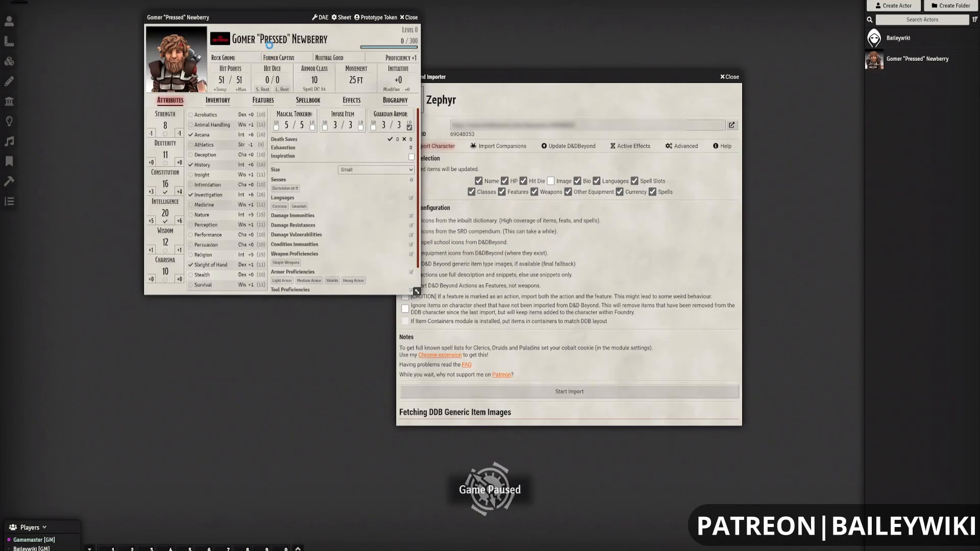
{"action": "mouse_move", "coordinate": [424, 181]}
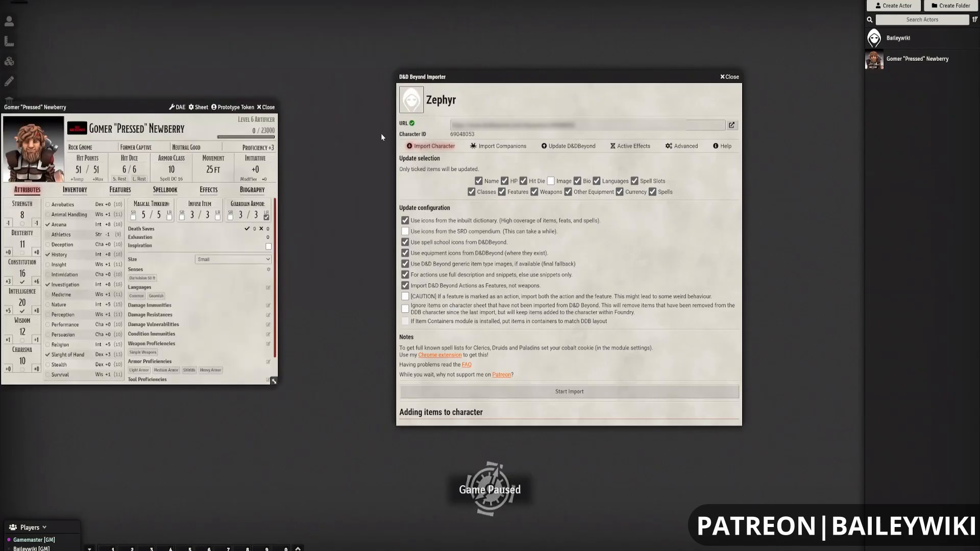
{"action": "left_click", "coordinate": [729, 76]}
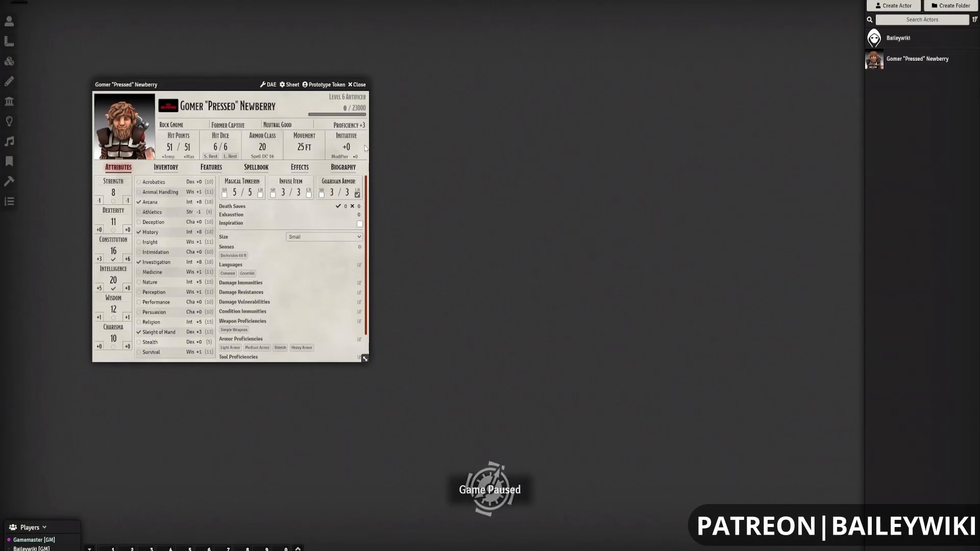
{"action": "mouse_move", "coordinate": [212, 84]}
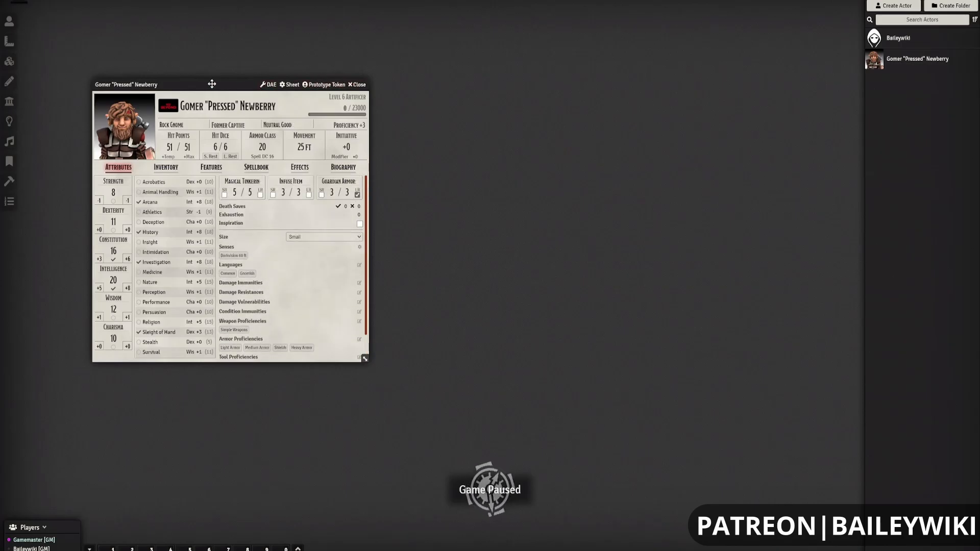
Step: Move Gomer's character sheet to mid-screen and scroll its features into view
{"action": "left_click_drag", "start_coordinate": [213, 85], "coordinate": [253, 30]}
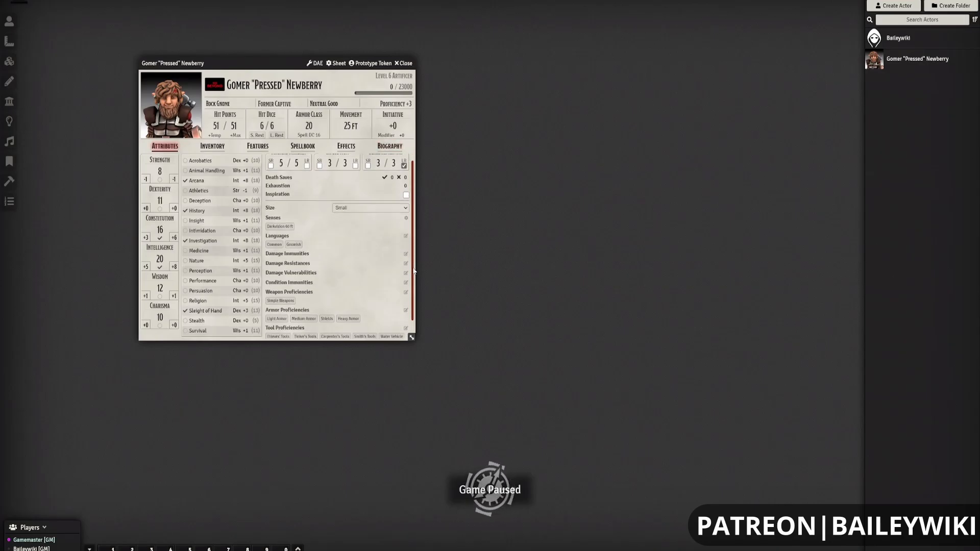
{"action": "scroll", "scroll_direction": "down", "scroll_amount": 3}
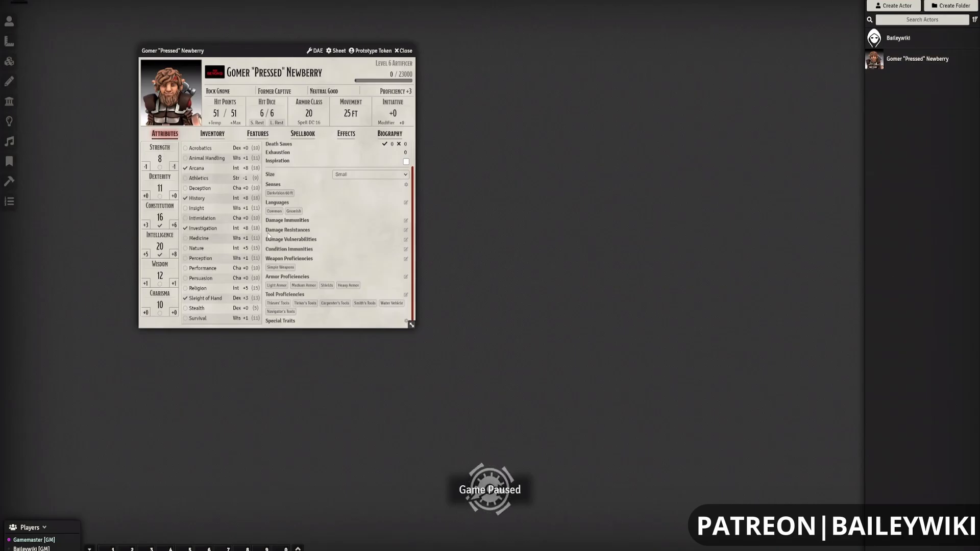
{"action": "mouse_move", "coordinate": [228, 51]}
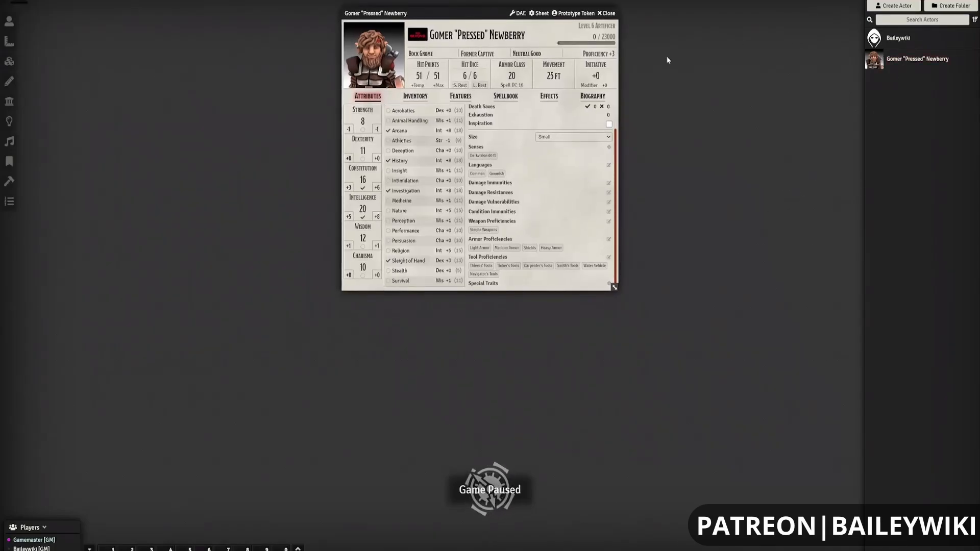
{"action": "mouse_move", "coordinate": [434, 347]}
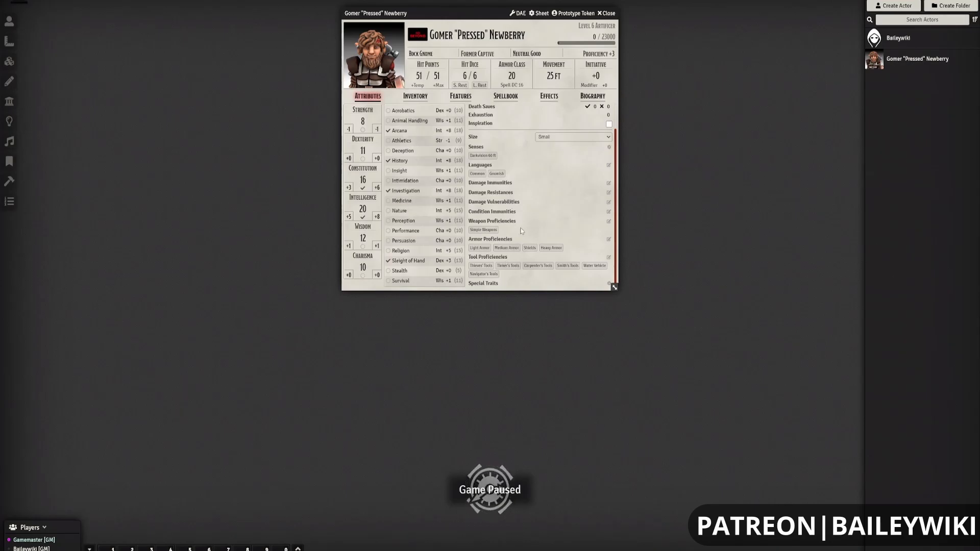
{"action": "mouse_move", "coordinate": [276, 312]}
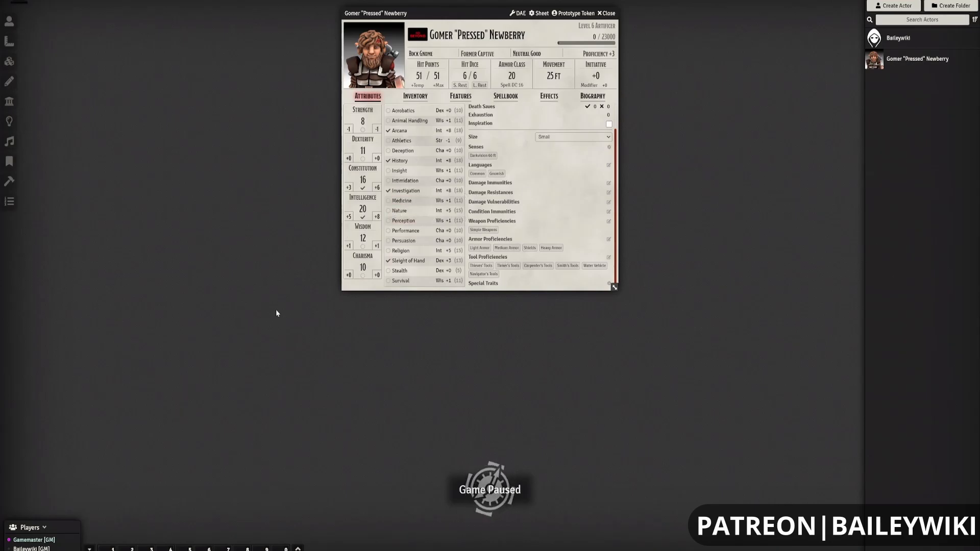
{"action": "mouse_move", "coordinate": [728, 217]}
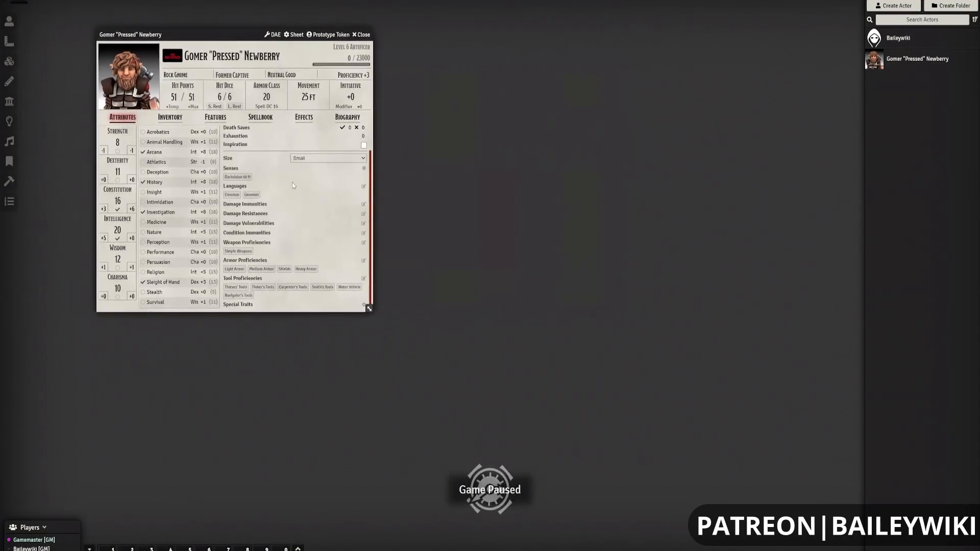
{"action": "mouse_move", "coordinate": [181, 271]}
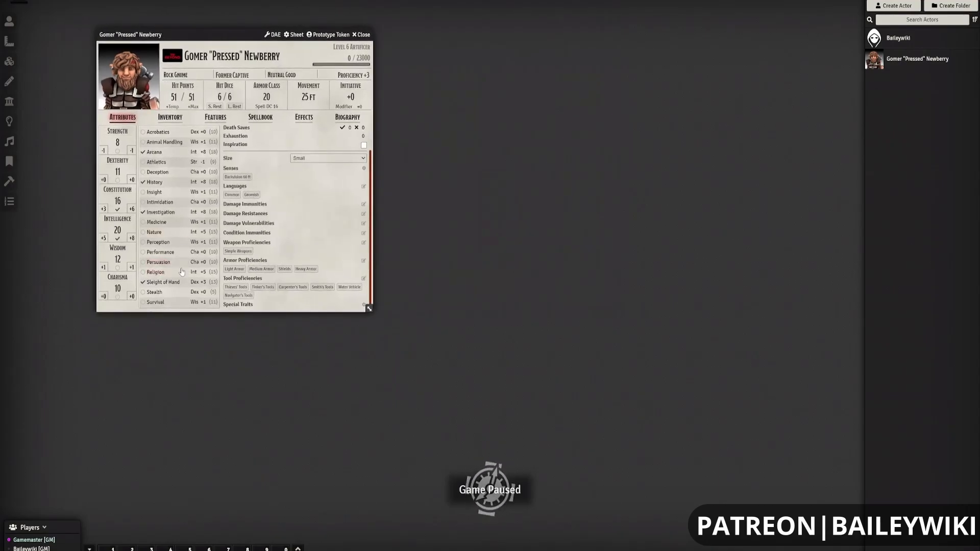
{"action": "mouse_move", "coordinate": [295, 283]}
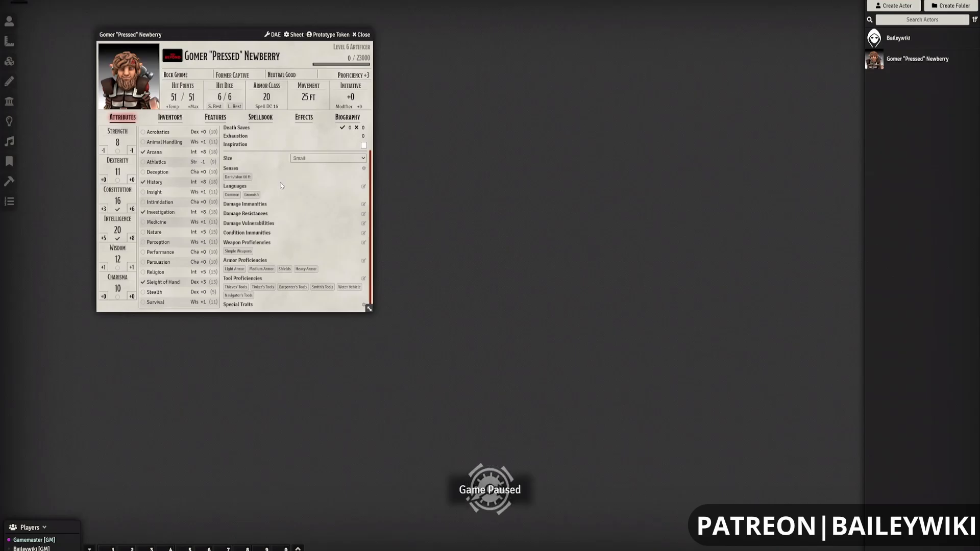
{"action": "mouse_move", "coordinate": [317, 225]}
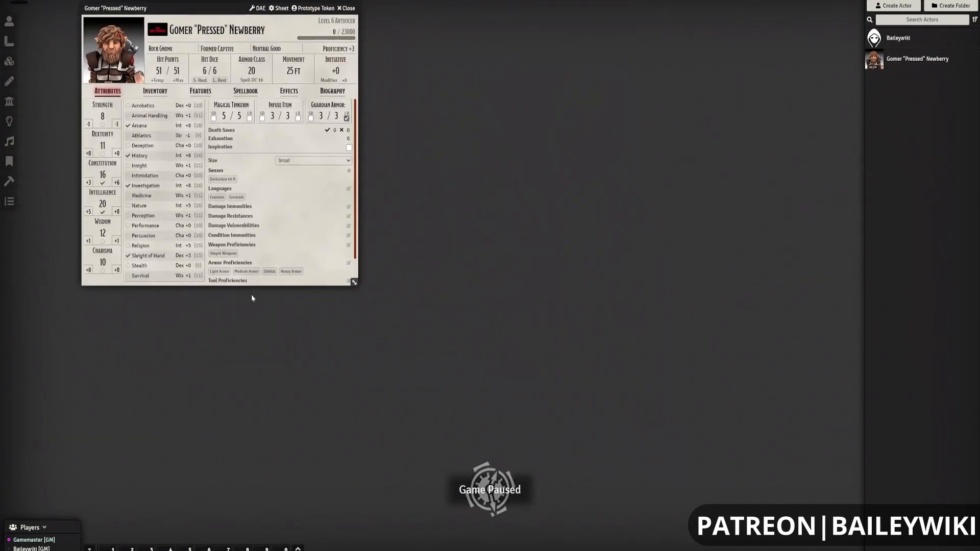
{"action": "left_click_drag", "start_coordinate": [354, 282], "coordinate": [378, 307]}
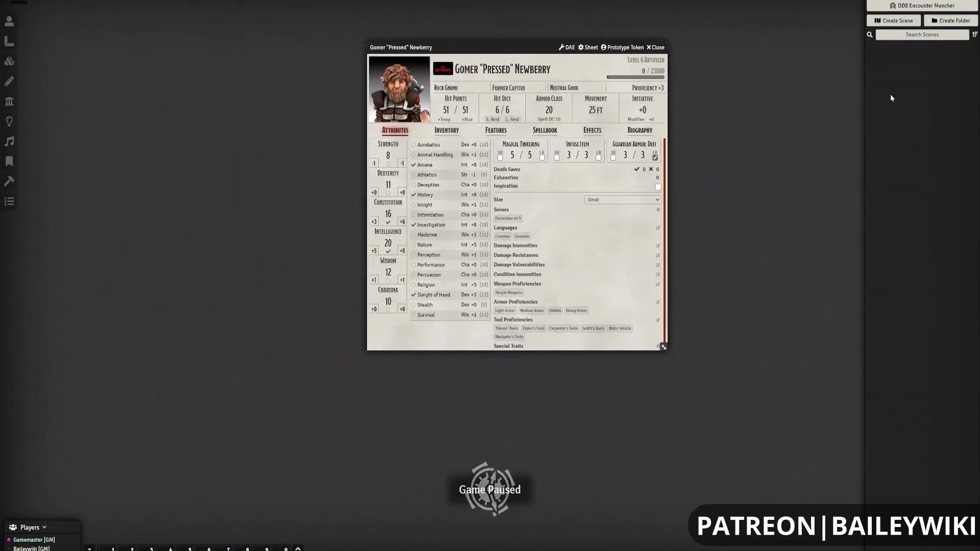
Step: Close Gomer's sheet, try Create Scene, then filter the Compendium Packs list by 'ba'
{"action": "left_click", "coordinate": [655, 47]}
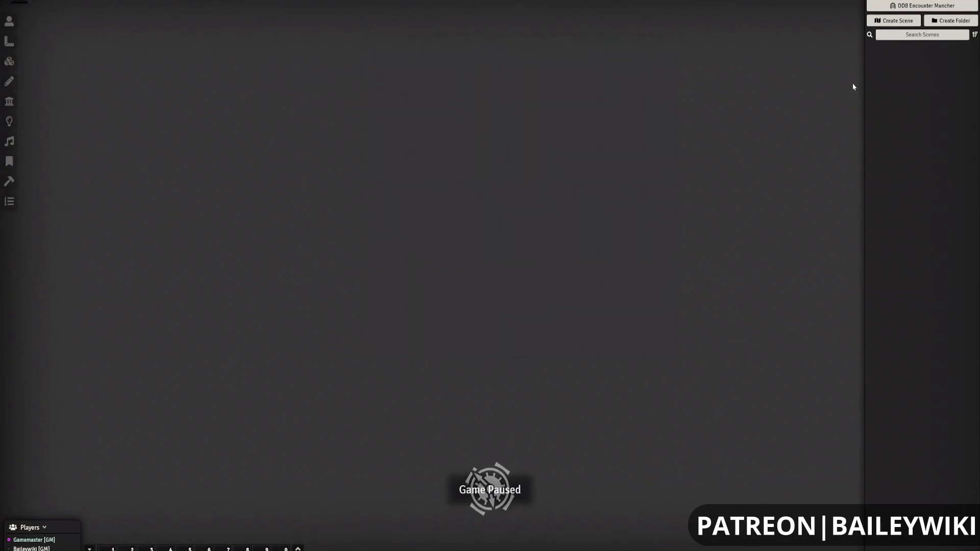
{"action": "left_click", "coordinate": [893, 20]}
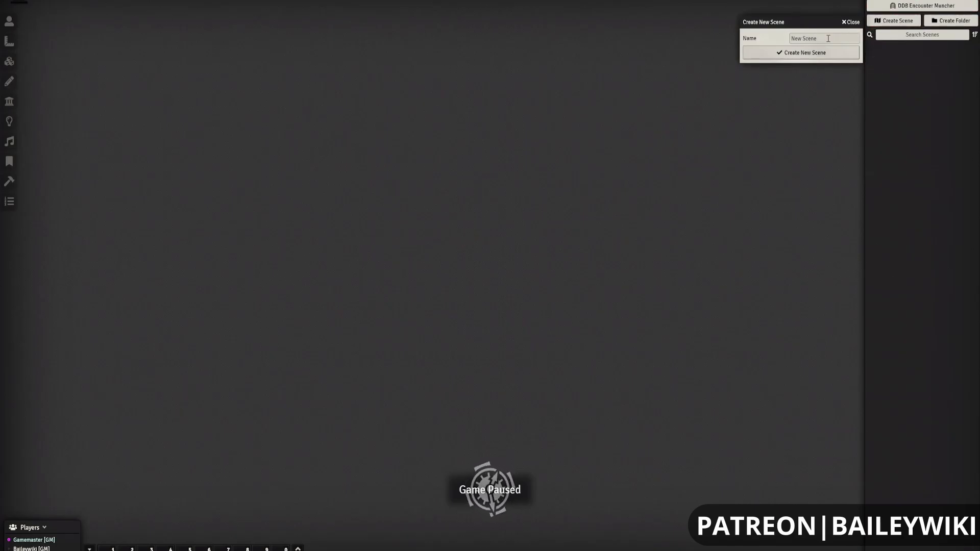
{"action": "left_click", "coordinate": [823, 37]}
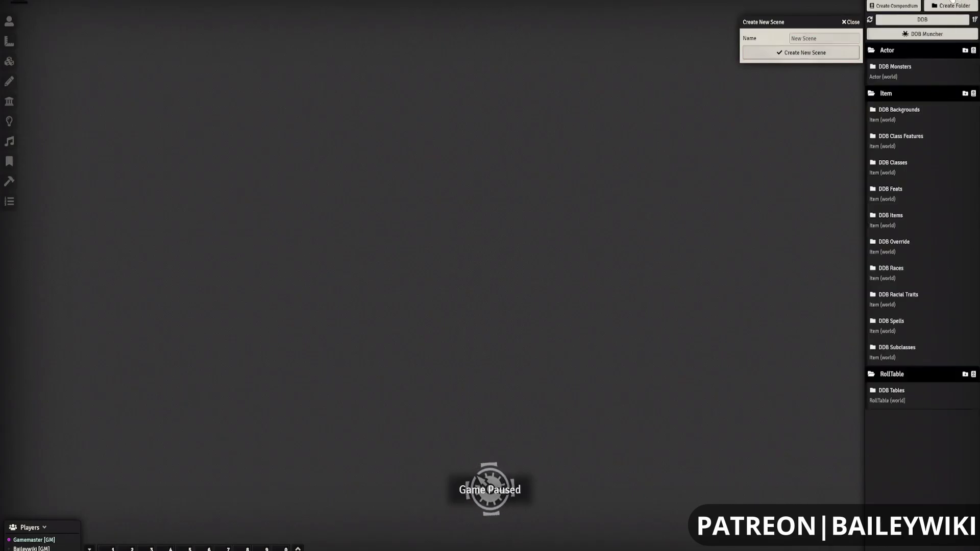
{"action": "left_click", "coordinate": [848, 22]}
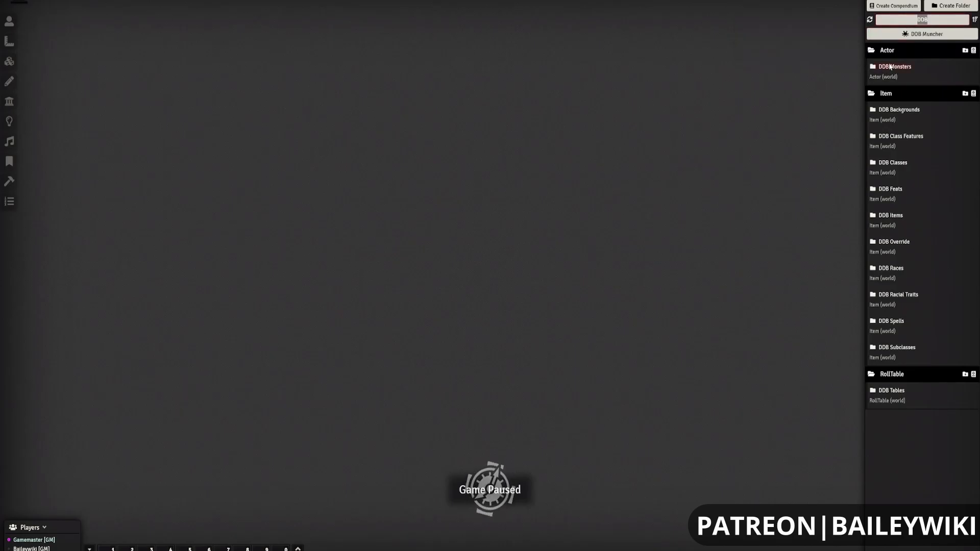
{"action": "type", "text": "ba"}
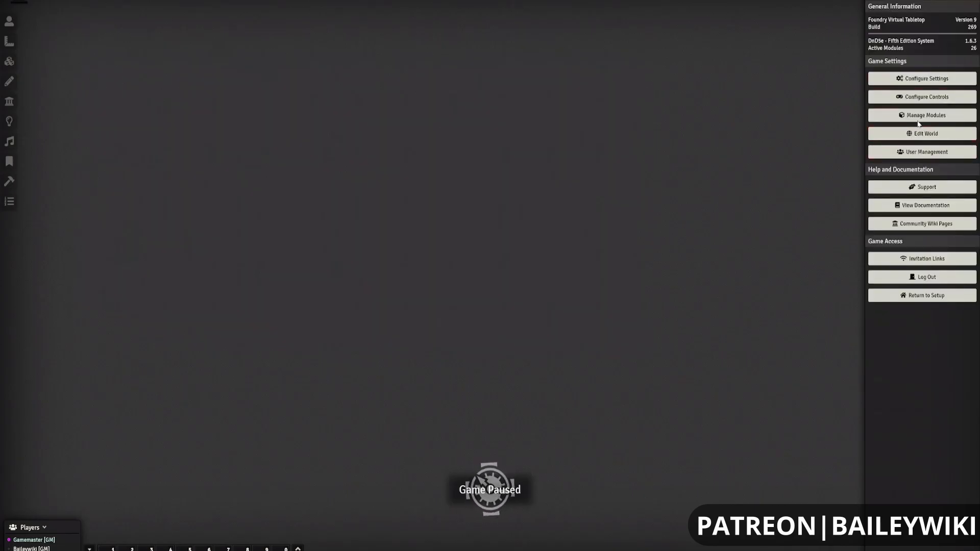
Step: Enable Baileywiki Maps Pack in Manage Modules together with its token-attacher and scene-packer dependencies
{"action": "left_click", "coordinate": [926, 115]}
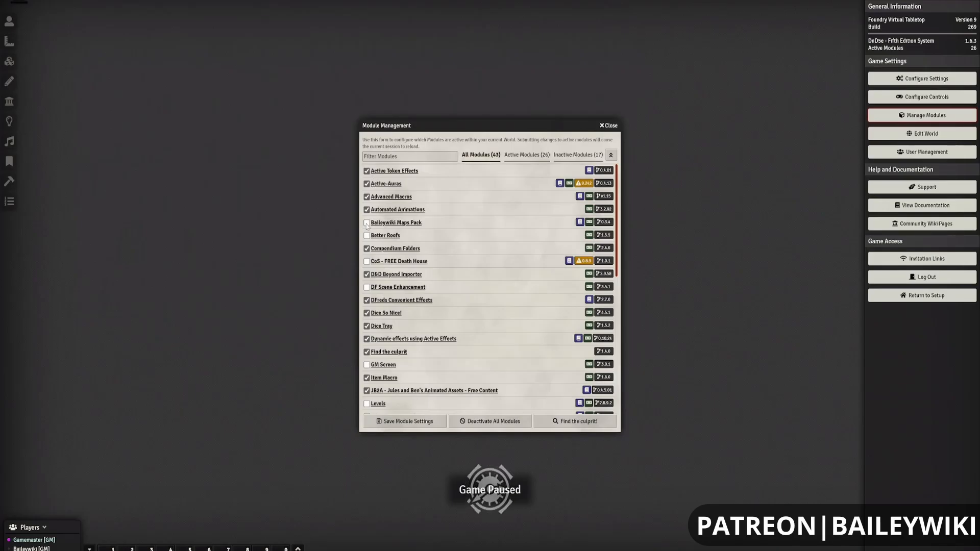
{"action": "left_click", "coordinate": [366, 223]}
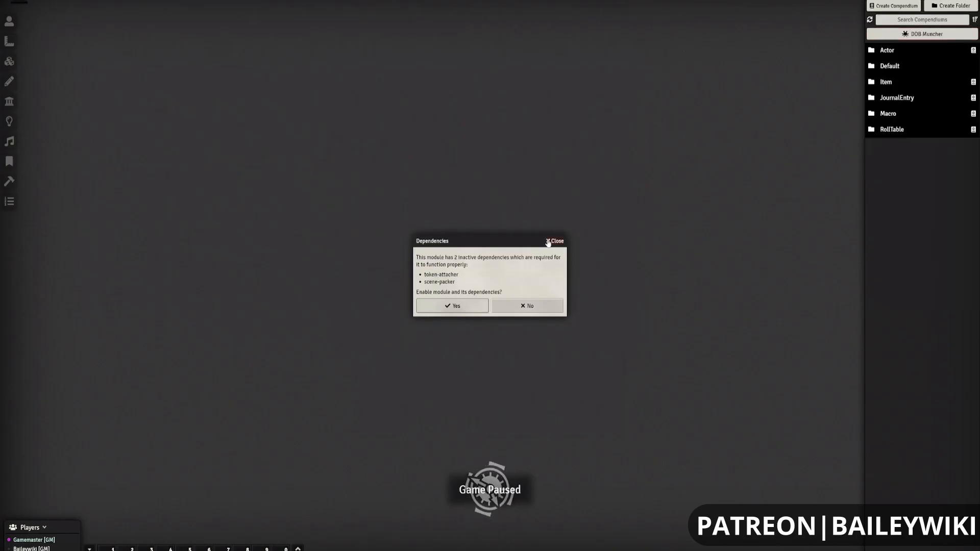
{"action": "left_click", "coordinate": [555, 241]}
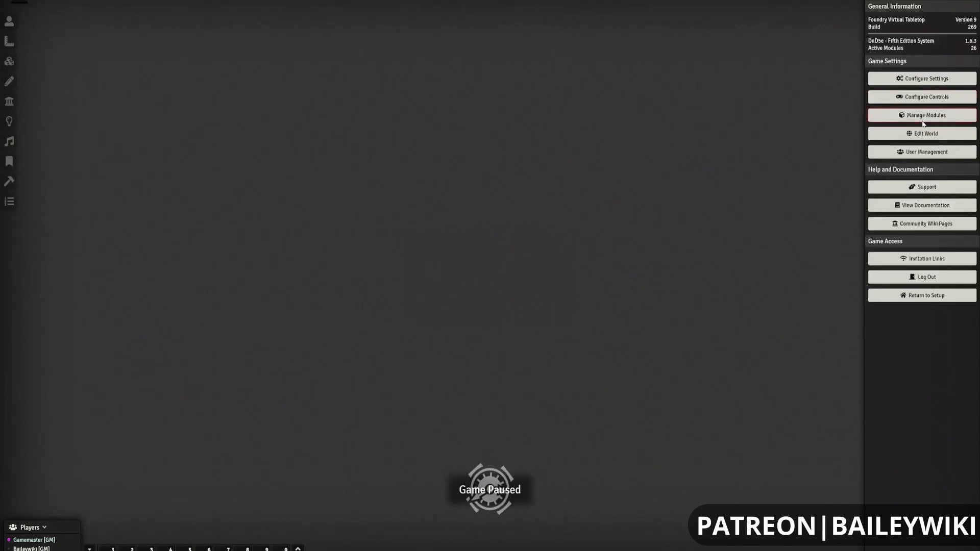
{"action": "left_click", "coordinate": [921, 115]}
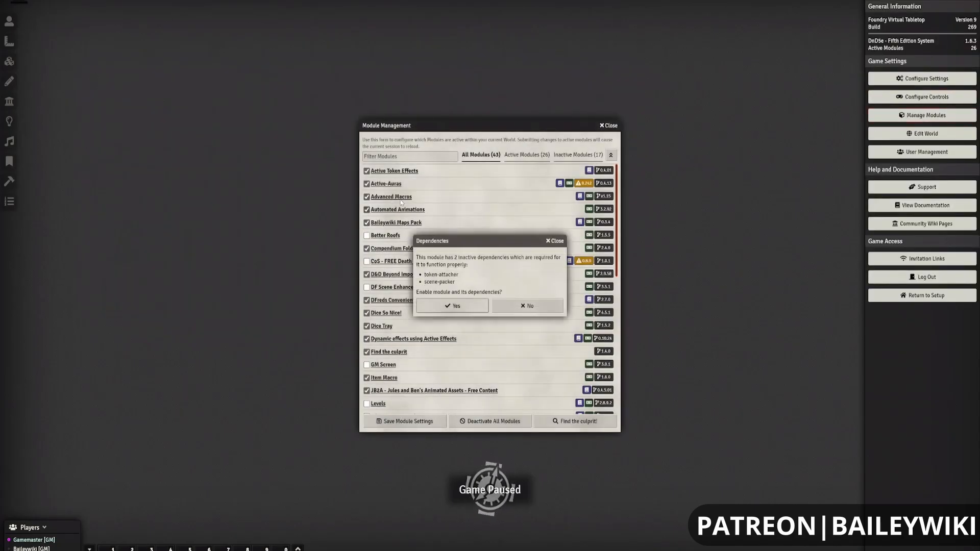
{"action": "left_click", "coordinate": [526, 305]}
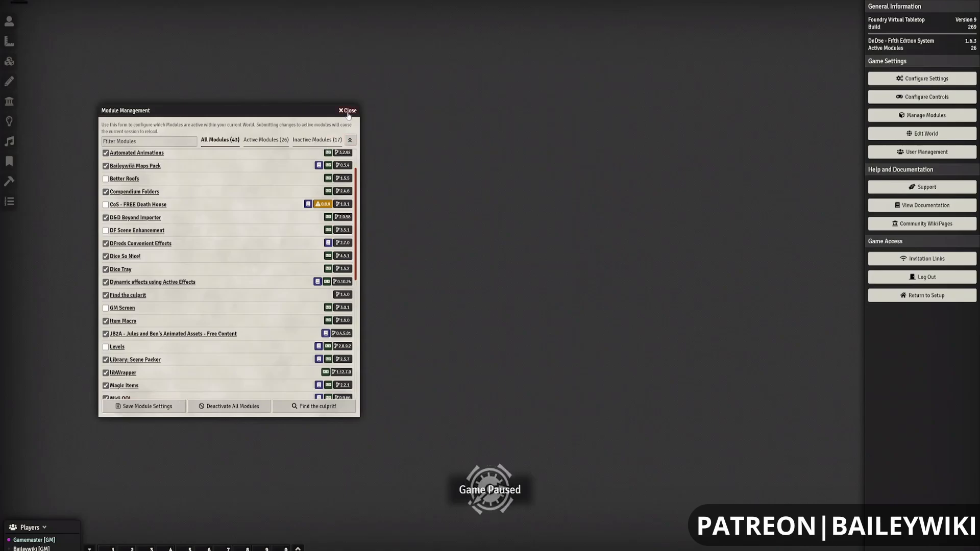
Step: Review the module list and save the module settings to reload the world
{"action": "left_click", "coordinate": [348, 110]}
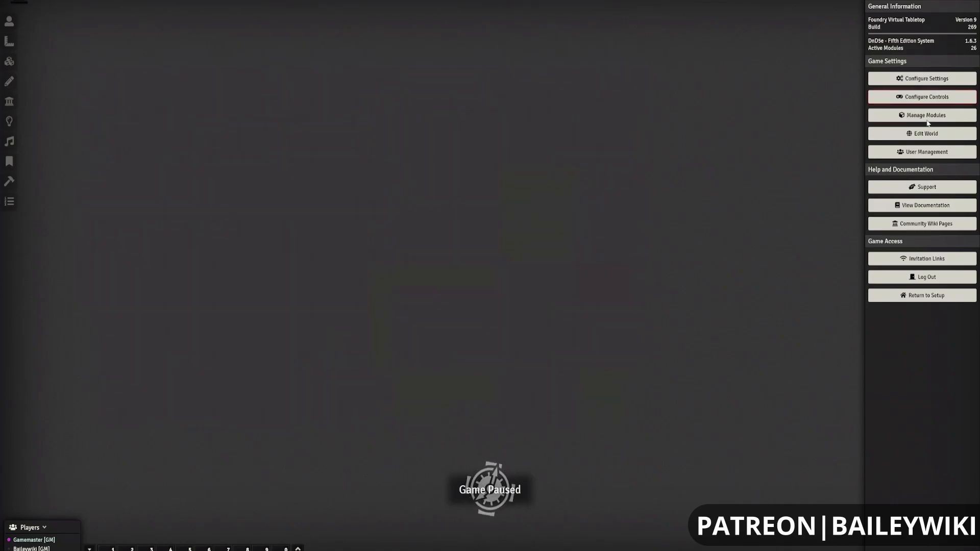
{"action": "left_click", "coordinate": [921, 115]}
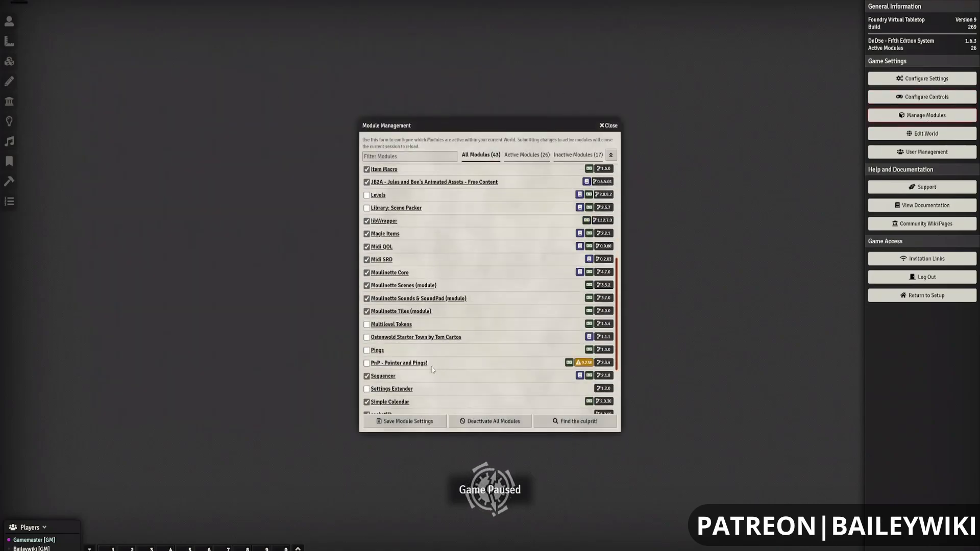
{"action": "mouse_move", "coordinate": [384, 320]}
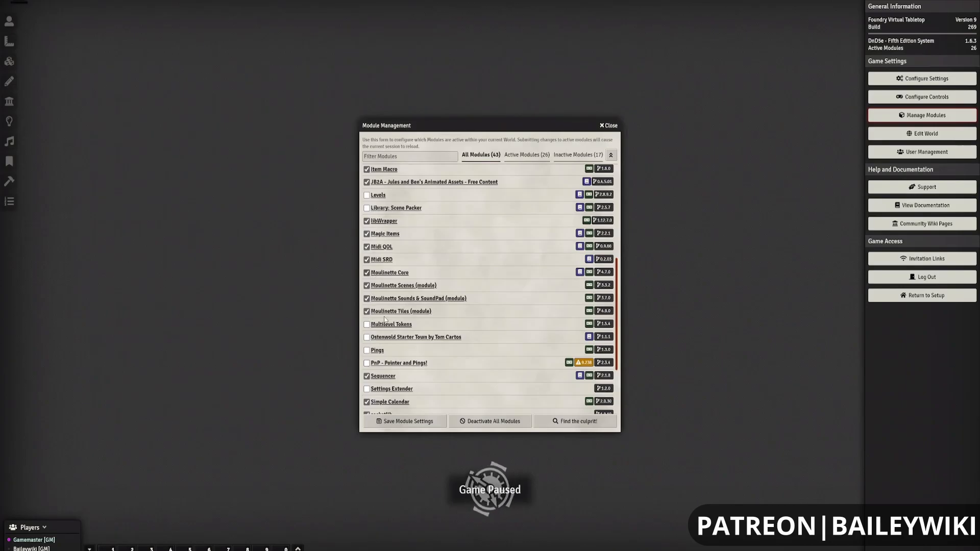
{"action": "scroll", "scroll_direction": "down", "scroll_amount": 3}
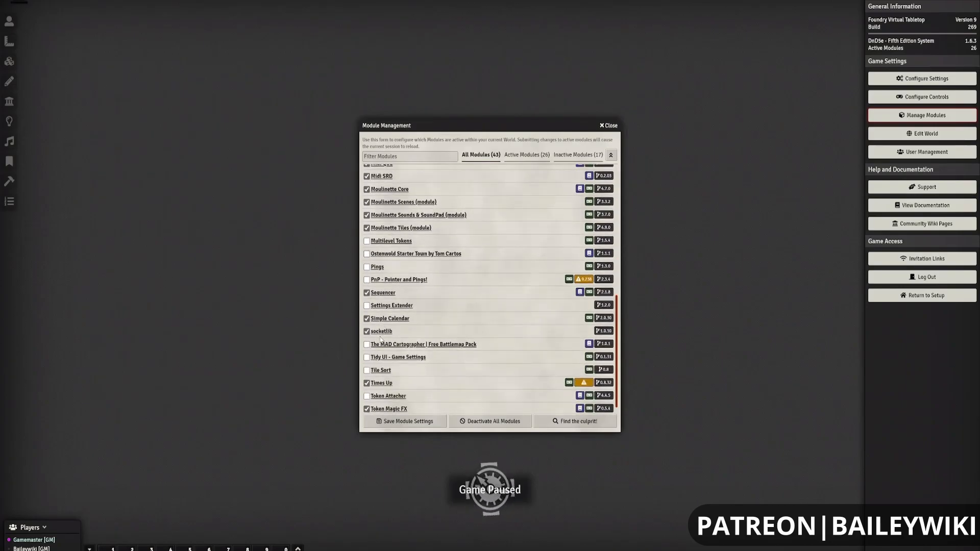
{"action": "left_click", "coordinate": [366, 343]}
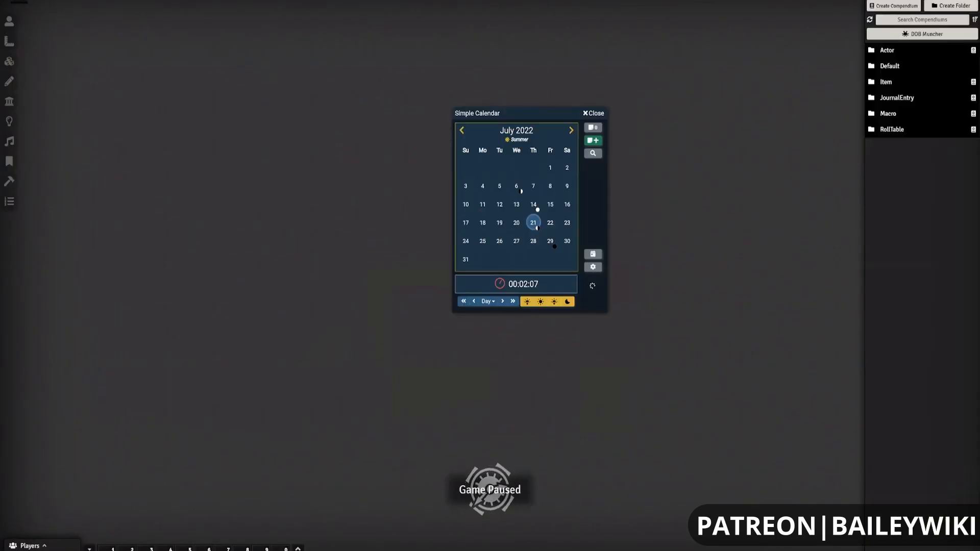
Step: Close the Simple Calendar and filter the compendium packs by 'ba'
{"action": "left_click", "coordinate": [591, 114]}
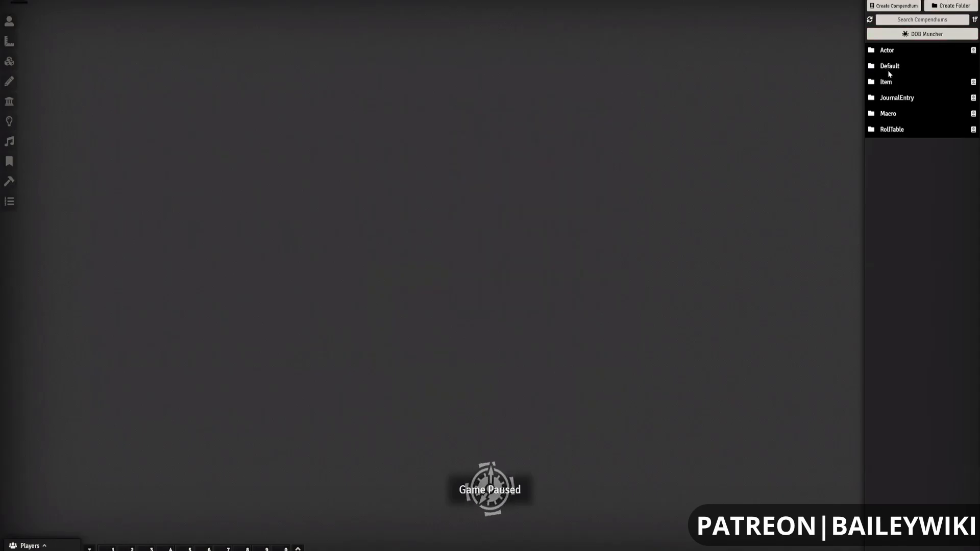
{"action": "mouse_move", "coordinate": [568, 315]}
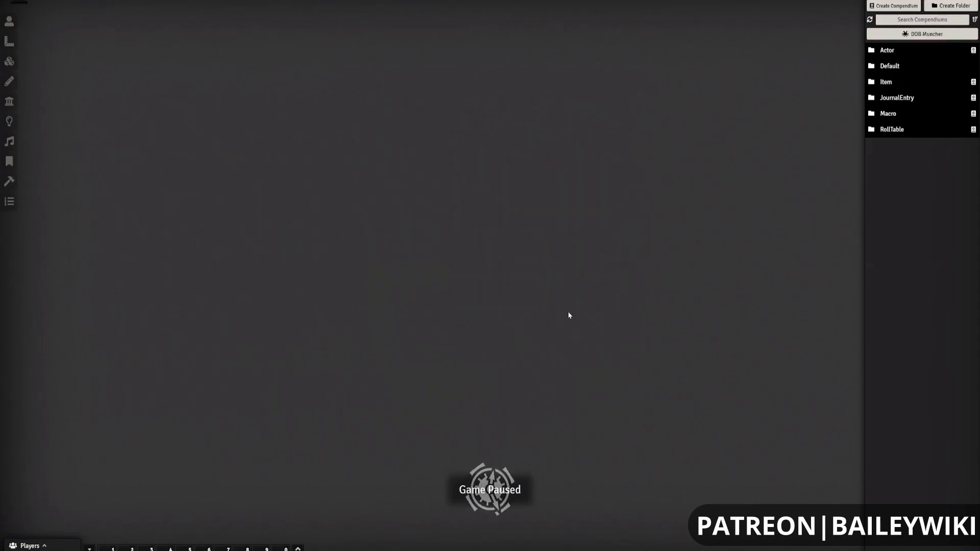
{"action": "mouse_move", "coordinate": [881, 139]}
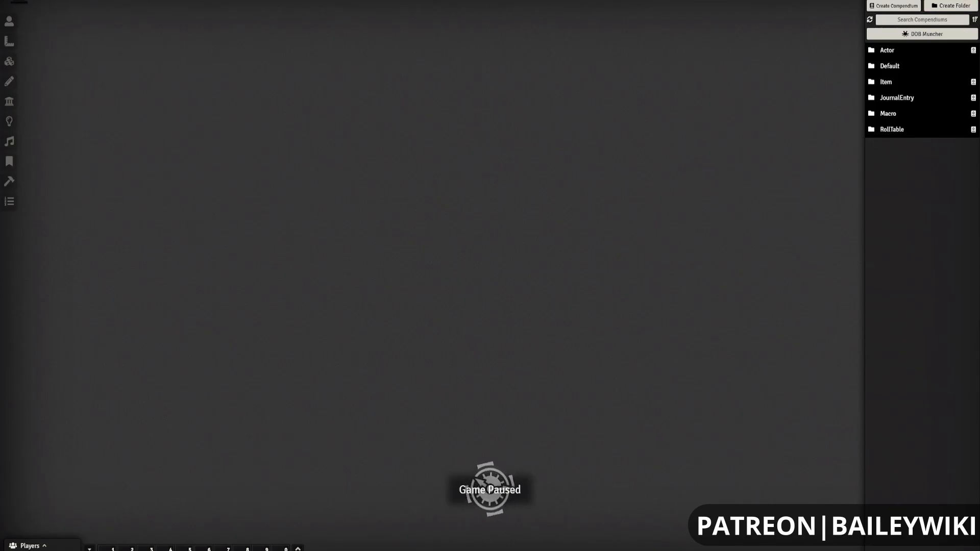
{"action": "mouse_move", "coordinate": [793, 97]}
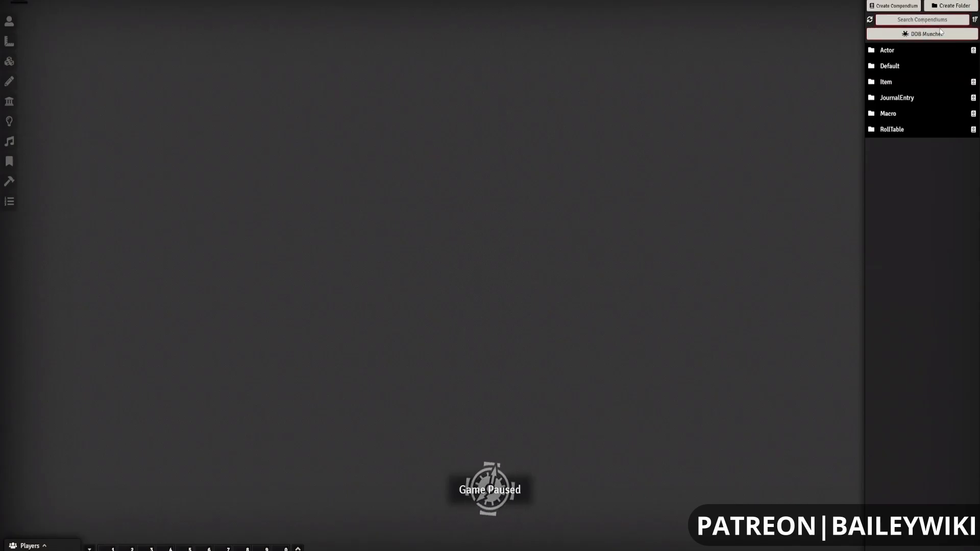
{"action": "type", "text": "ba"}
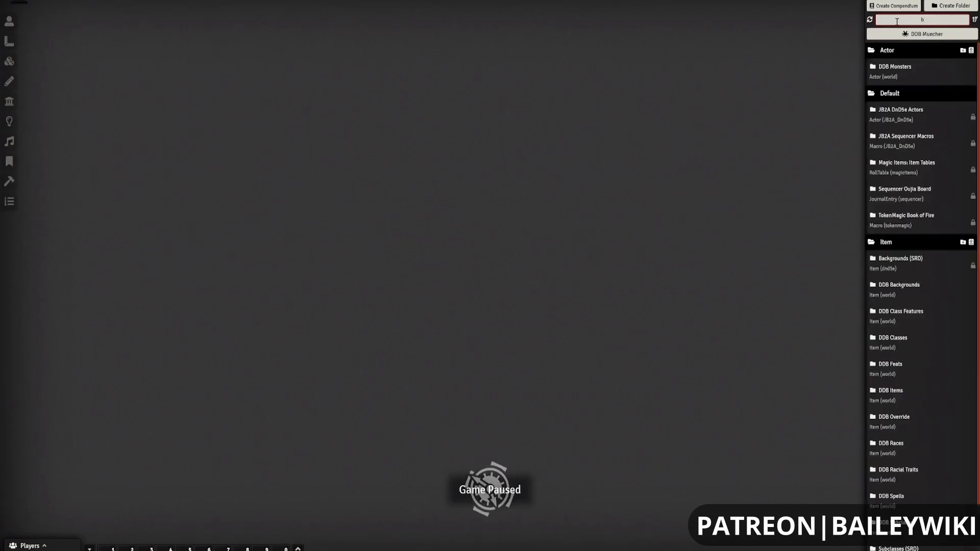
Step: Filter the Compendium Packs list by 'bai' to show the four Baileywiki Maps packs
{"action": "scroll", "scroll_direction": "down", "scroll_amount": 3}
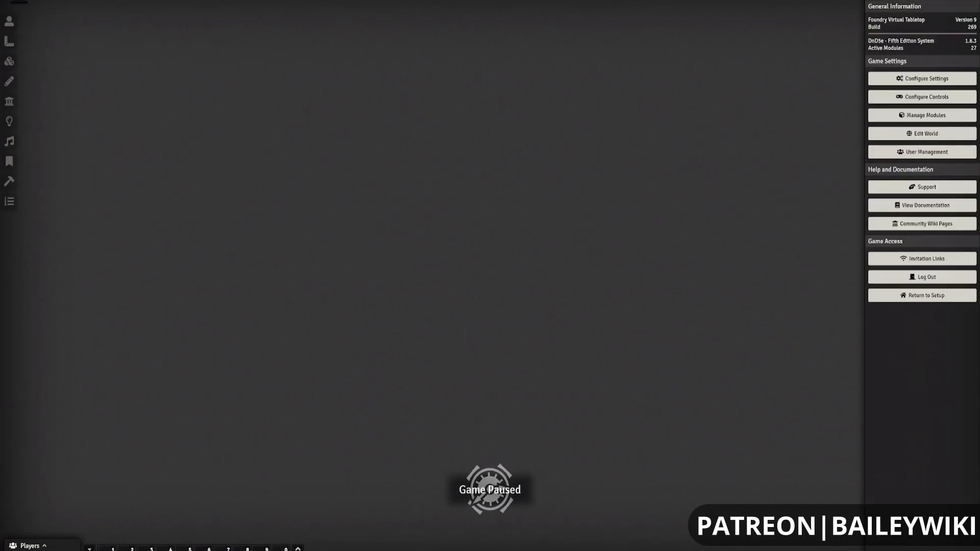
{"action": "left_click", "coordinate": [920, 115]}
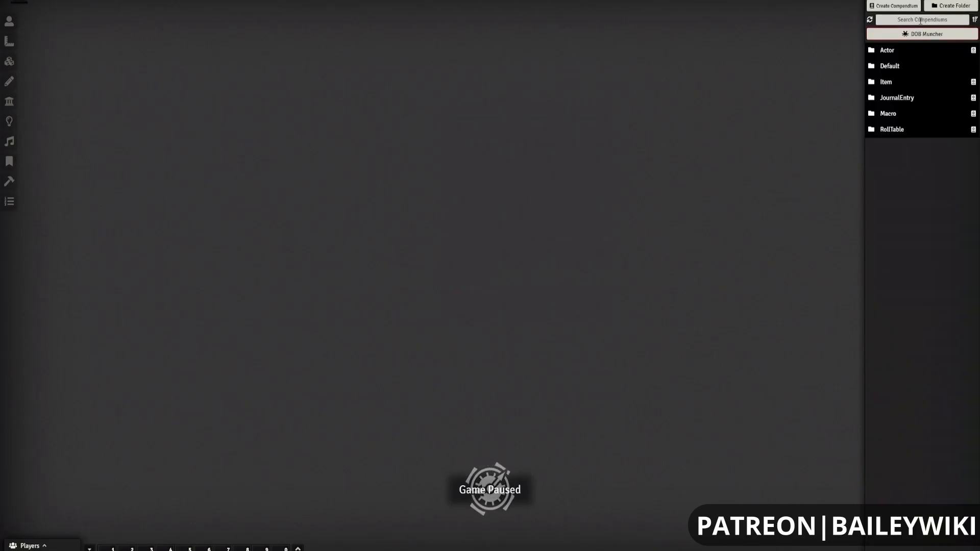
{"action": "type", "text": "bai"}
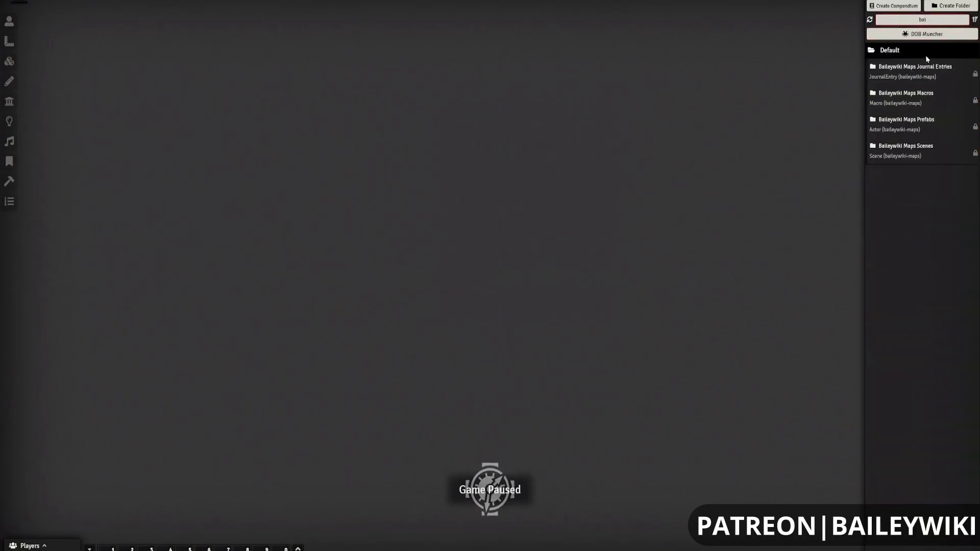
{"action": "mouse_move", "coordinate": [904, 92]}
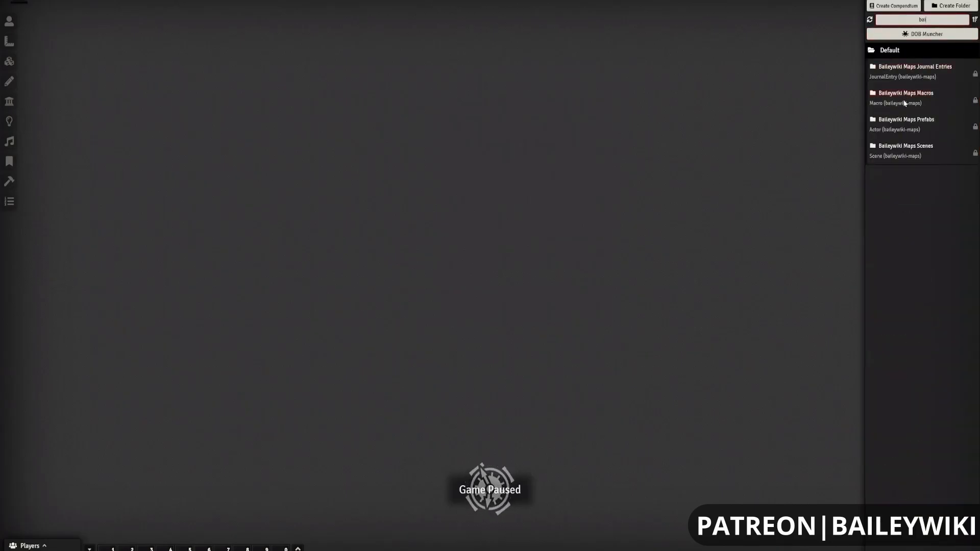
Step: Reach Ghost Ship L1 Main Deck via Baileywiki Maps > Ships and bring up its scene configuration
{"action": "left_click", "coordinate": [905, 146]}
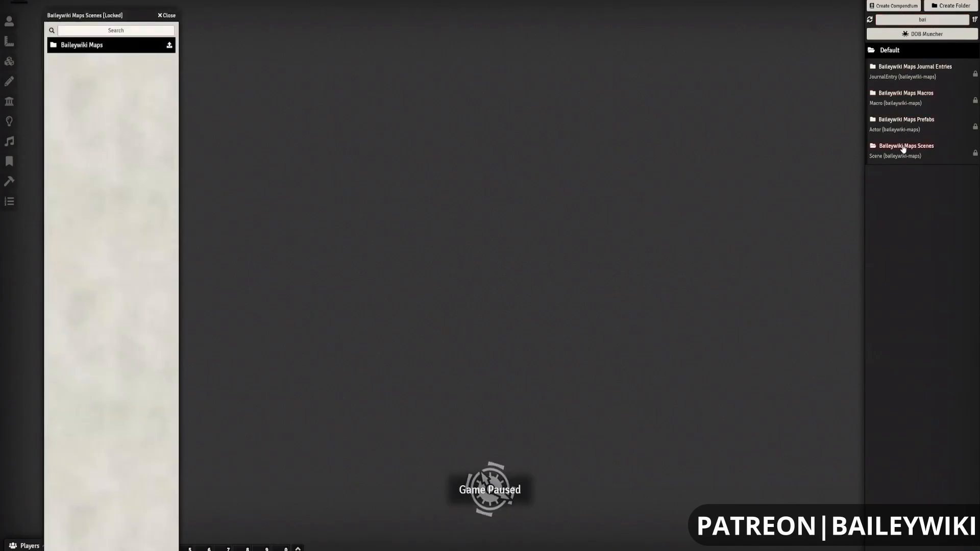
{"action": "left_click", "coordinate": [81, 44]}
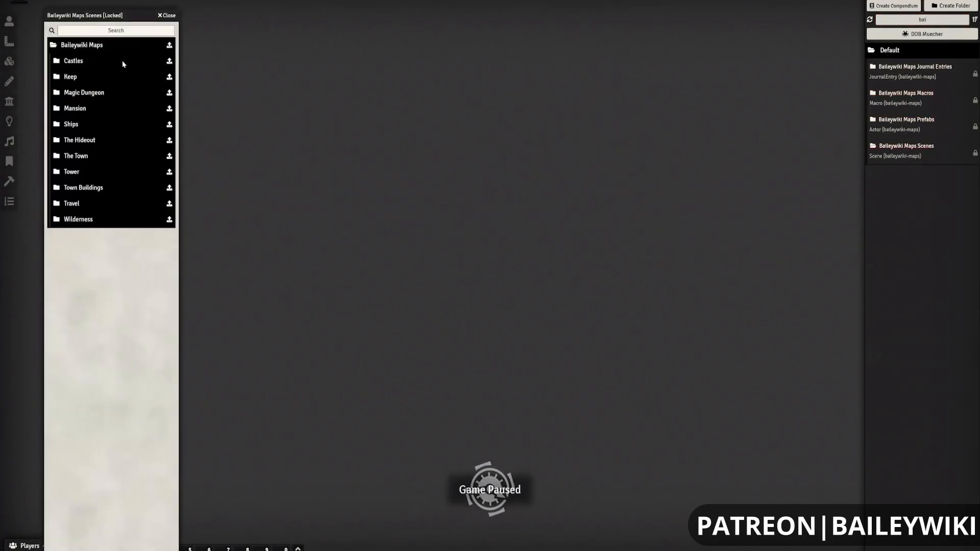
{"action": "mouse_move", "coordinate": [79, 84]}
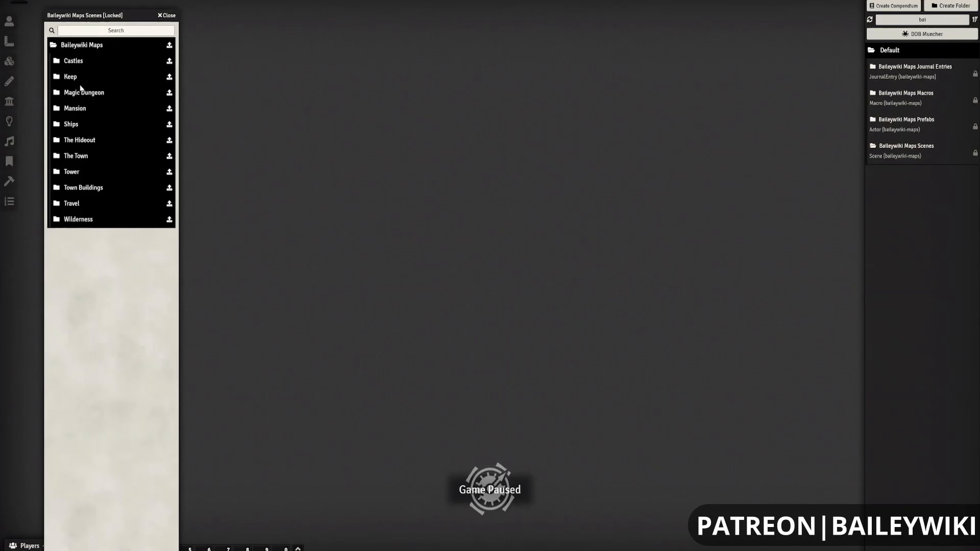
{"action": "left_click", "coordinate": [70, 124]}
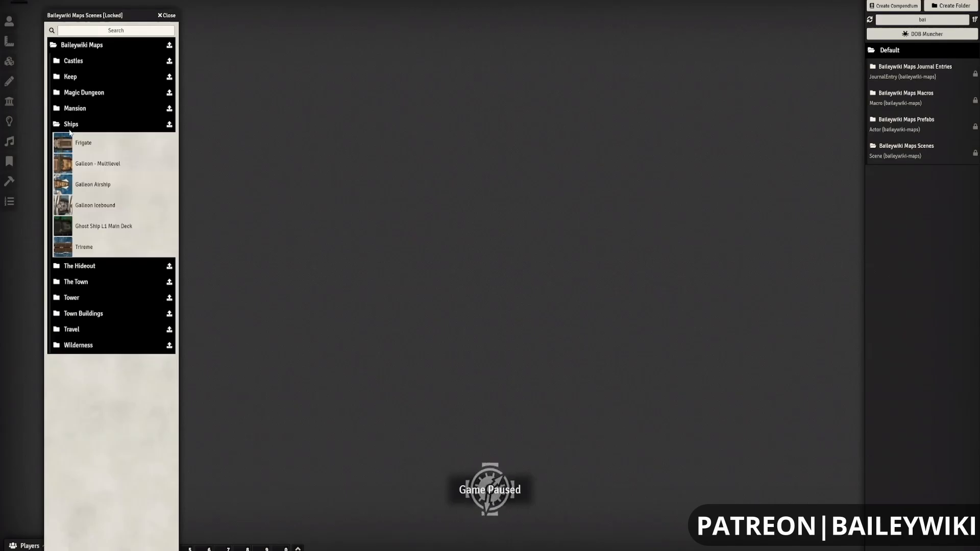
{"action": "mouse_move", "coordinate": [76, 228]}
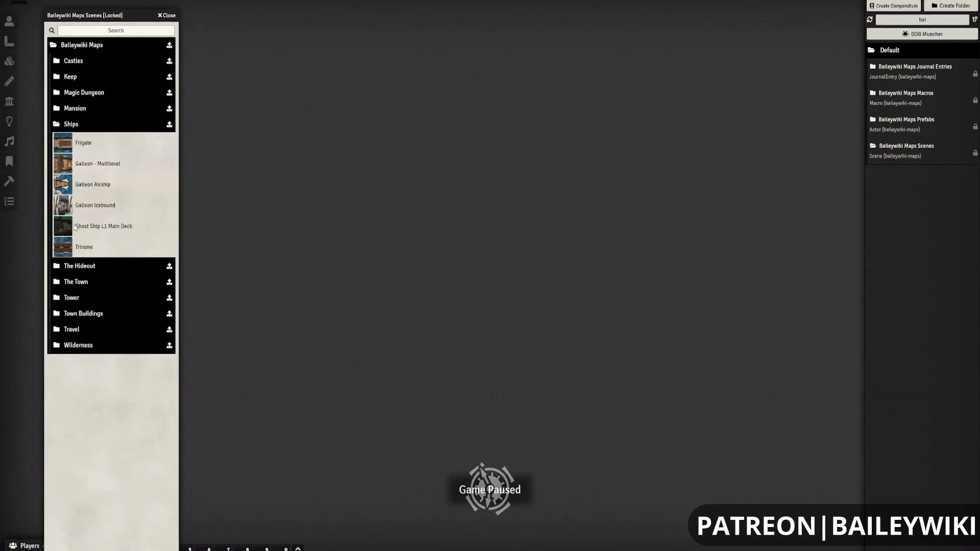
{"action": "mouse_move", "coordinate": [104, 226]}
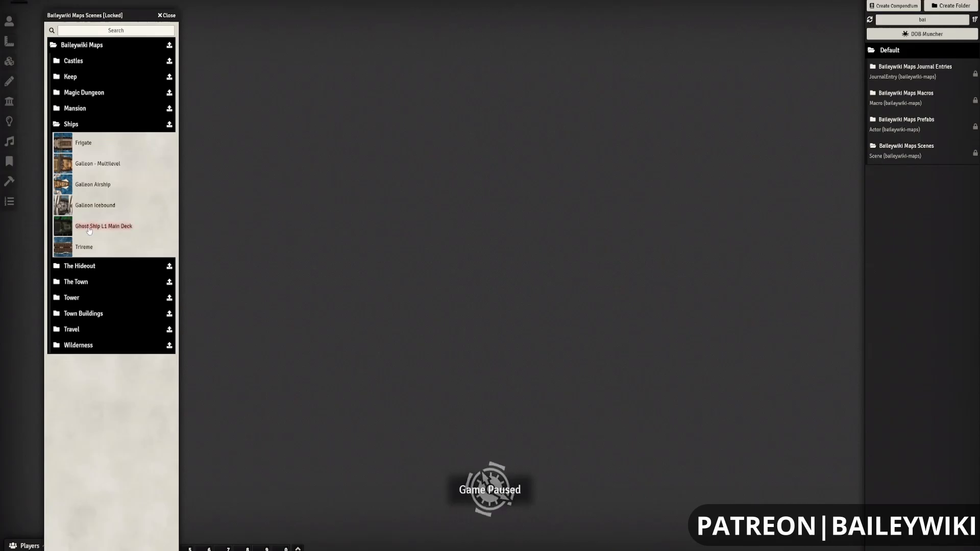
{"action": "double_click", "coordinate": [104, 225]}
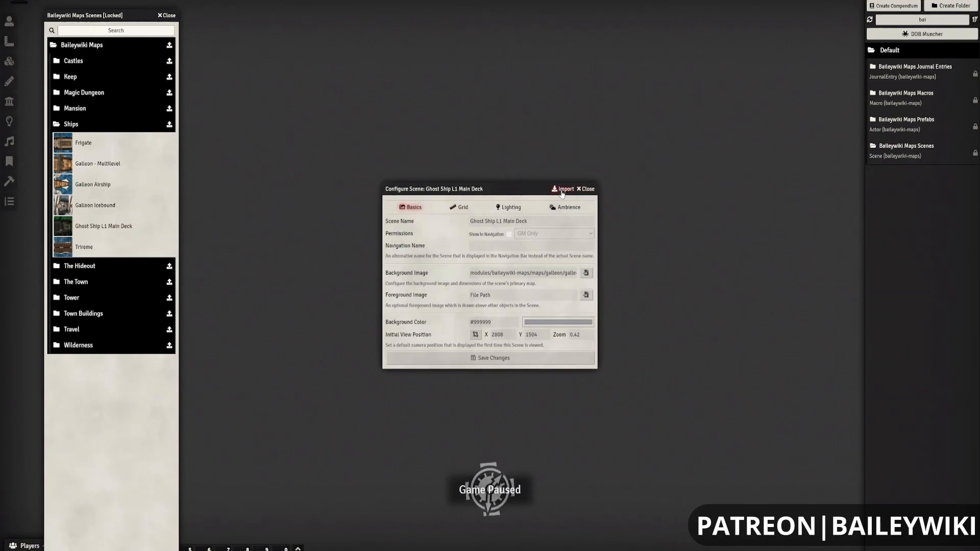
Step: Import Ghost Ship L1 Main Deck into the world and view it on the canvas
{"action": "left_click", "coordinate": [561, 188]}
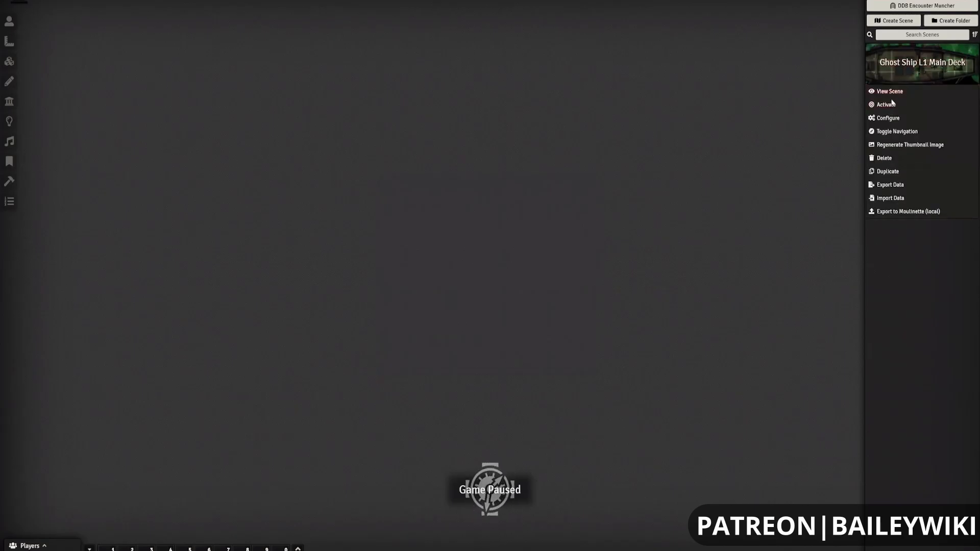
{"action": "mouse_move", "coordinate": [893, 195]}
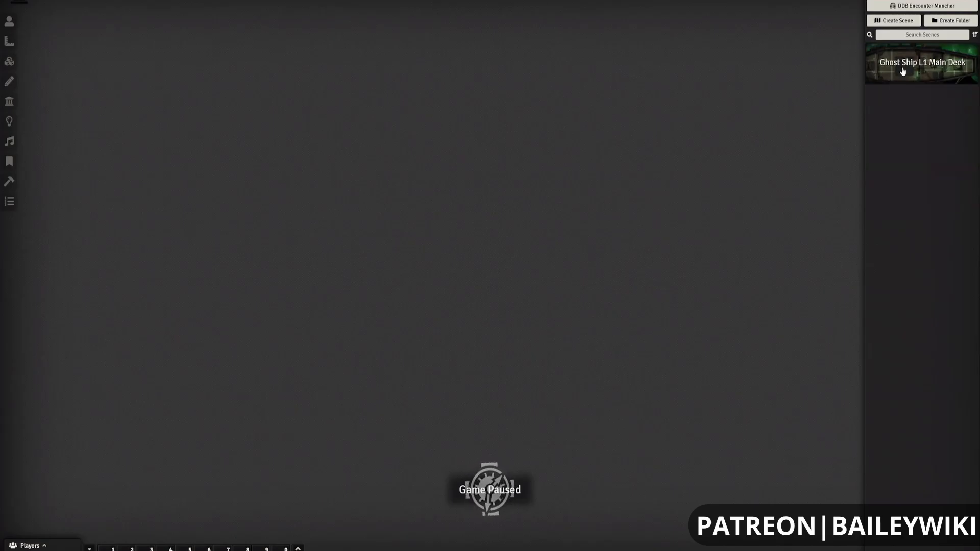
{"action": "left_click", "coordinate": [920, 62]}
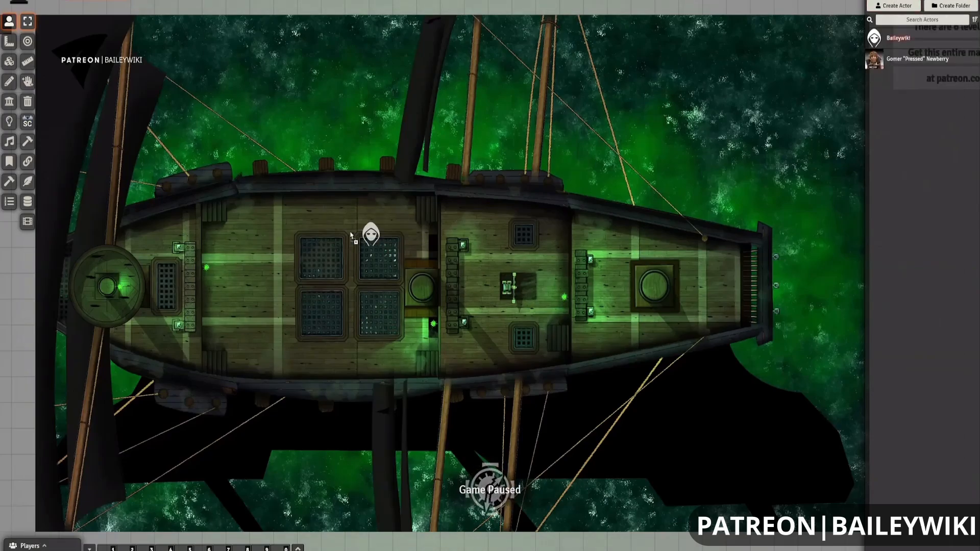
Step: Move the hooded token to the deck's left side and bring up its Token Configuration
{"action": "left_click_drag", "start_coordinate": [370, 235], "coordinate": [262, 285]}
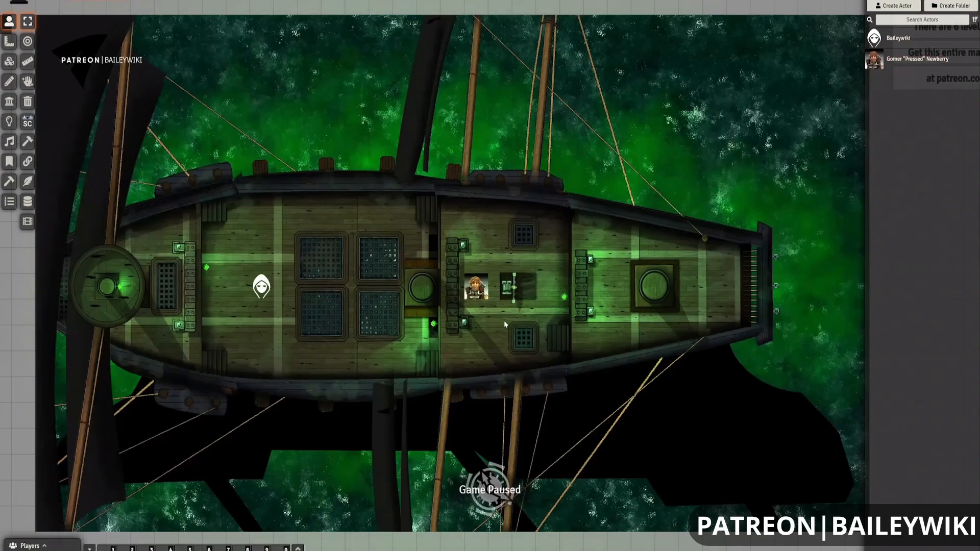
{"action": "left_click", "coordinate": [261, 286]}
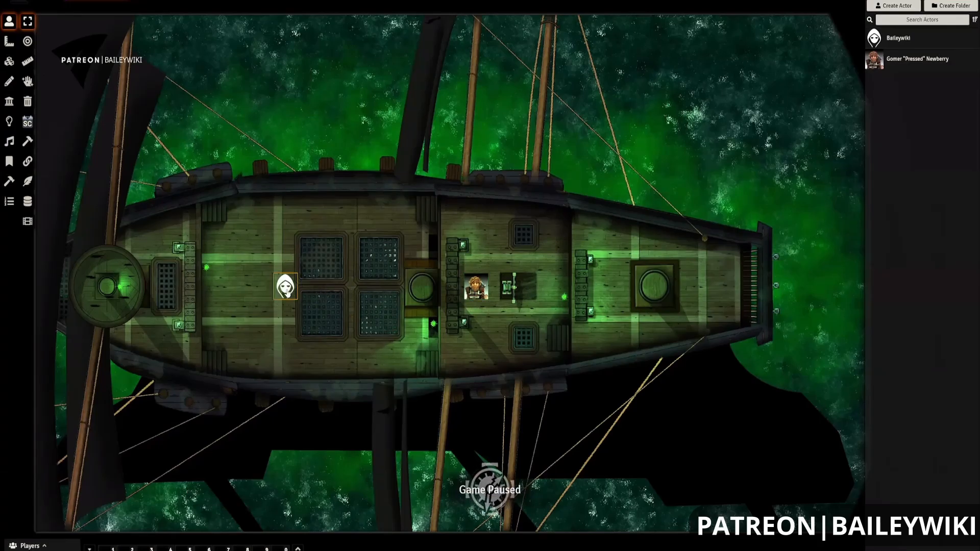
{"action": "double_click", "coordinate": [285, 288]}
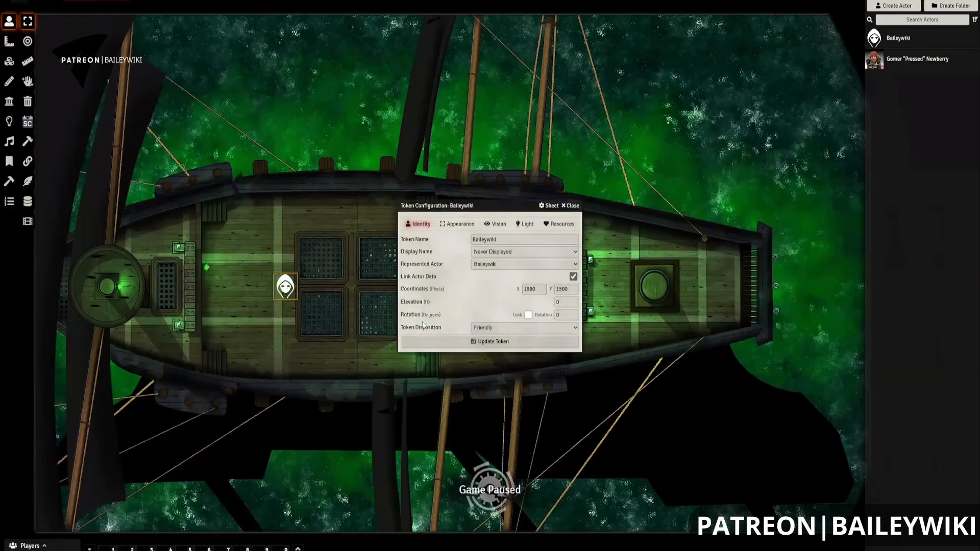
Step: Review the token's Appearance image path, update the token, and close its configuration
{"action": "left_click", "coordinate": [461, 223]}
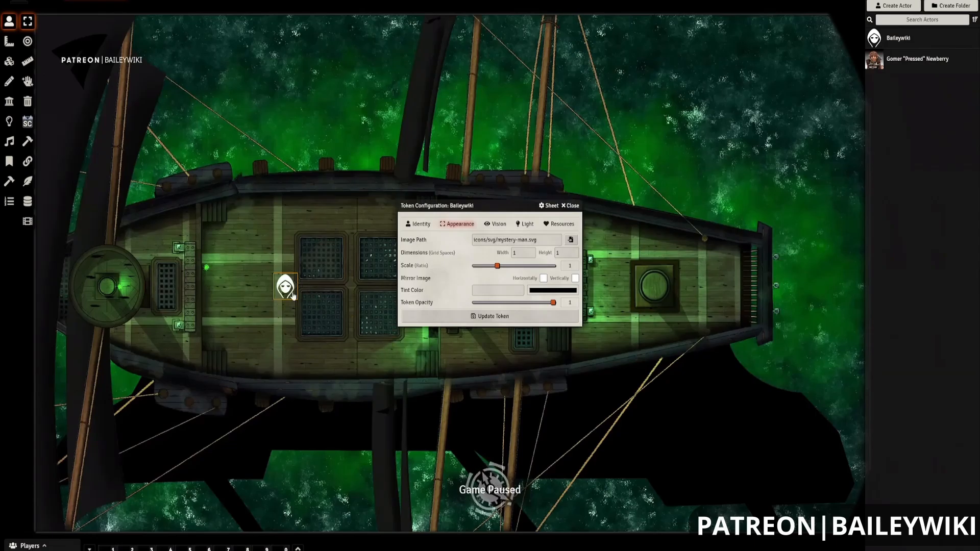
{"action": "mouse_move", "coordinate": [521, 250]}
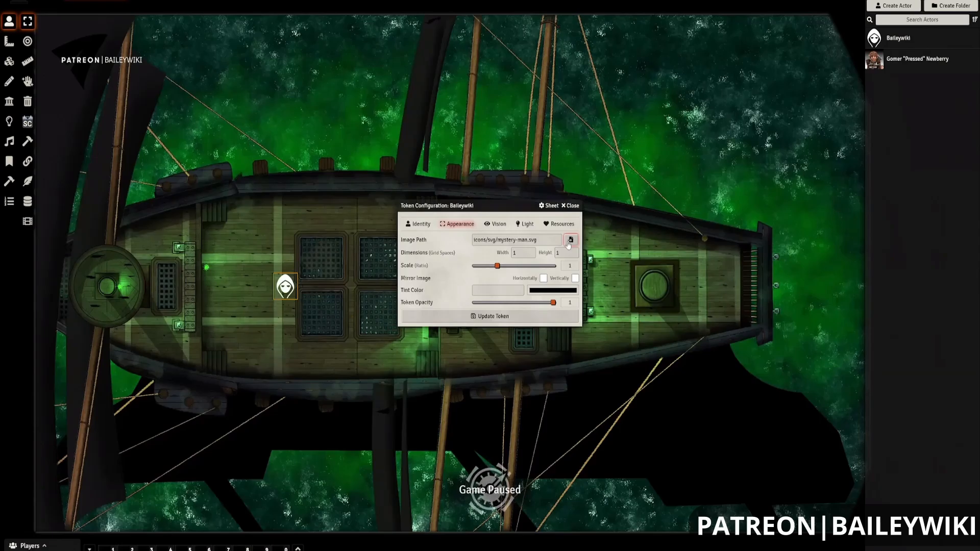
{"action": "left_click", "coordinate": [569, 239]}
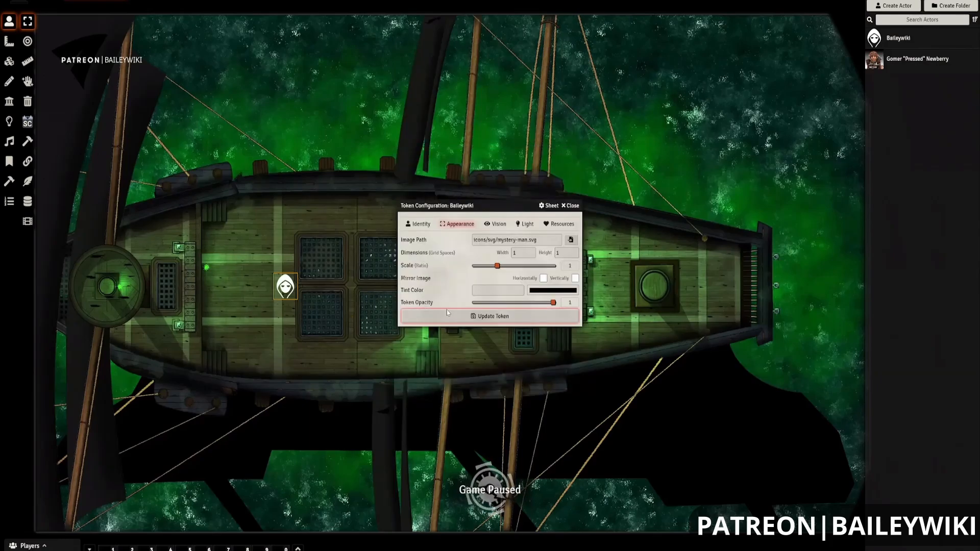
{"action": "left_click", "coordinate": [420, 223]}
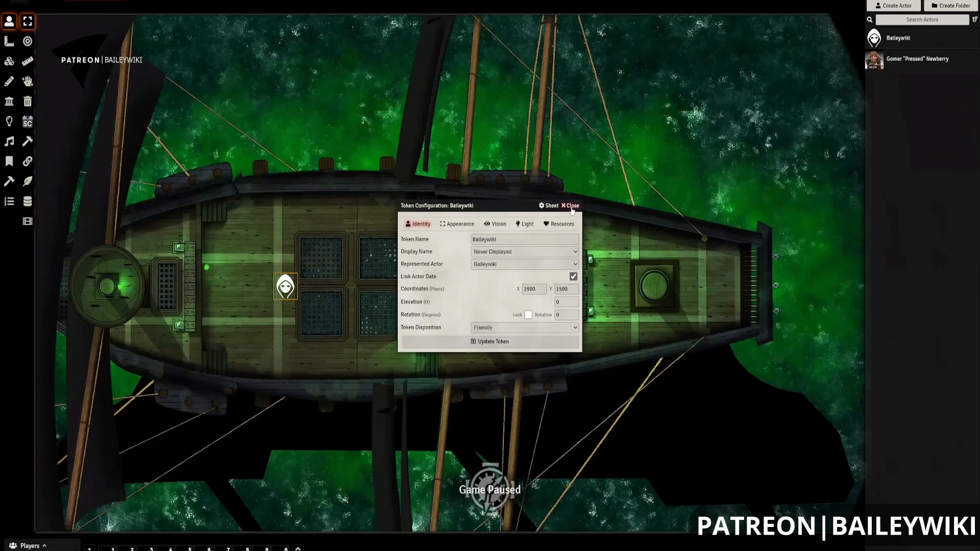
{"action": "left_click", "coordinate": [570, 205]}
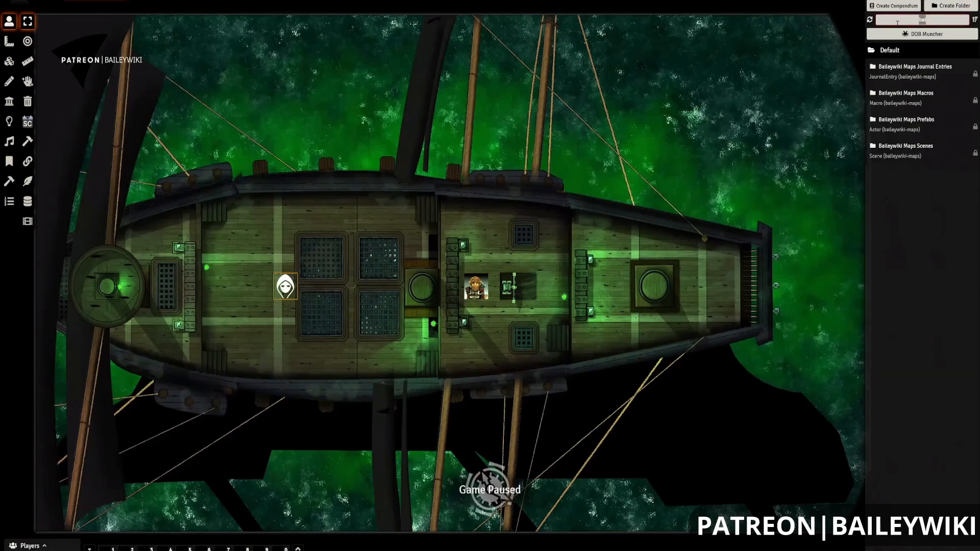
Step: Filter packs by 'ddb', search DDB Monsters for 'gho', and place the Ghost on the deck
{"action": "type", "text": "ddb"}
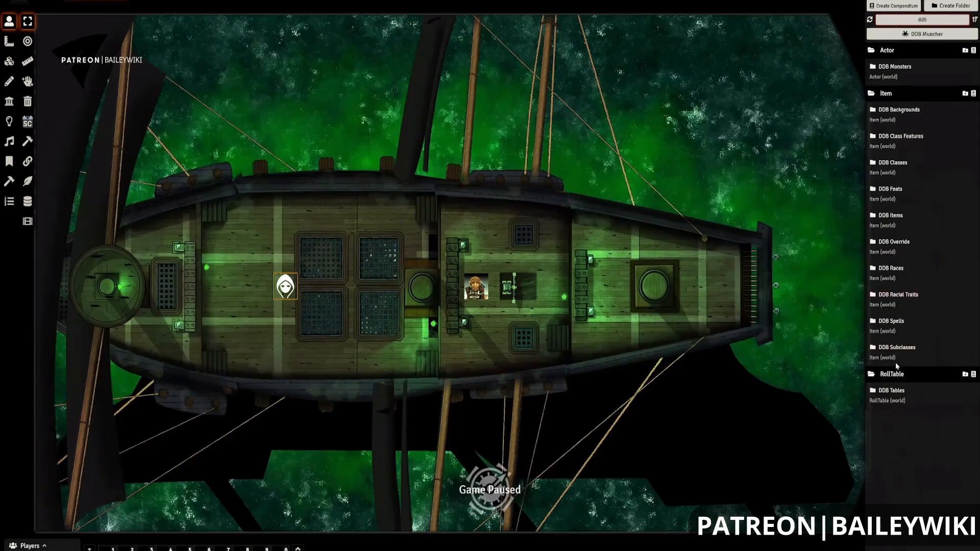
{"action": "left_click", "coordinate": [892, 67]}
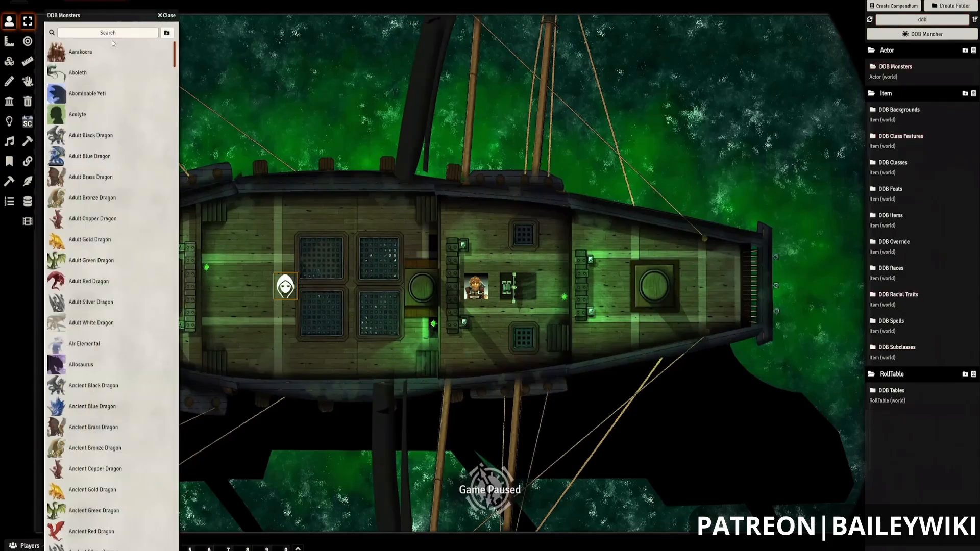
{"action": "type", "text": "gho"}
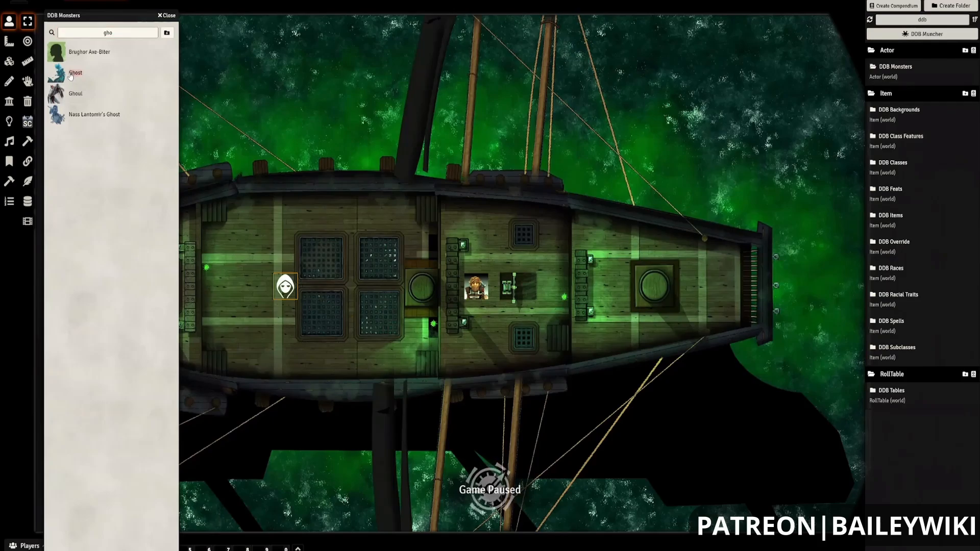
{"action": "left_click_drag", "start_coordinate": [75, 72], "coordinate": [379, 209]}
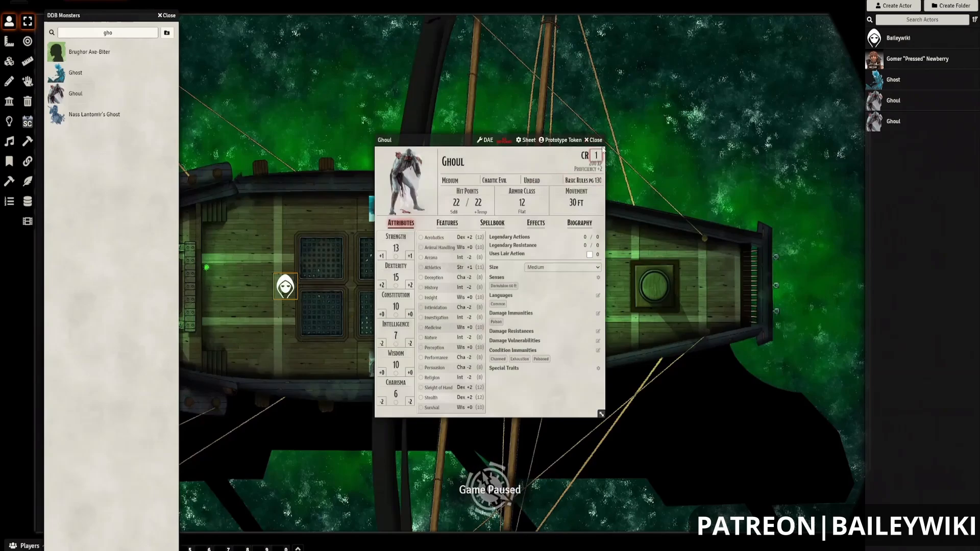
{"action": "left_click", "coordinate": [591, 140]}
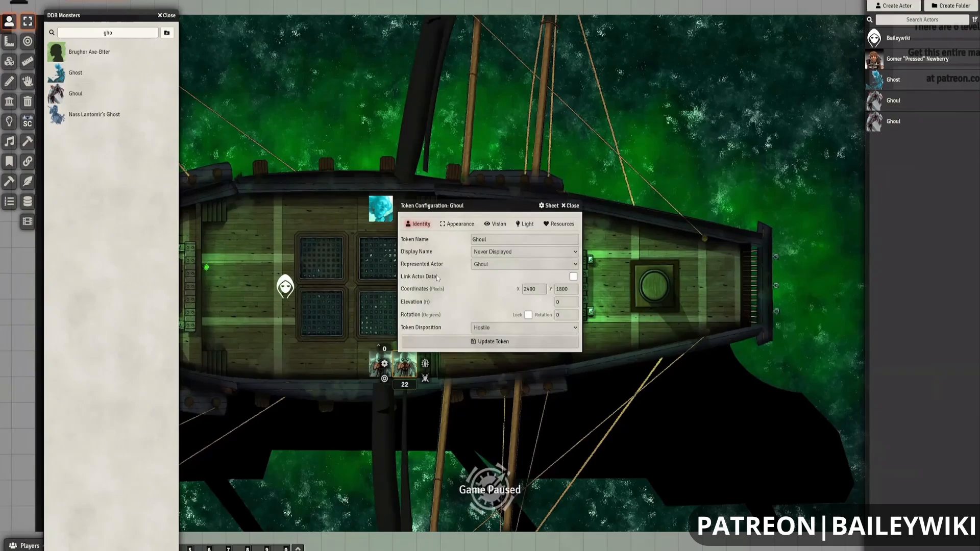
{"action": "left_click", "coordinate": [573, 276]}
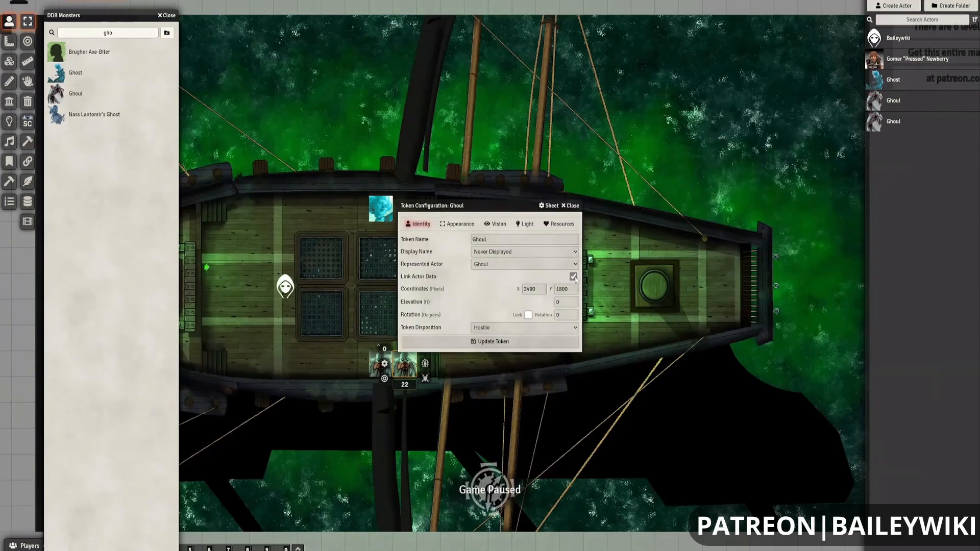
{"action": "left_click", "coordinate": [572, 277]}
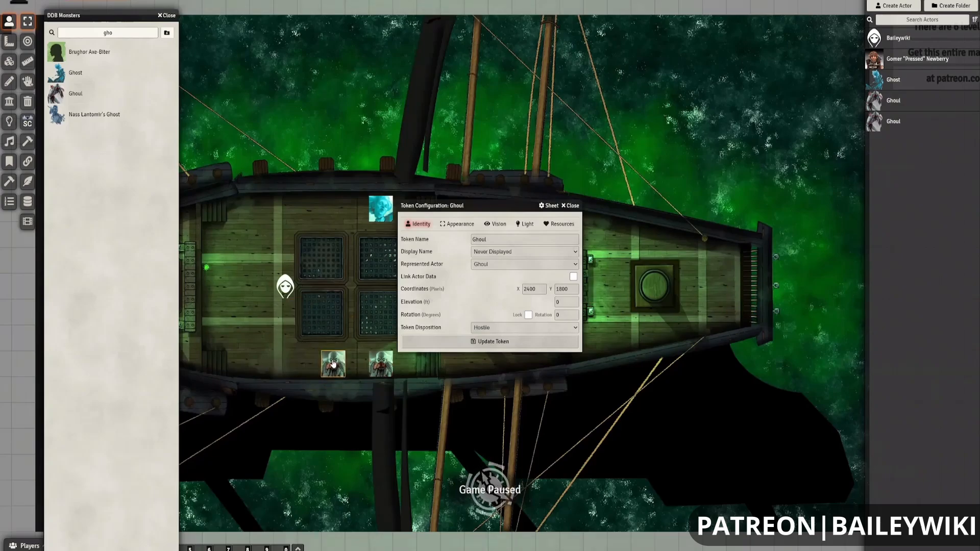
{"action": "left_click", "coordinate": [572, 277]}
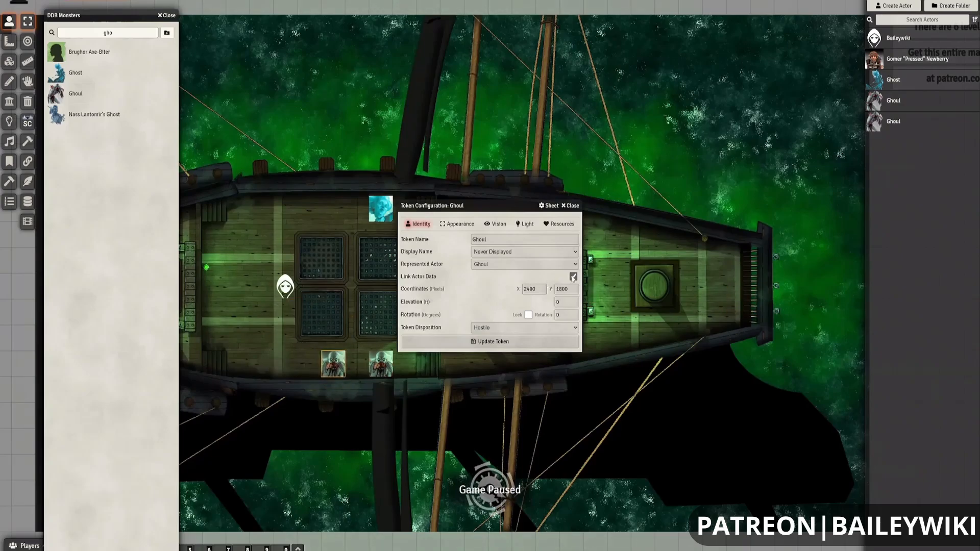
{"action": "left_click", "coordinate": [572, 276]}
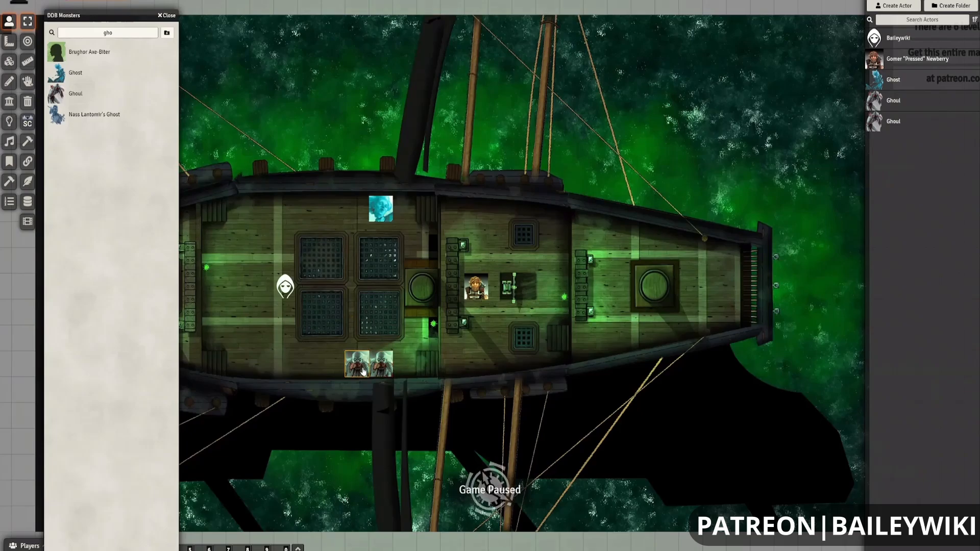
{"action": "mouse_move", "coordinate": [300, 94]}
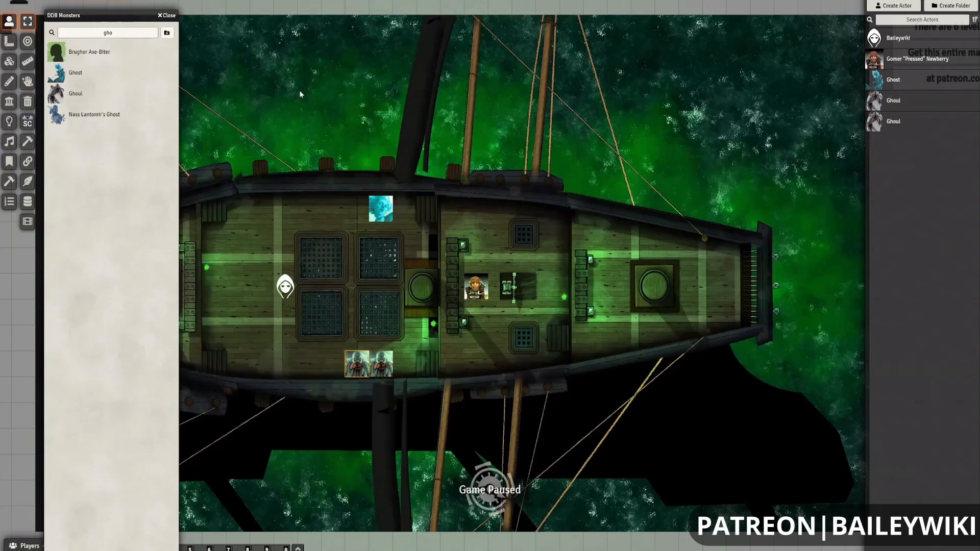
{"action": "mouse_move", "coordinate": [844, 117]}
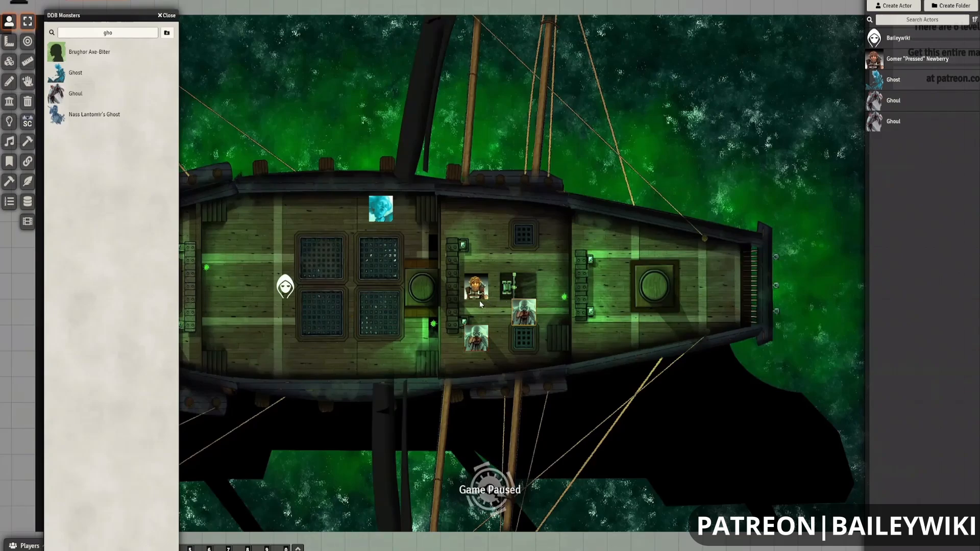
{"action": "mouse_move", "coordinate": [379, 287]}
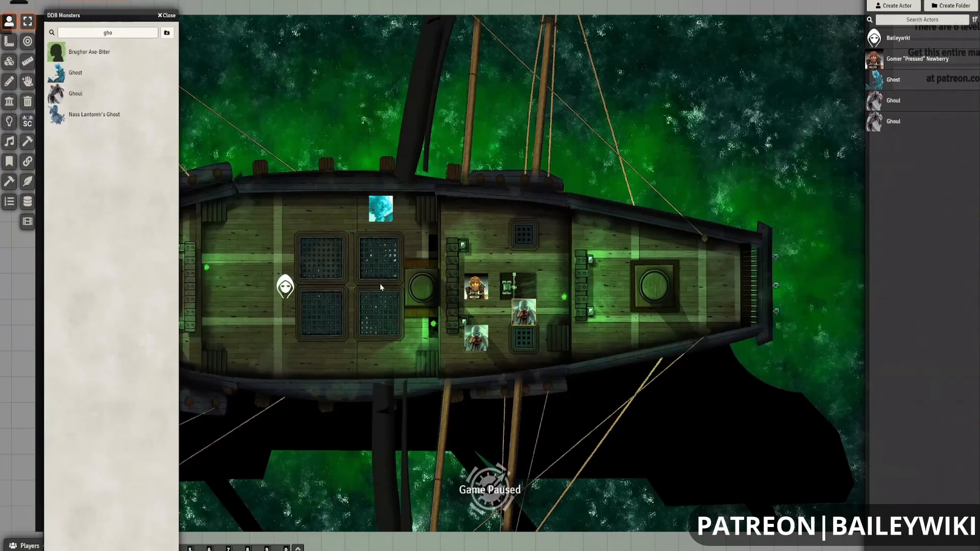
{"action": "mouse_move", "coordinate": [371, 284]}
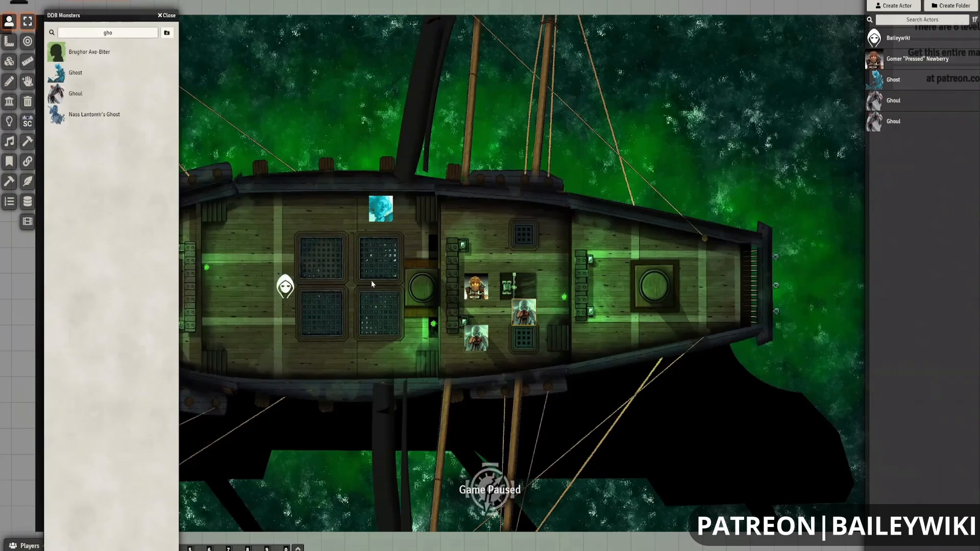
{"action": "mouse_move", "coordinate": [274, 253]}
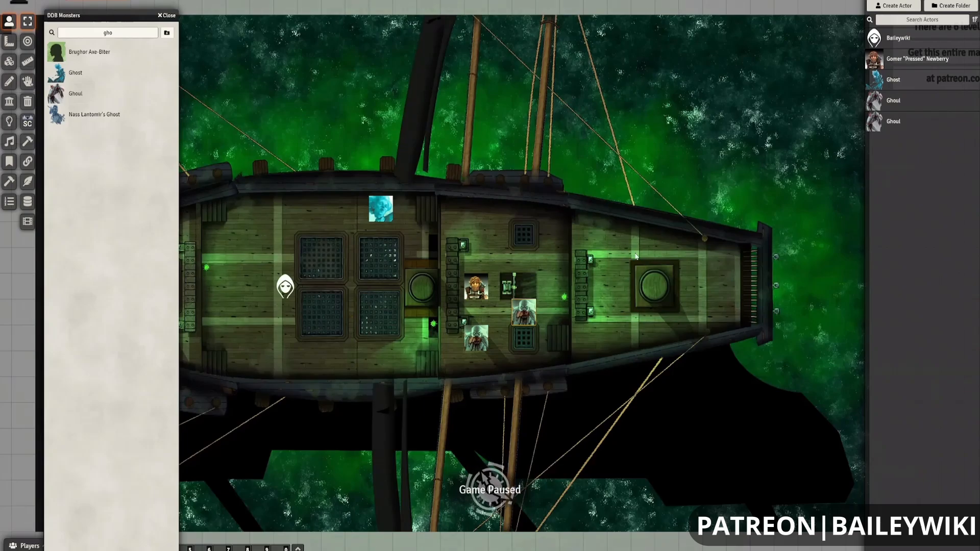
{"action": "mouse_move", "coordinate": [445, 350]}
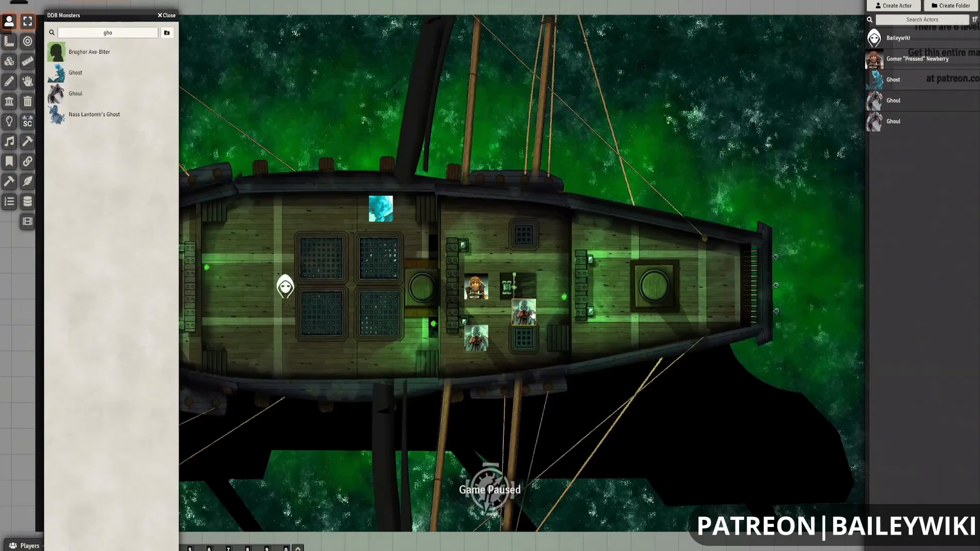
{"action": "left_click", "coordinate": [477, 288]}
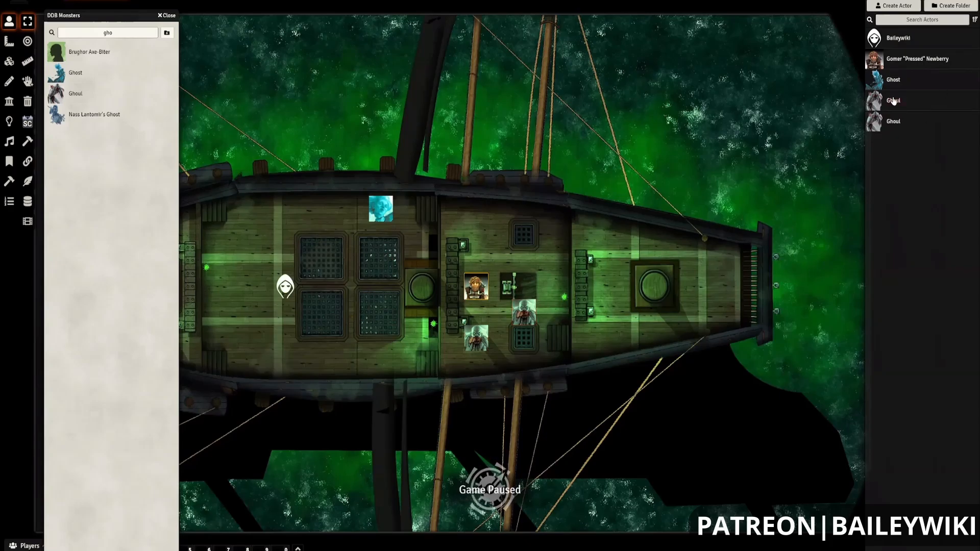
{"action": "left_click", "coordinate": [523, 312]}
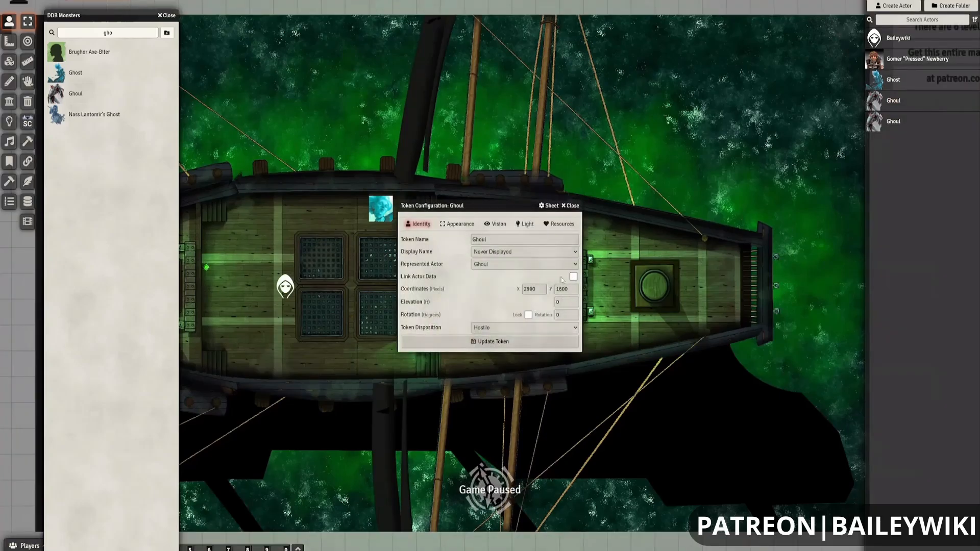
{"action": "left_click", "coordinate": [569, 205]}
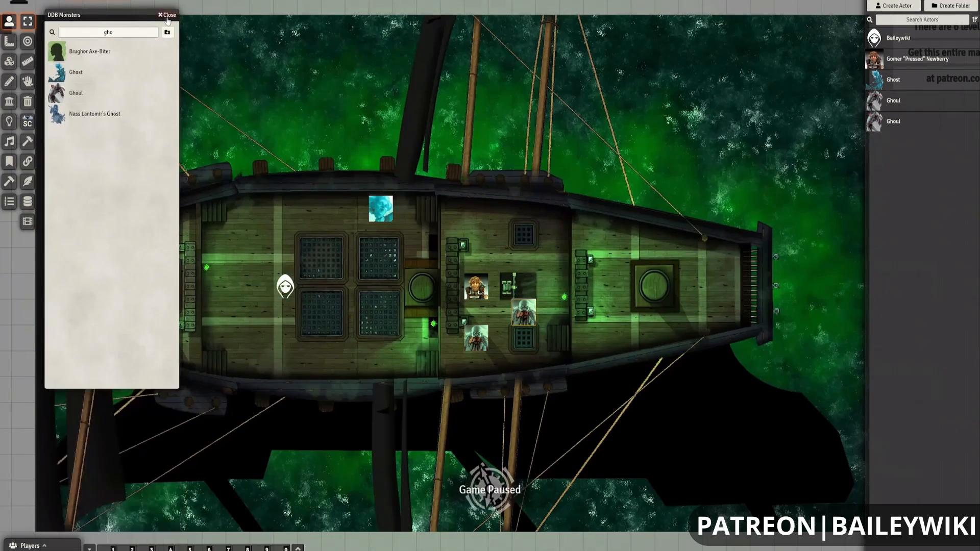
Step: Close the DDB Monsters compendium and pan to show the whole ship deck
{"action": "left_click", "coordinate": [166, 15]}
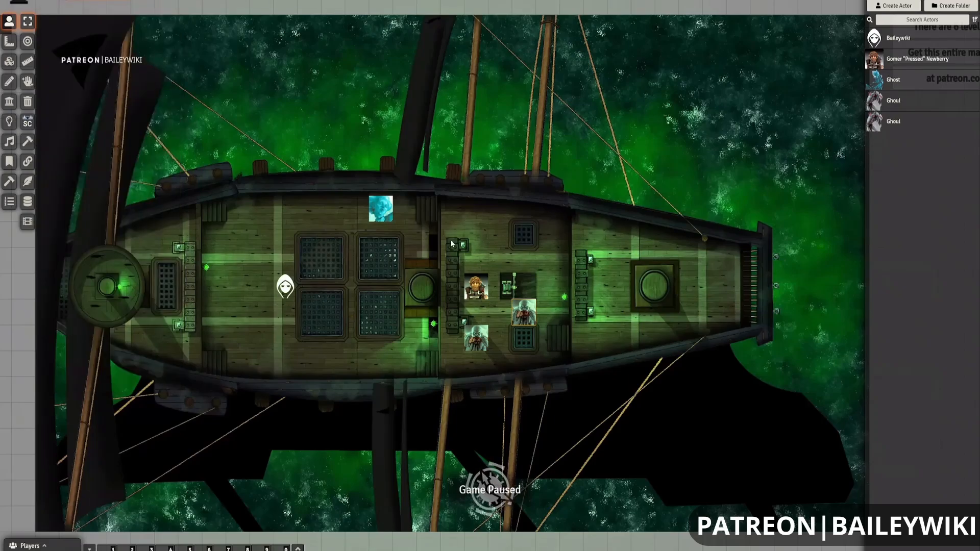
{"action": "left_click_drag", "start_coordinate": [453, 244], "coordinate": [685, 455]}
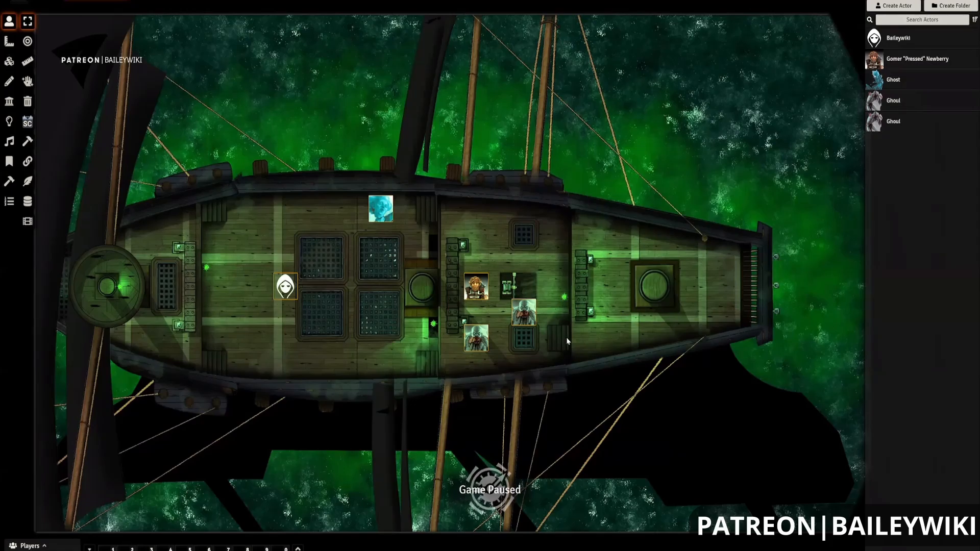
{"action": "mouse_move", "coordinate": [202, 139]}
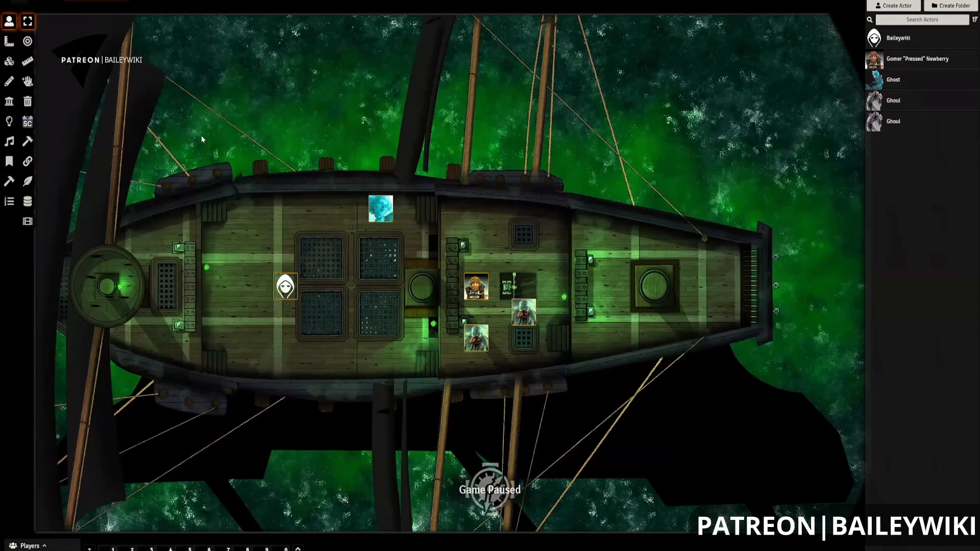
{"action": "mouse_move", "coordinate": [863, 21]}
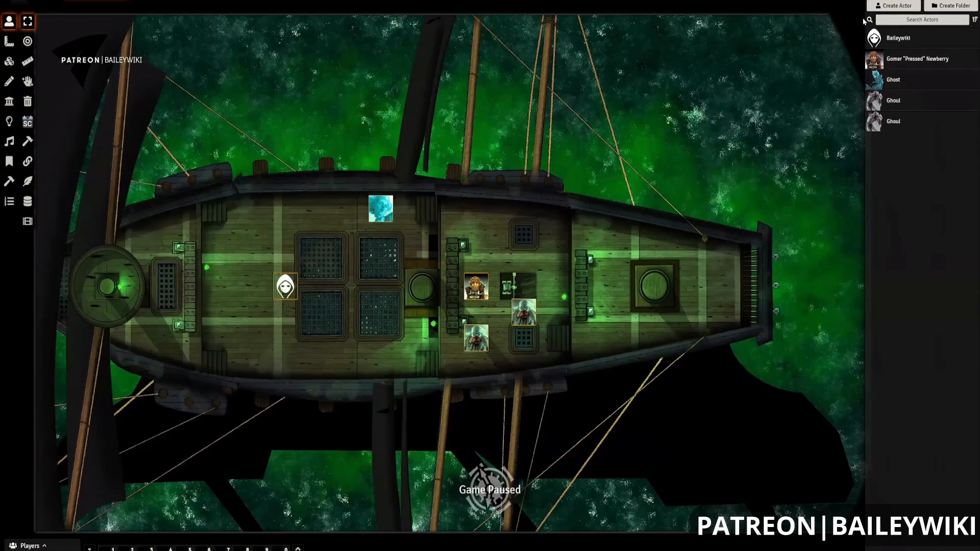
{"action": "mouse_move", "coordinate": [255, 162]}
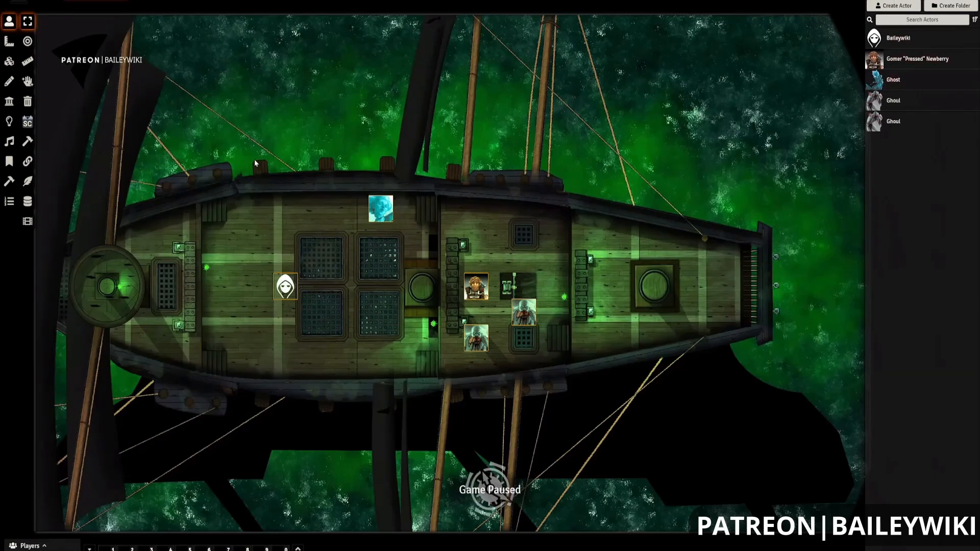
{"action": "mouse_move", "coordinate": [483, 96]}
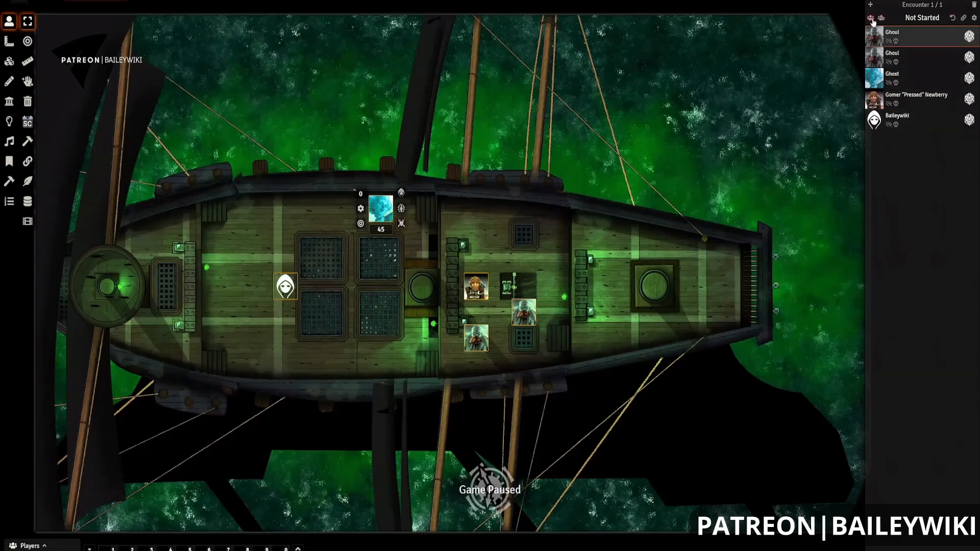
{"action": "mouse_move", "coordinate": [874, 23]}
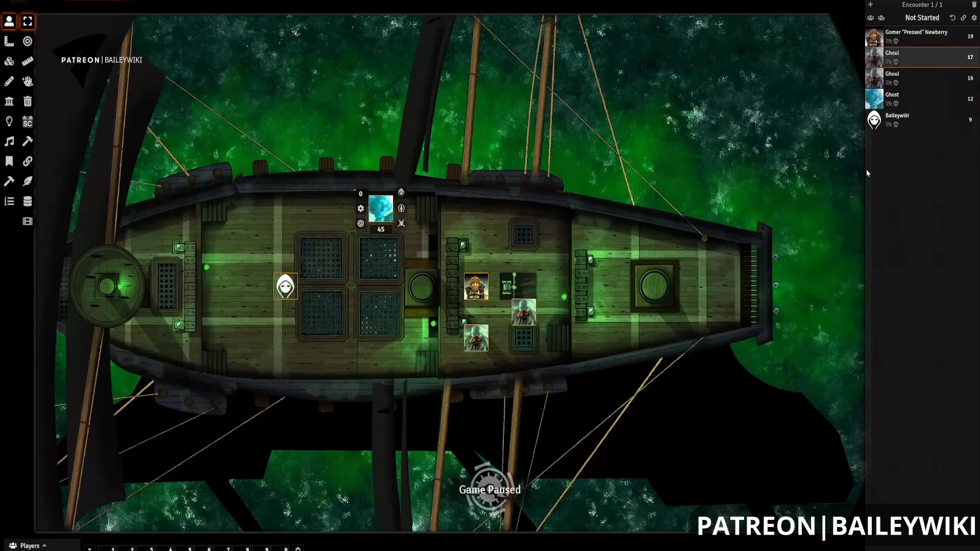
{"action": "mouse_move", "coordinate": [870, 177]}
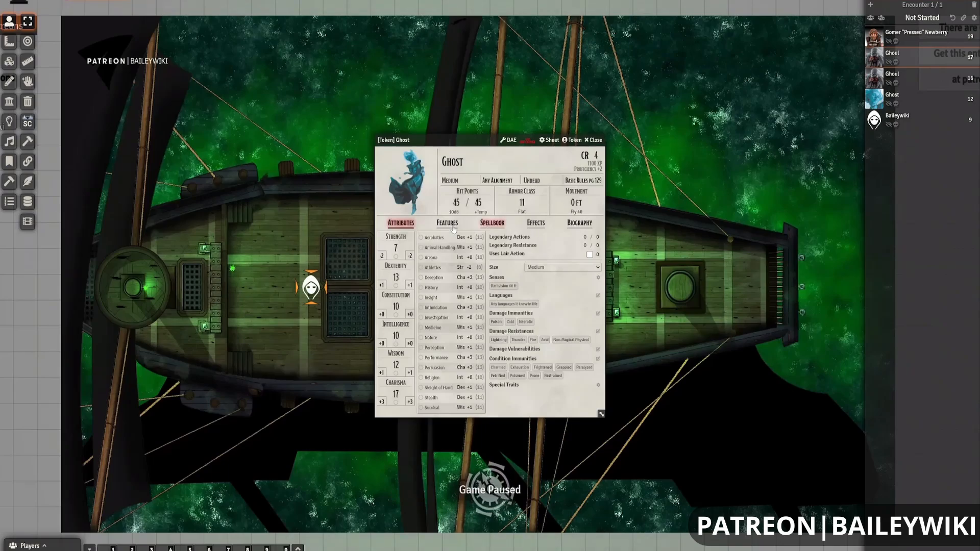
Step: Show the Ghost's Features and expand Withering Touch to reveal its attack details
{"action": "left_click", "coordinate": [445, 222]}
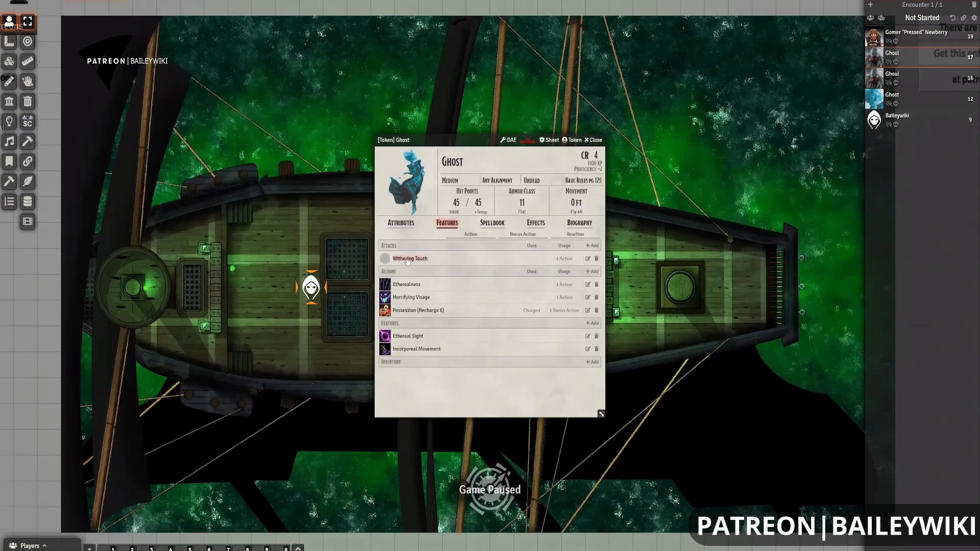
{"action": "left_click", "coordinate": [409, 258]}
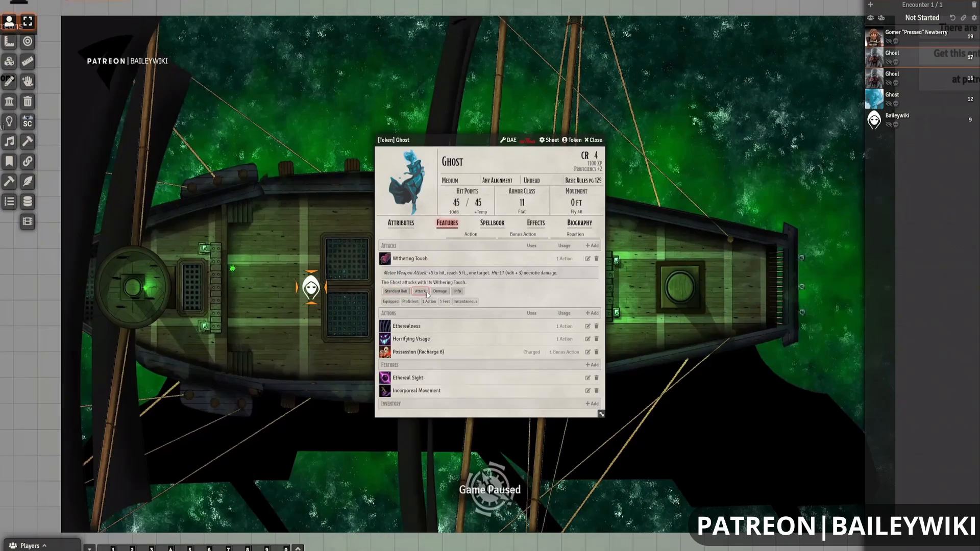
{"action": "mouse_move", "coordinate": [409, 258]}
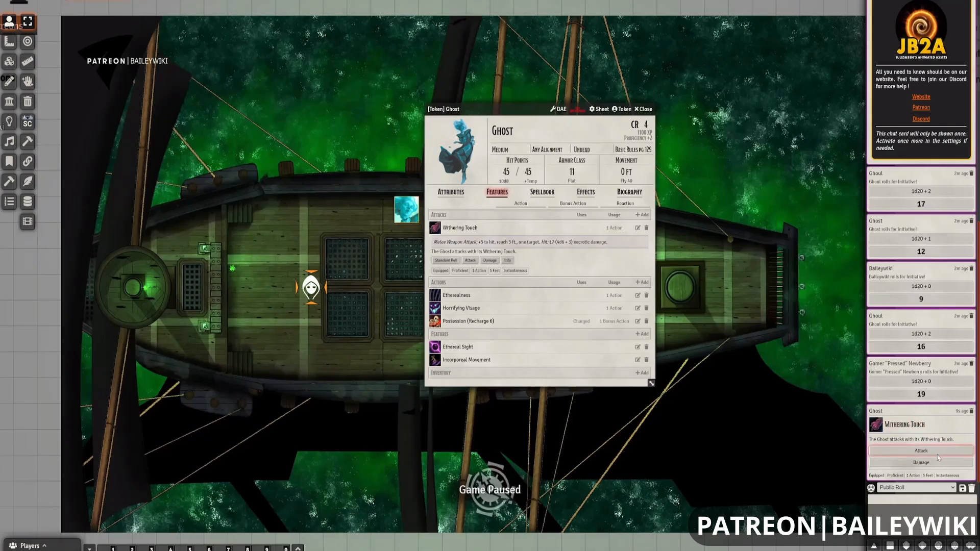
Step: Roll the Withering Touch attack with advantage for 24, then start its damage roll
{"action": "left_click", "coordinate": [919, 450]}
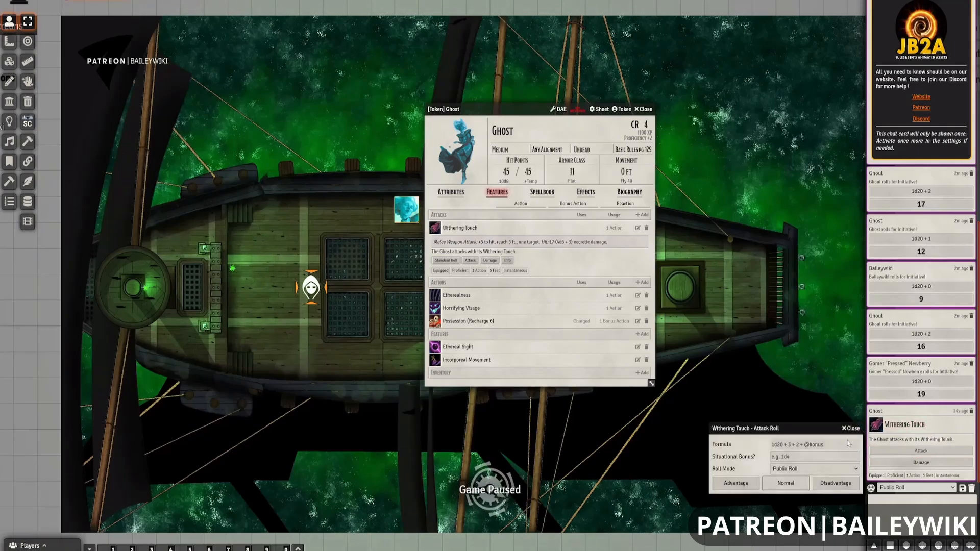
{"action": "left_click", "coordinate": [784, 482]}
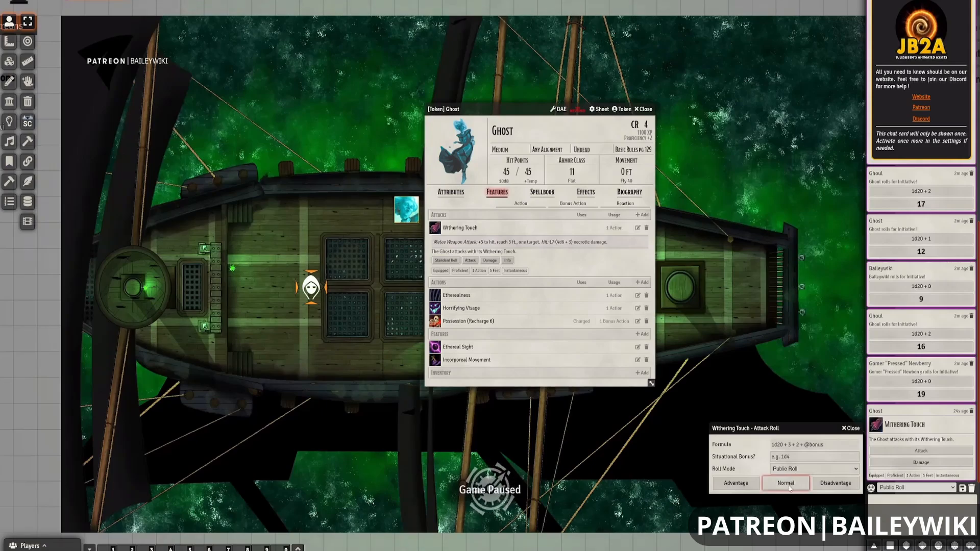
{"action": "left_click", "coordinate": [784, 483]}
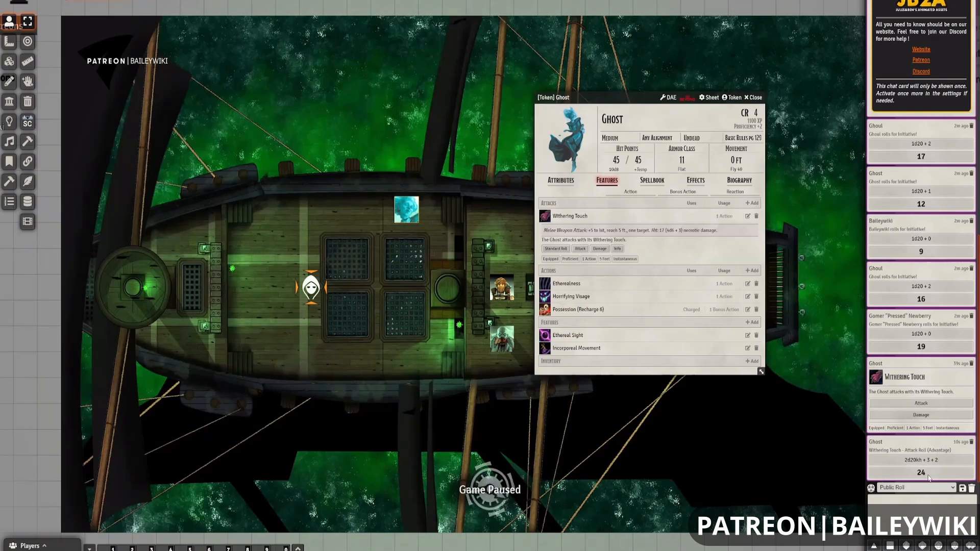
{"action": "mouse_move", "coordinate": [929, 476]}
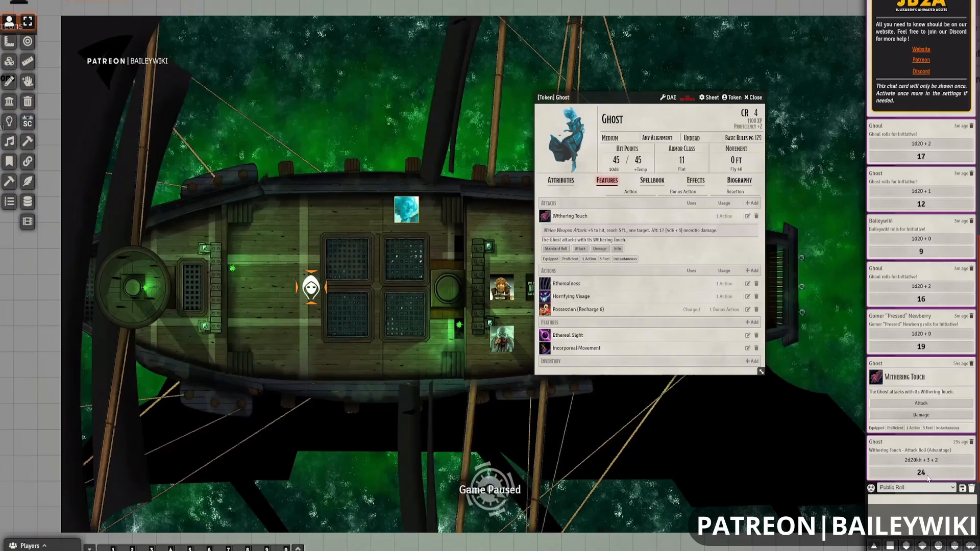
{"action": "left_click", "coordinate": [311, 288]}
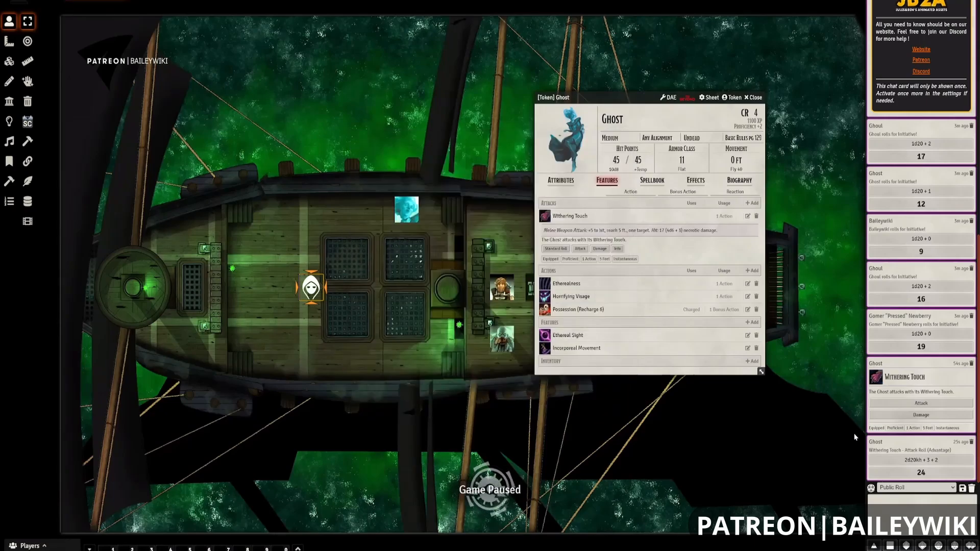
{"action": "left_click", "coordinate": [599, 248]}
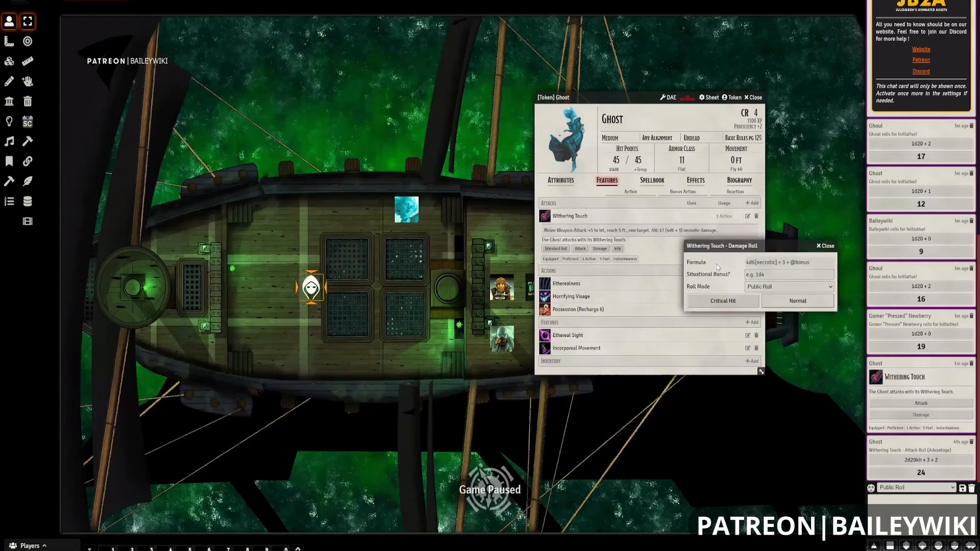
Step: Keep the damage roll public and roll Withering Touch as a critical hit, 8d8 + 3 for 23
{"action": "left_click", "coordinate": [756, 275]}
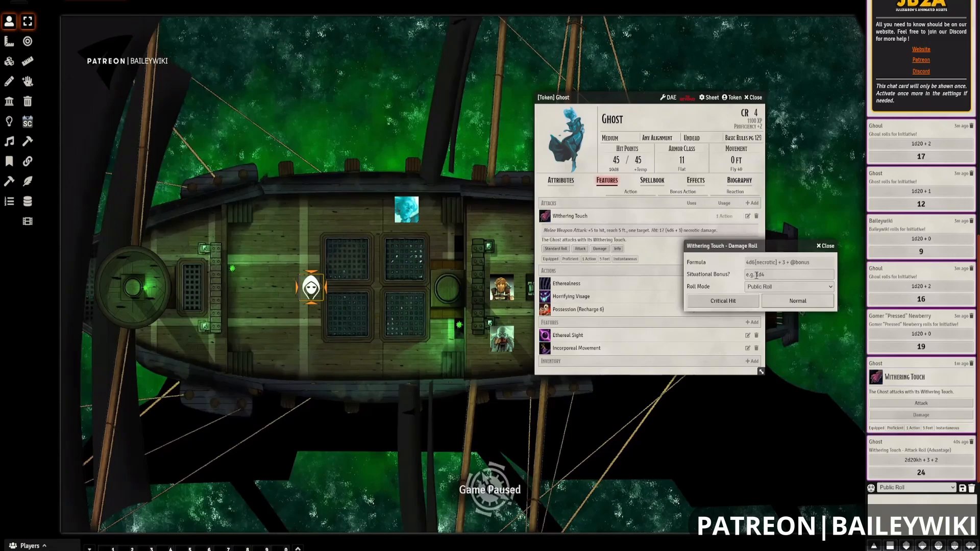
{"action": "left_click", "coordinate": [789, 275]}
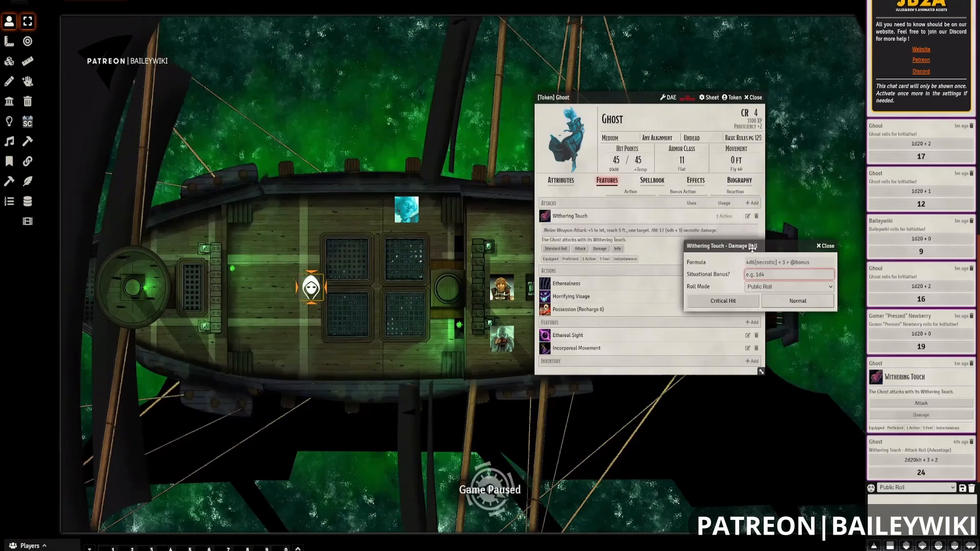
{"action": "left_click", "coordinate": [789, 286]}
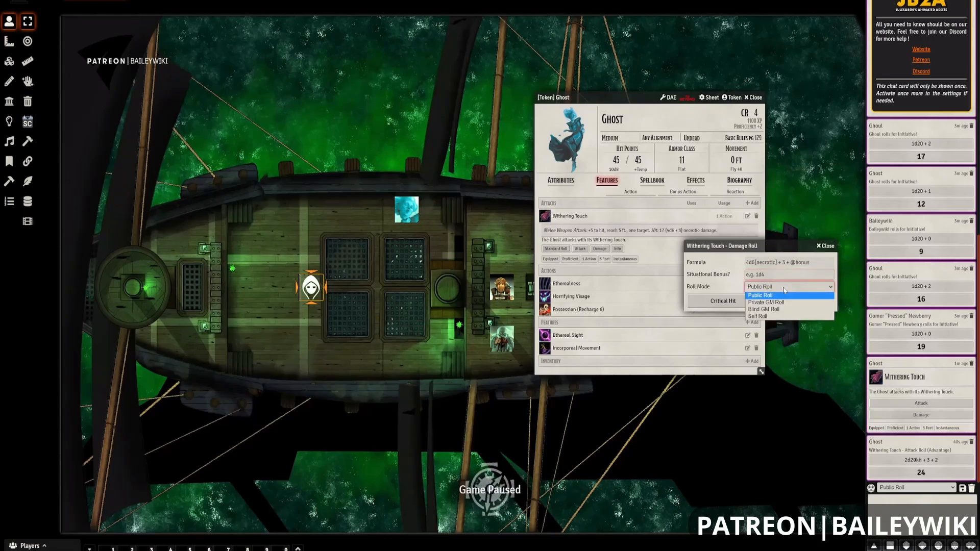
{"action": "left_click", "coordinate": [759, 286]}
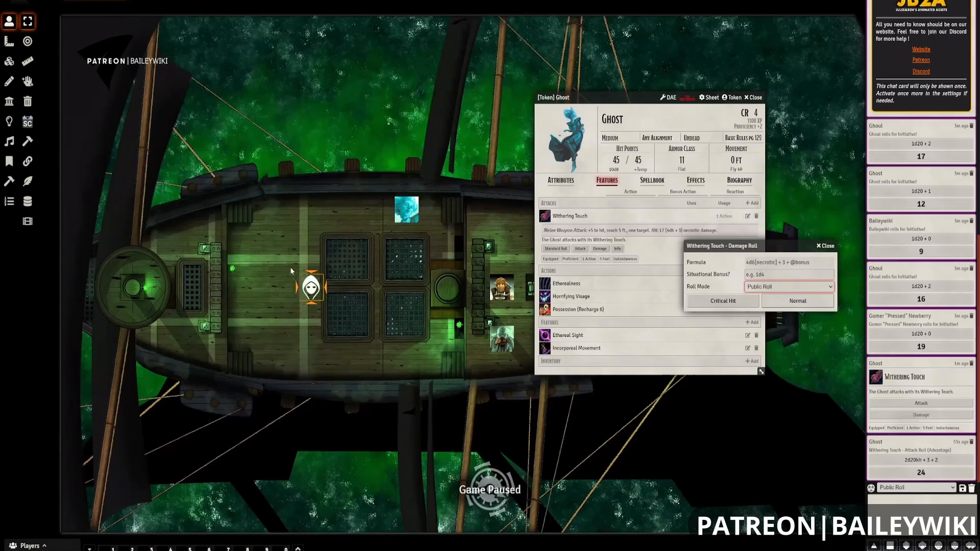
{"action": "left_click", "coordinate": [789, 275]}
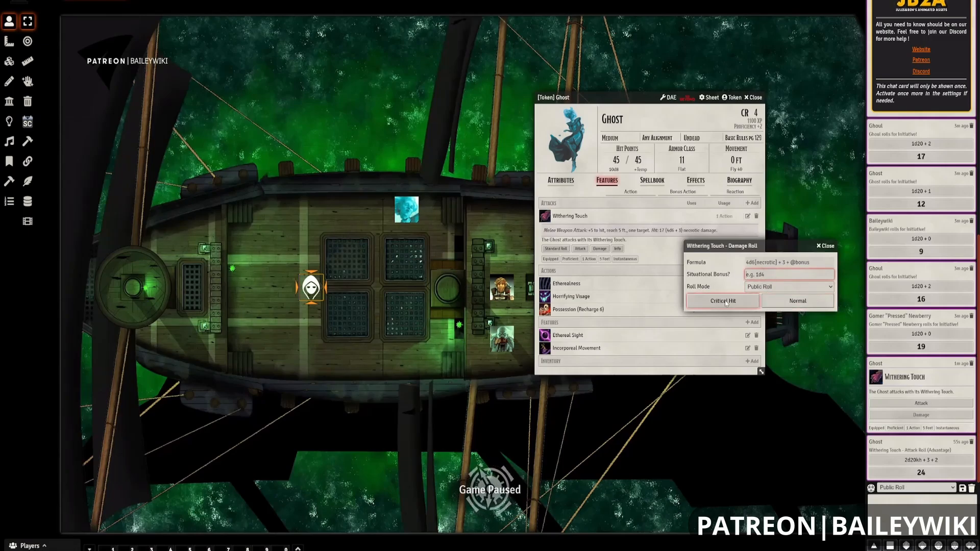
{"action": "left_click", "coordinate": [789, 275]}
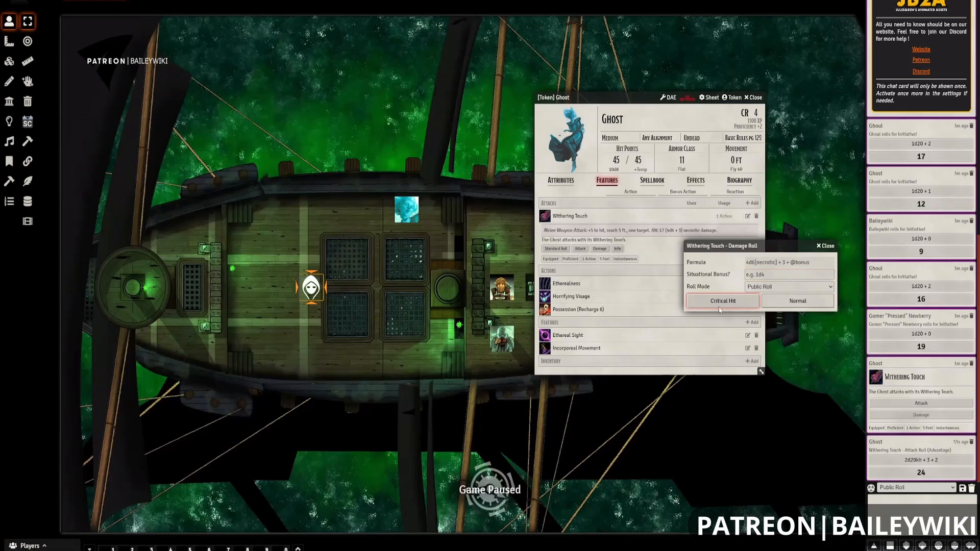
{"action": "left_click", "coordinate": [788, 286]}
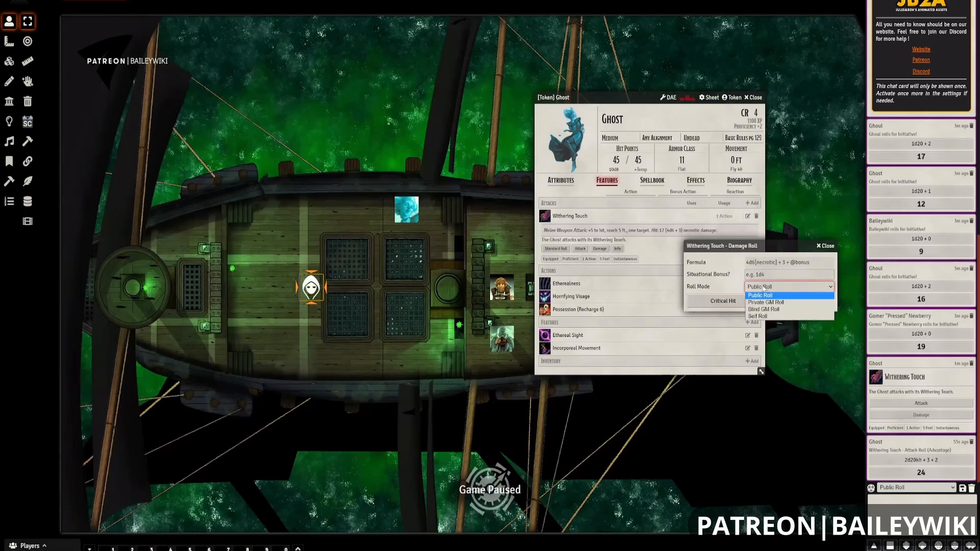
{"action": "left_click", "coordinate": [760, 294]}
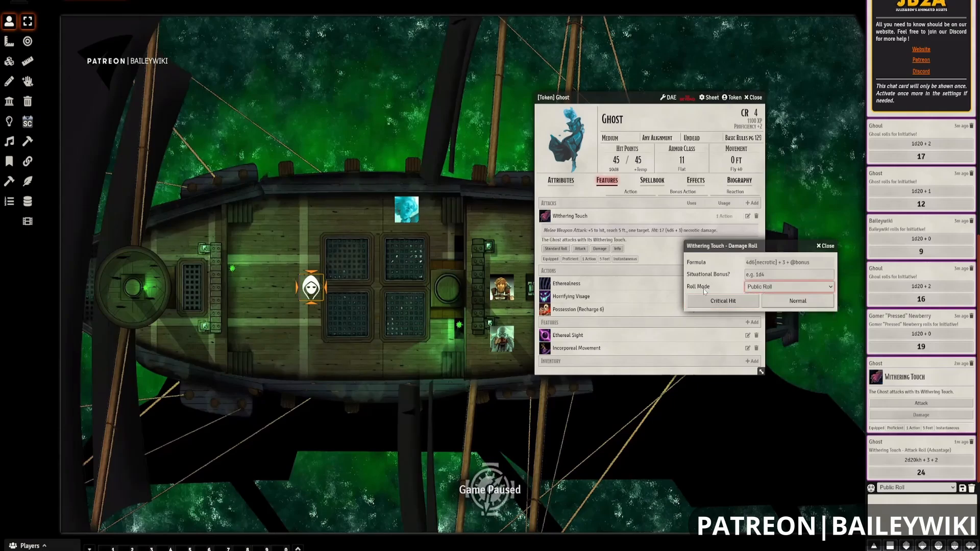
{"action": "left_click", "coordinate": [797, 300]}
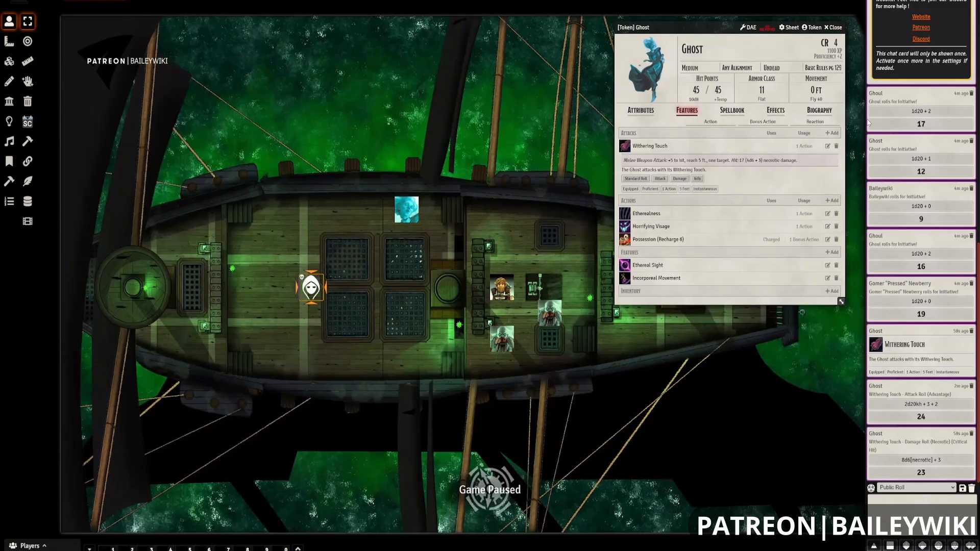
Step: Close the Ghost's sheet to leave the full ship deck in view
{"action": "left_click", "coordinate": [833, 26]}
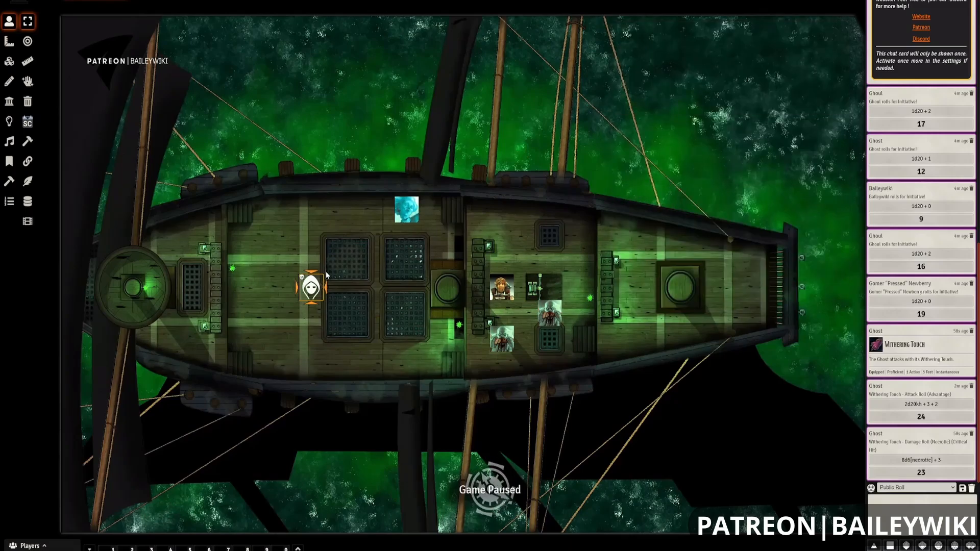
{"action": "mouse_move", "coordinate": [397, 228]}
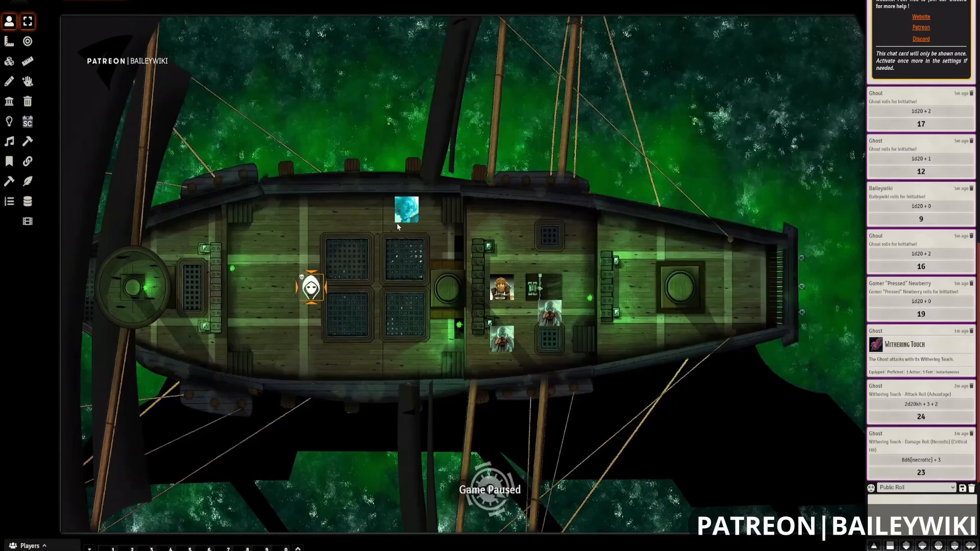
{"action": "mouse_move", "coordinate": [329, 274]}
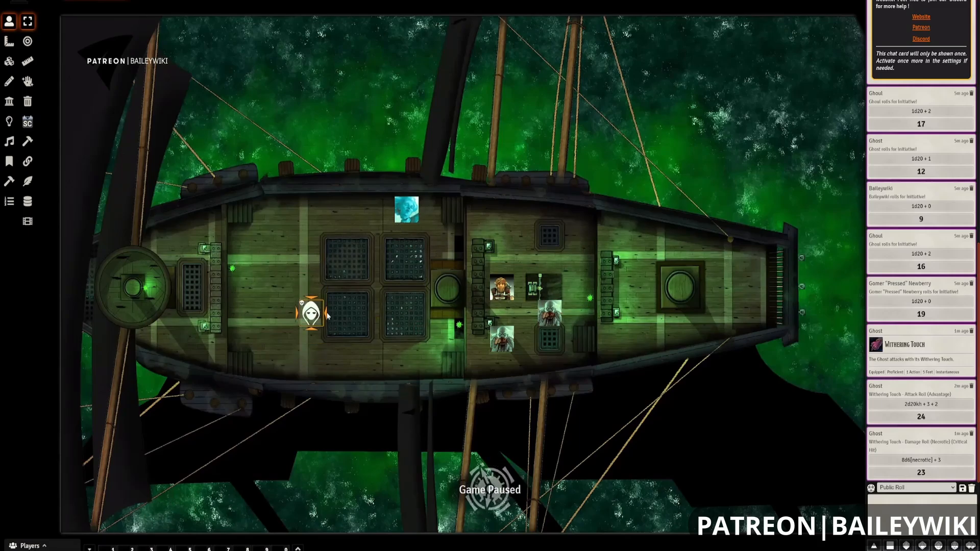
{"action": "mouse_move", "coordinate": [459, 256]}
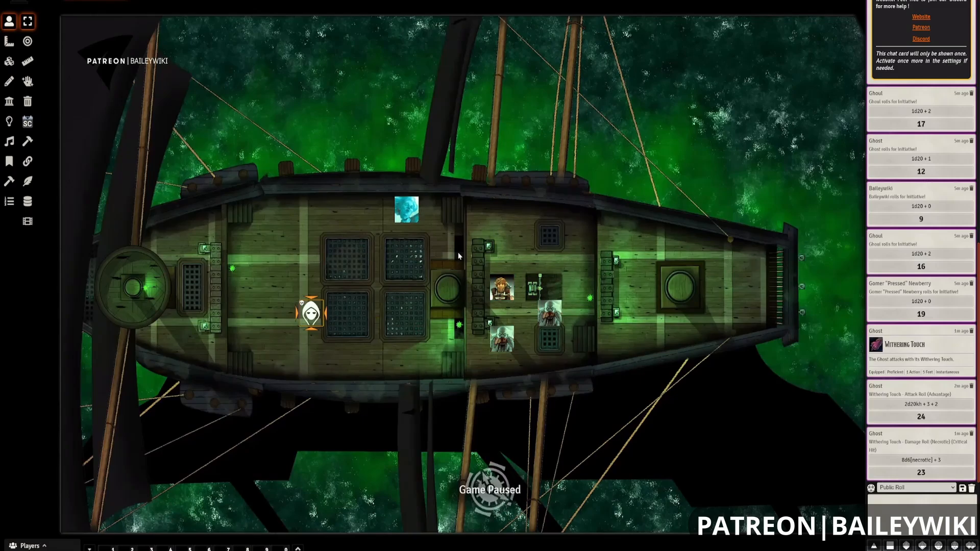
{"action": "mouse_move", "coordinate": [473, 391]}
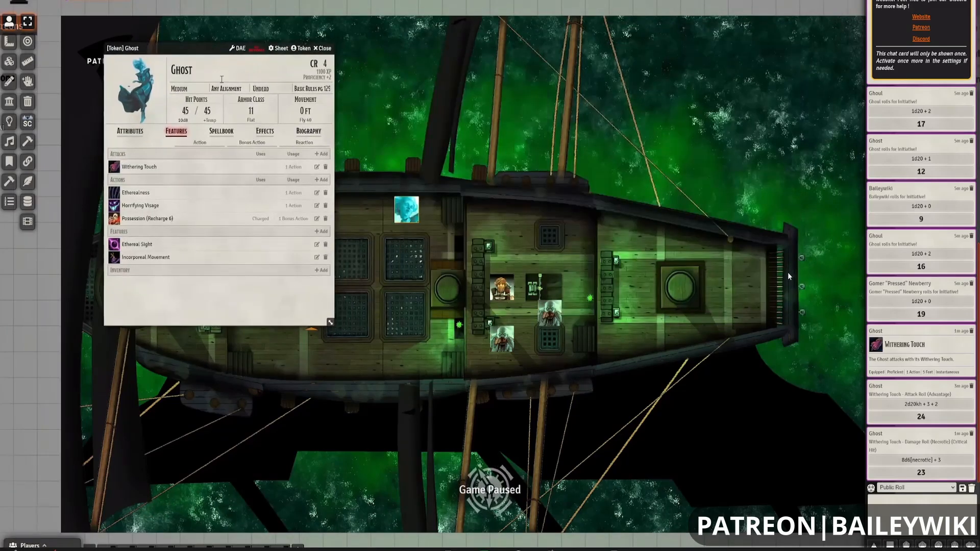
Step: Add Fireball to the Ghost's spellbook from the DDB Spells compendium filtered by 'fi', then show game settings
{"action": "left_click", "coordinate": [221, 132]}
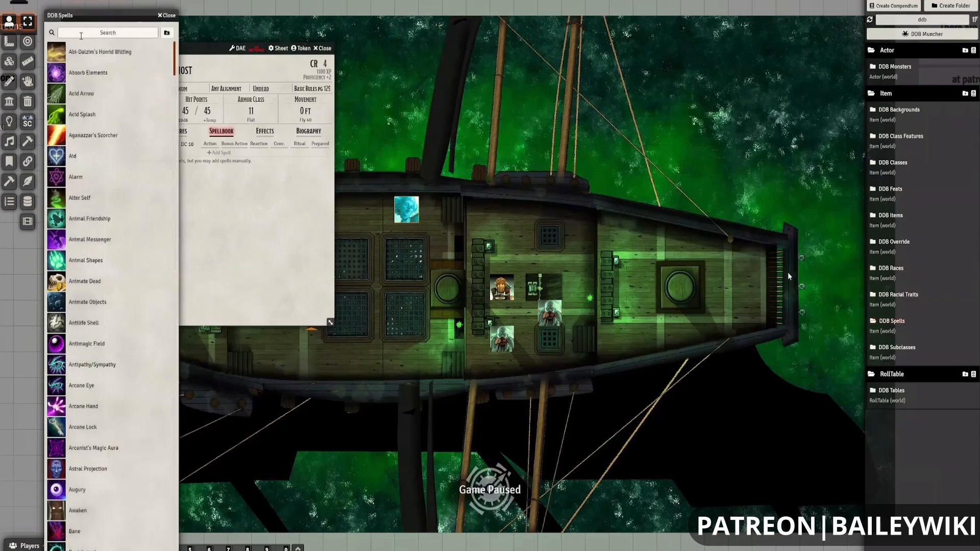
{"action": "type", "text": "fire"}
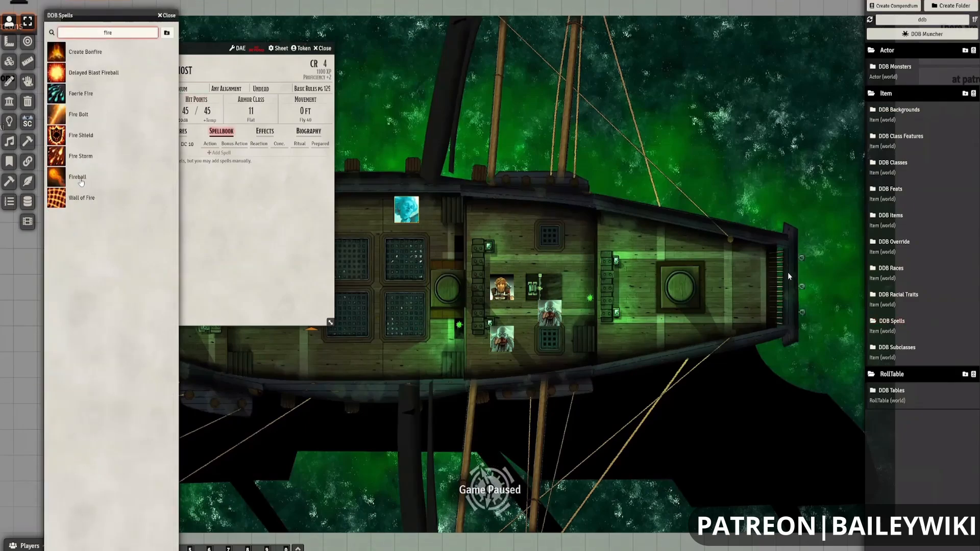
{"action": "left_click", "coordinate": [77, 176]}
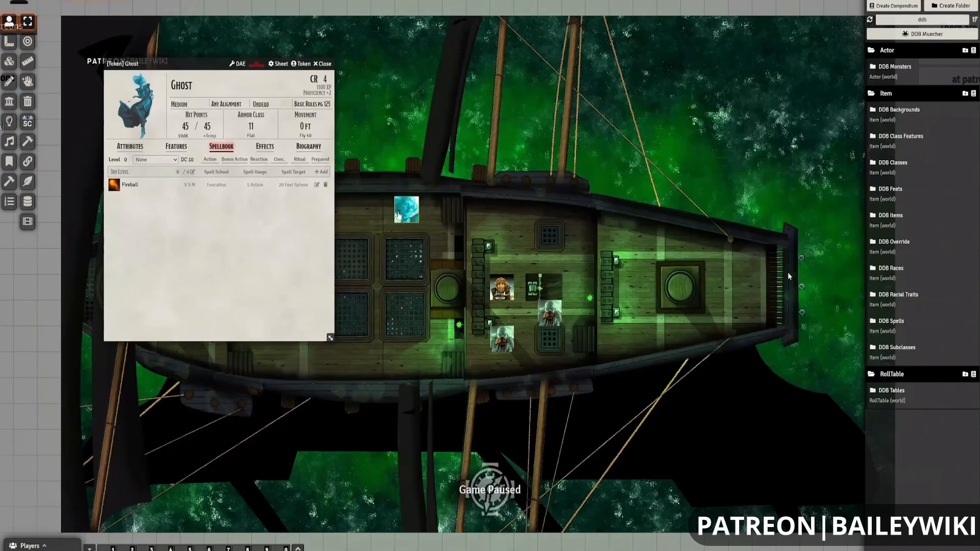
{"action": "left_click", "coordinate": [321, 63]}
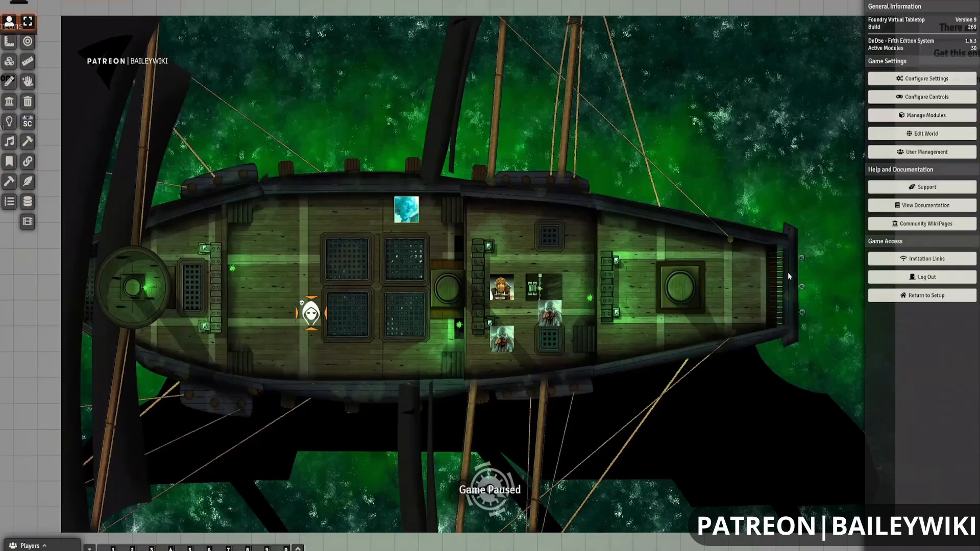
Step: Review the installed module list and save module settings, reloading the world
{"action": "left_click", "coordinate": [920, 115]}
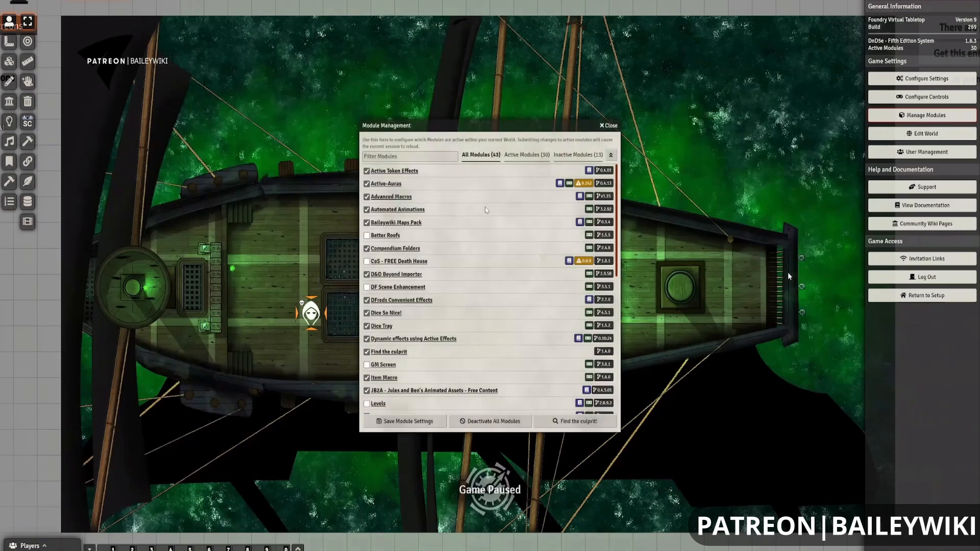
{"action": "scroll", "scroll_direction": "down", "scroll_amount": 3}
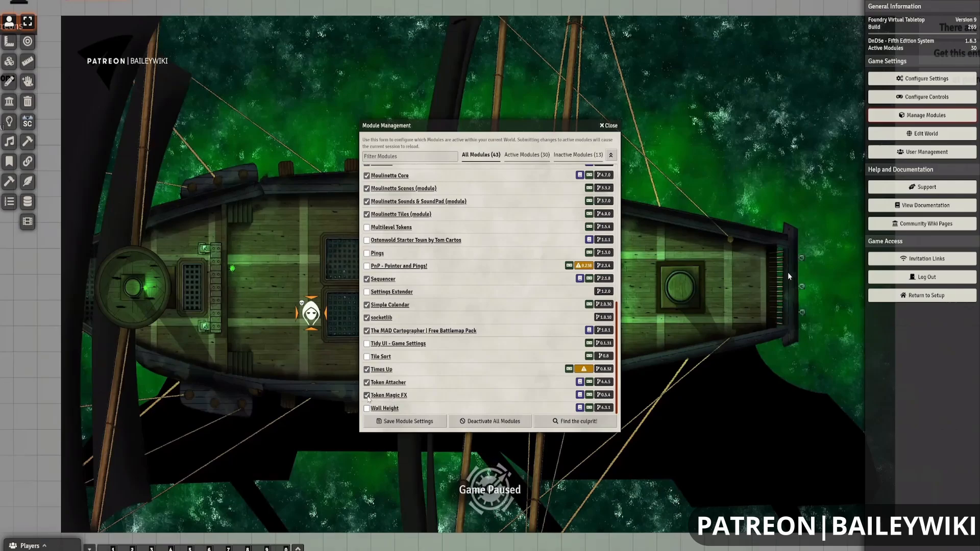
{"action": "left_click", "coordinate": [366, 394]}
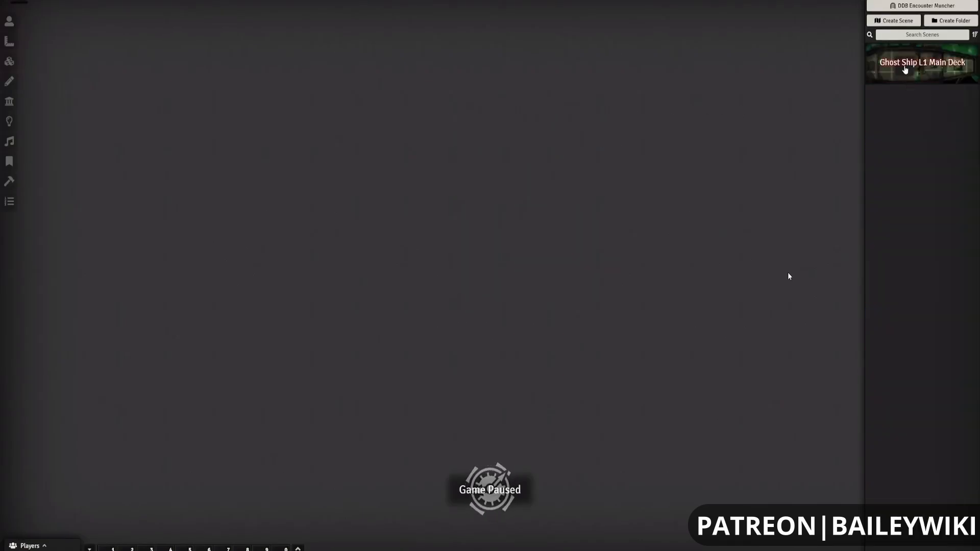
Step: View the Ghost Ship L1 Main Deck scene from the Scenes directory
{"action": "double_click", "coordinate": [920, 62]}
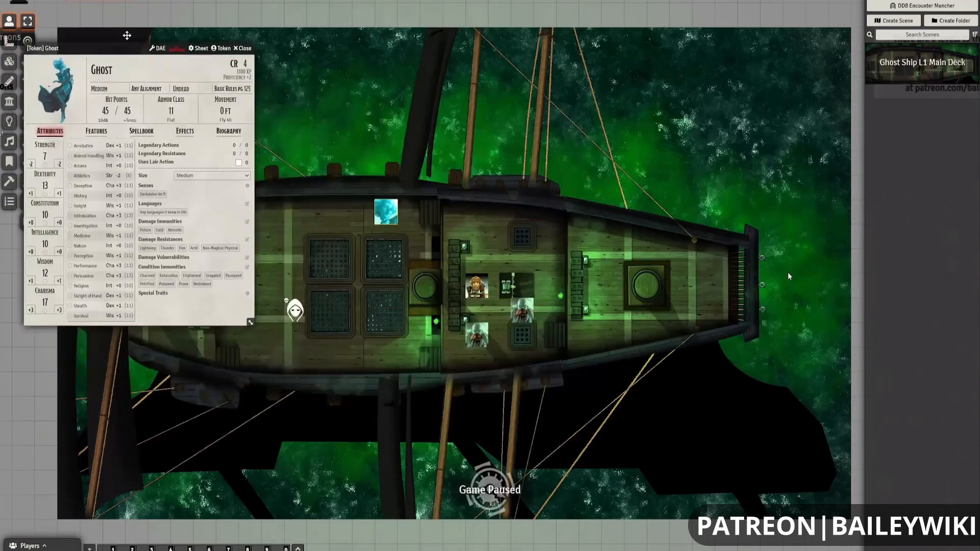
Step: Try casting Fireball from the Ghost's spellbook with Consume Spell Slot unticked, getting the no-3rd-level-slots warning
{"action": "left_click", "coordinate": [141, 131]}
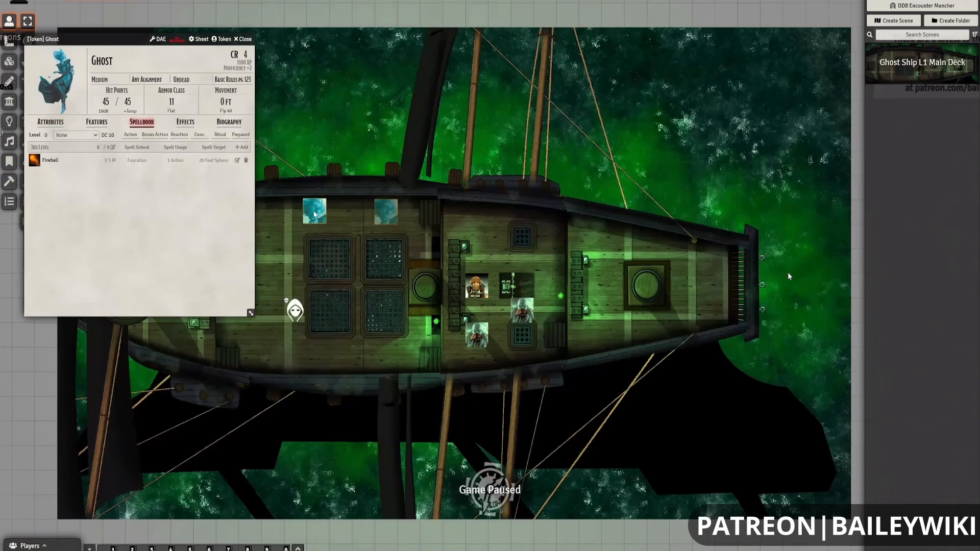
{"action": "left_click_drag", "start_coordinate": [144, 39], "coordinate": [105, 27]}
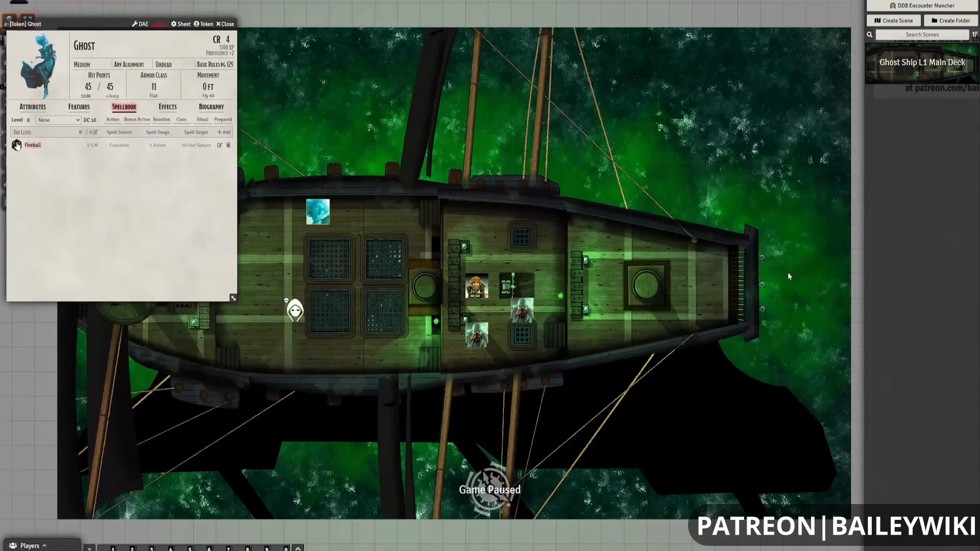
{"action": "left_click", "coordinate": [32, 145]}
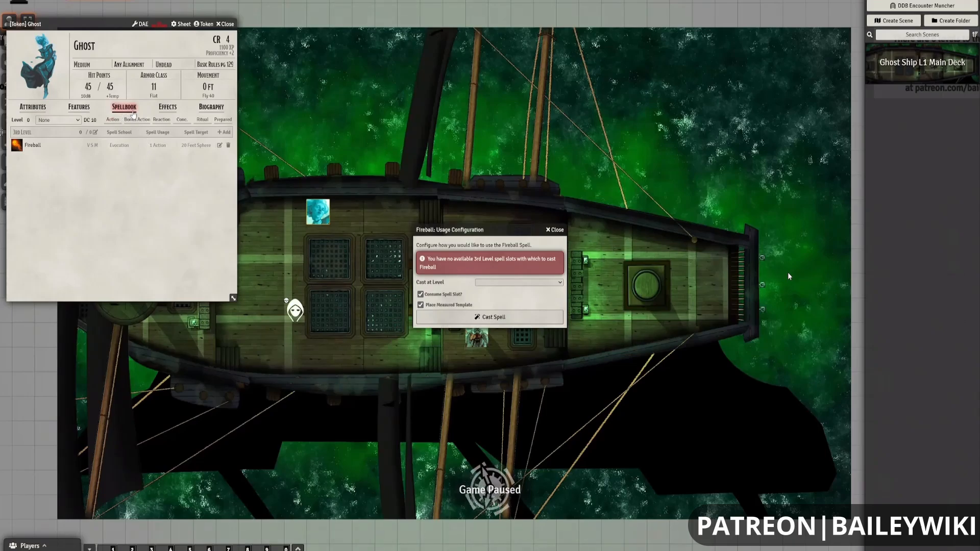
{"action": "mouse_move", "coordinate": [194, 153]}
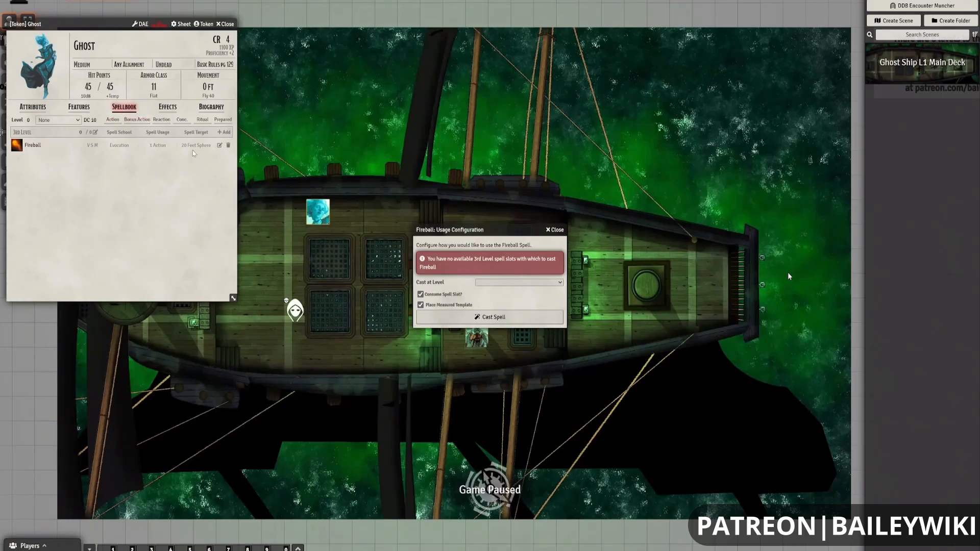
{"action": "left_click", "coordinate": [222, 131]}
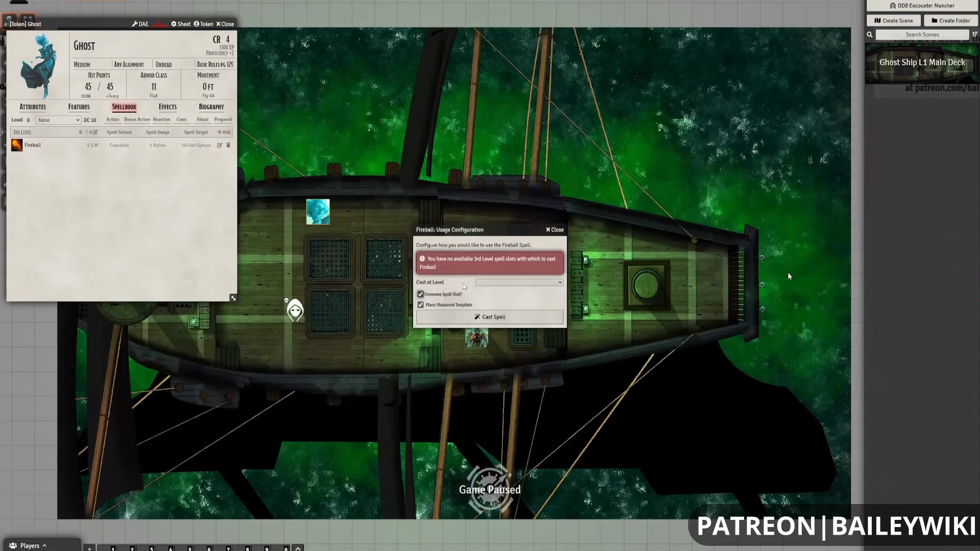
{"action": "left_click", "coordinate": [420, 294]}
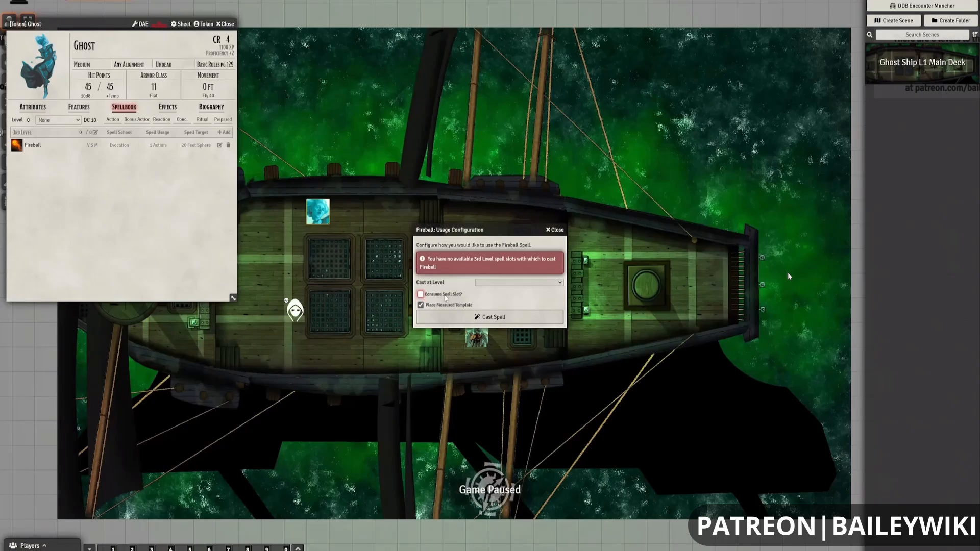
{"action": "left_click", "coordinate": [419, 305]}
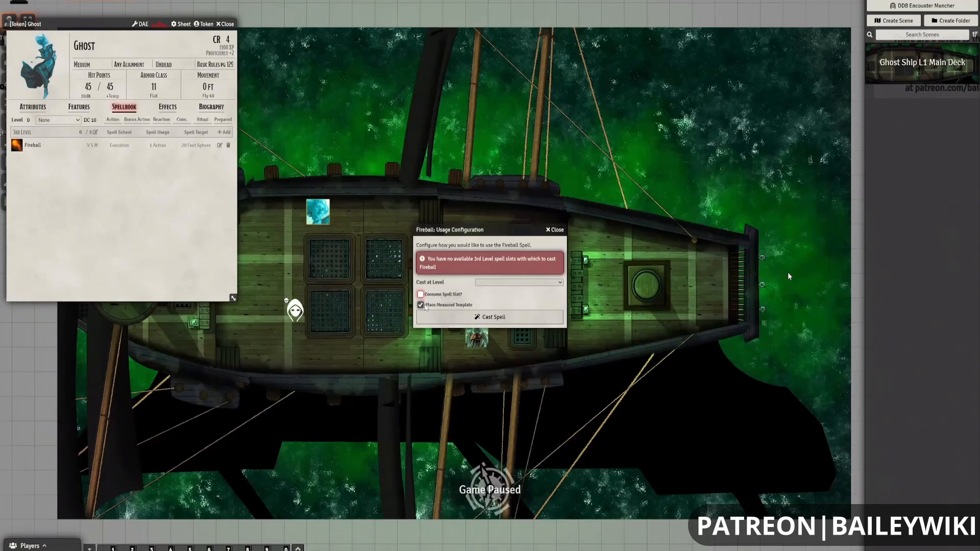
{"action": "left_click", "coordinate": [421, 305]}
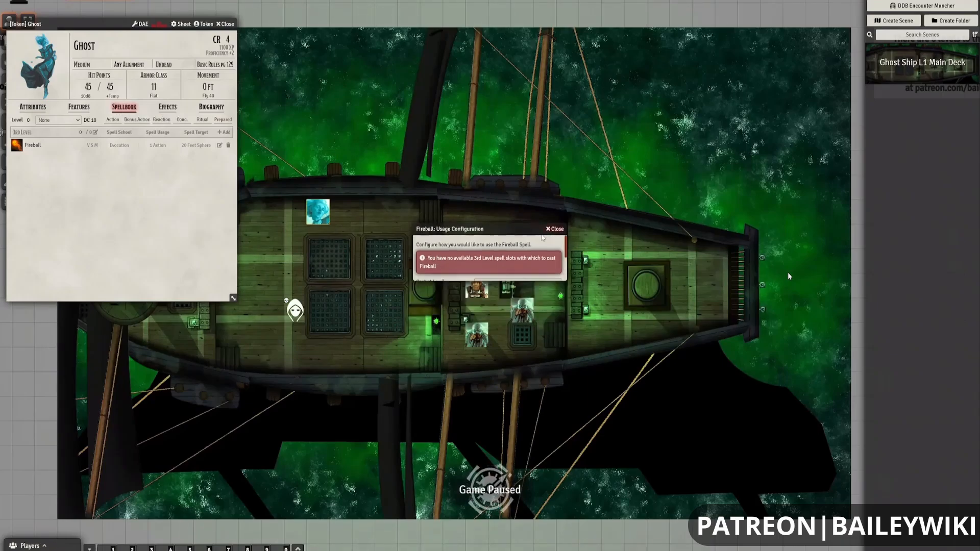
Step: Dismiss the usage dialog and cast Fireball again, now offered at 3rd level with 0 slots
{"action": "left_click", "coordinate": [552, 227]}
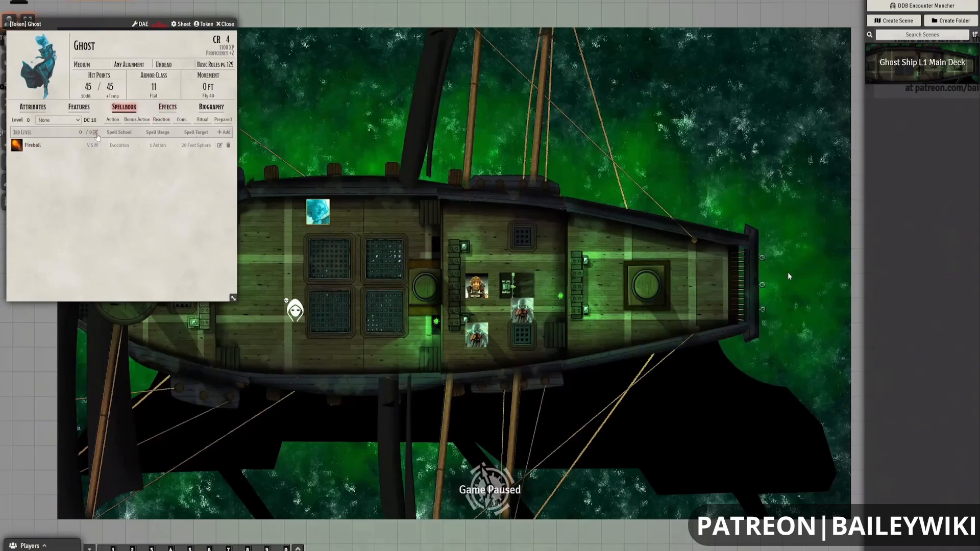
{"action": "mouse_move", "coordinate": [98, 134]}
{"action": "type", "text": "3"}
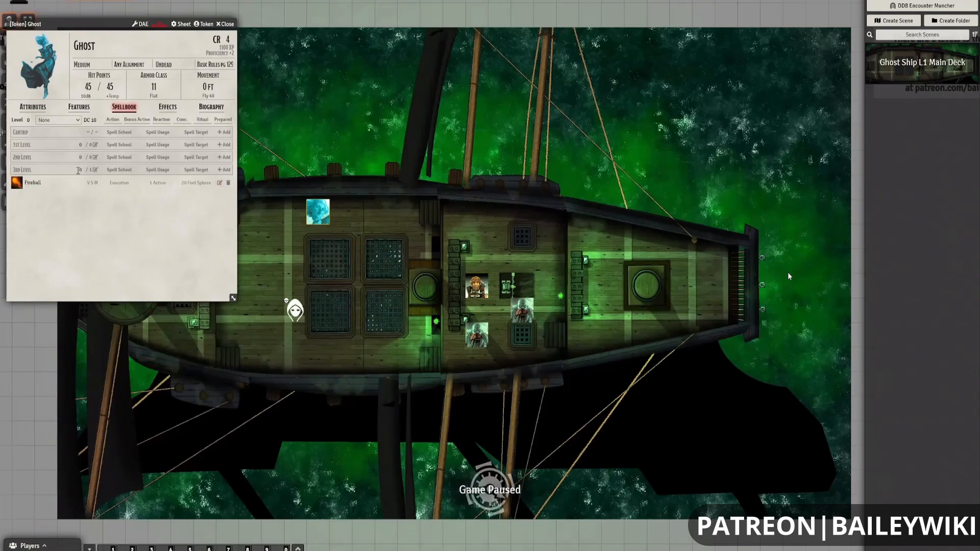
{"action": "left_click", "coordinate": [32, 182]}
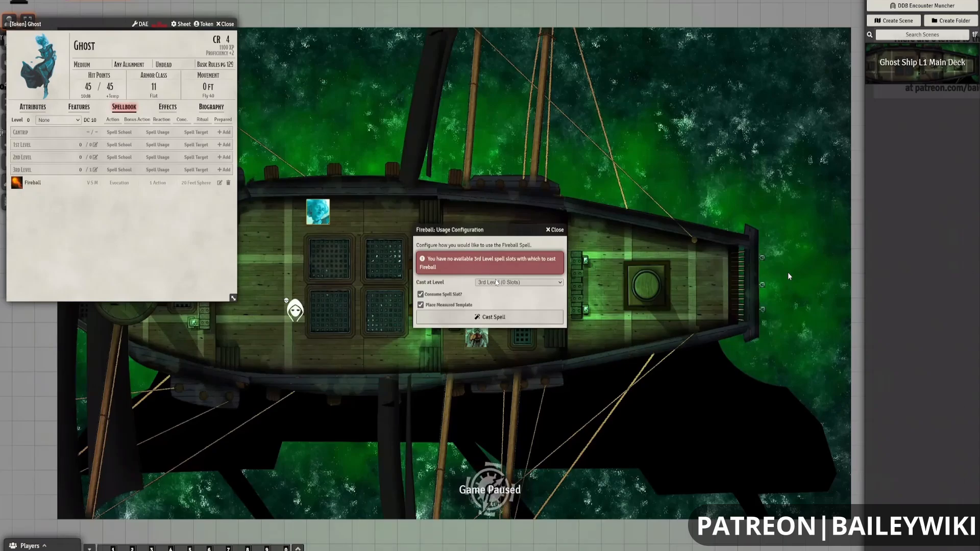
{"action": "left_click", "coordinate": [419, 293]}
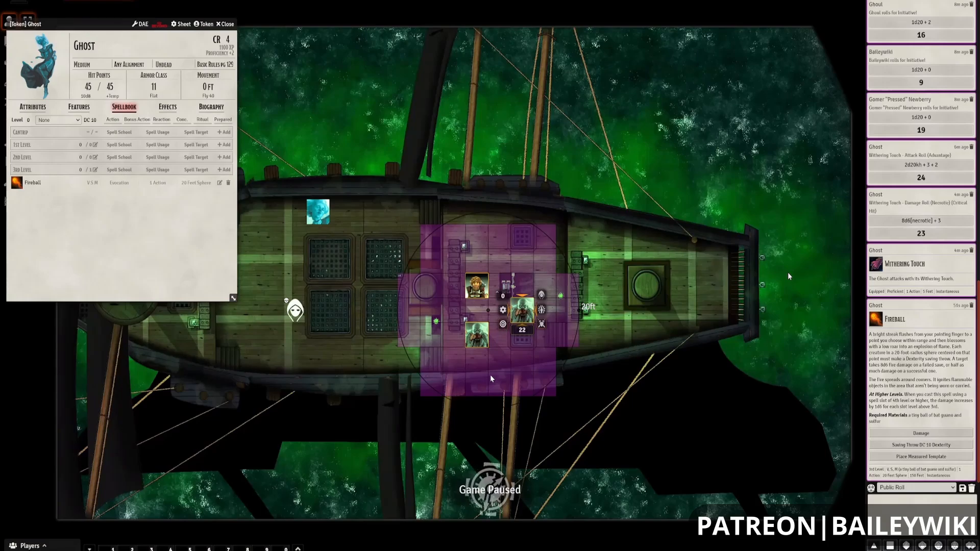
{"action": "mouse_move", "coordinate": [509, 326]}
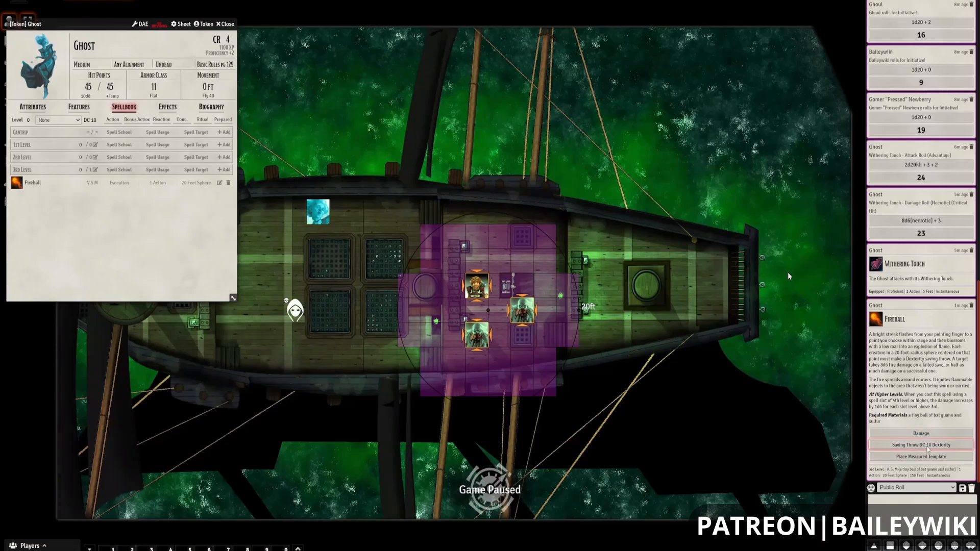
Step: Roll the targets' Dexterity saves (20, 5, 20) and Fireball's fire damage totaling 52
{"action": "left_click", "coordinate": [919, 443]}
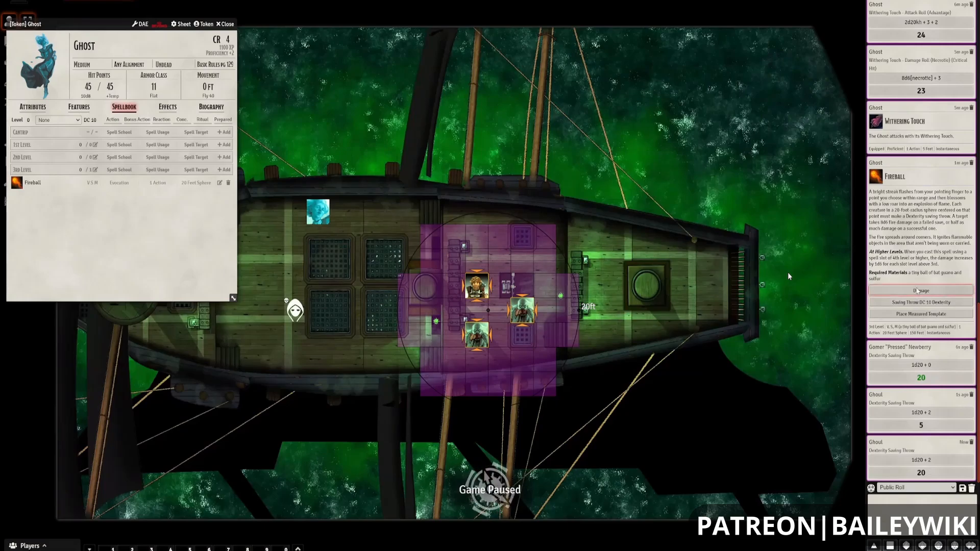
{"action": "left_click", "coordinate": [920, 290]}
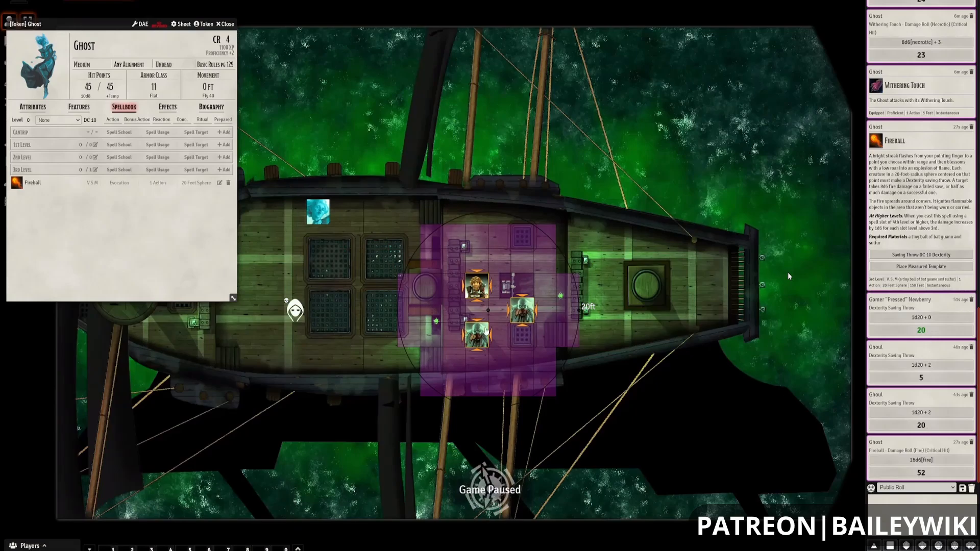
{"action": "mouse_move", "coordinate": [792, 344]}
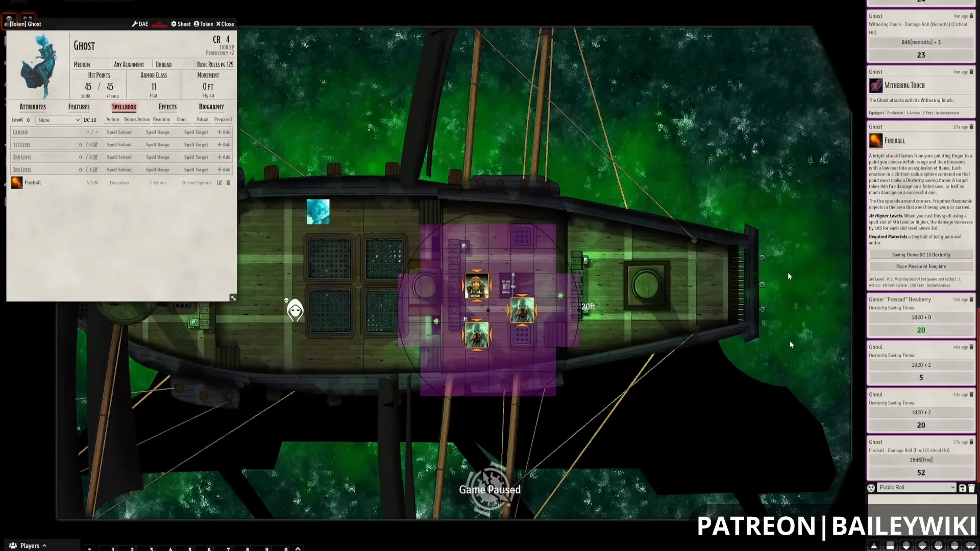
{"action": "mouse_move", "coordinate": [631, 299]}
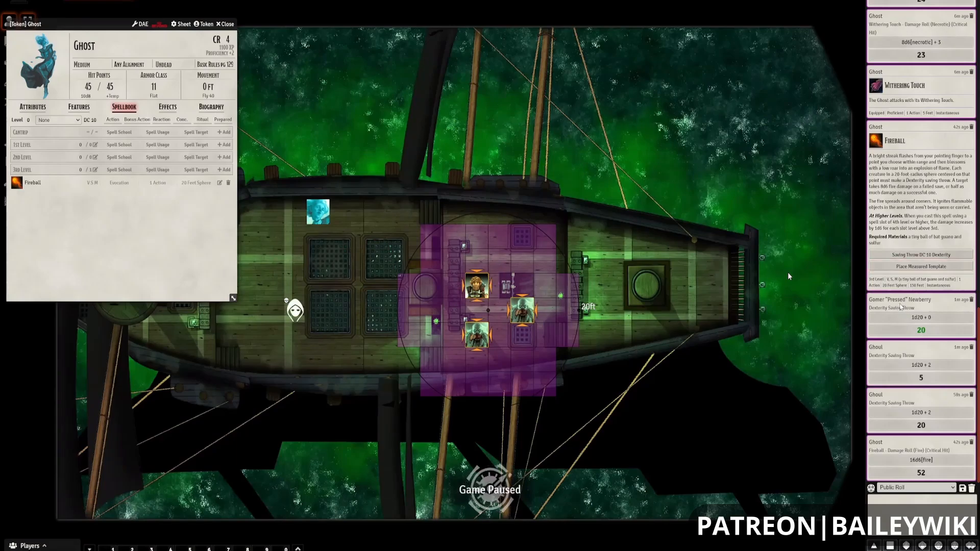
{"action": "mouse_move", "coordinate": [597, 340]}
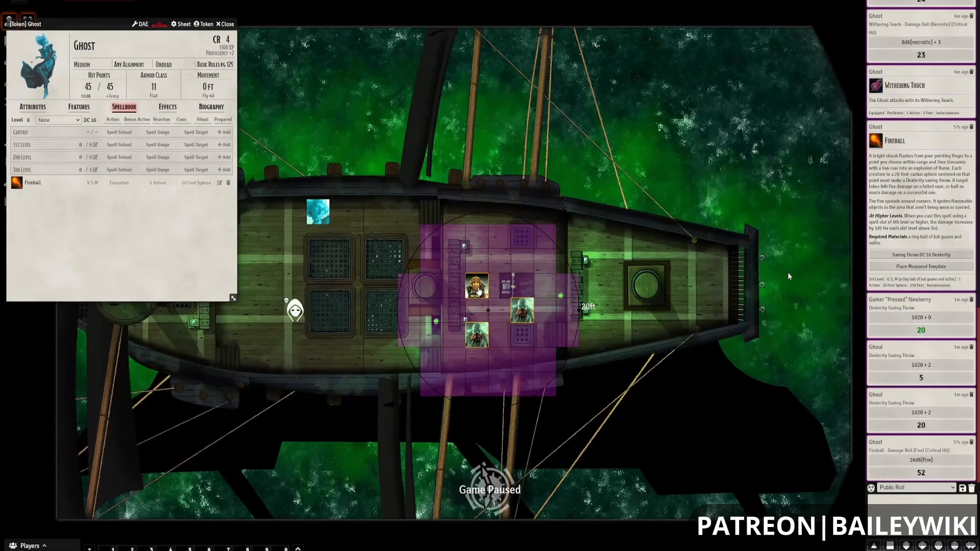
Step: View the Apply Damage options on the chat card and close the Ghost's character sheet
{"action": "left_click", "coordinate": [477, 288]}
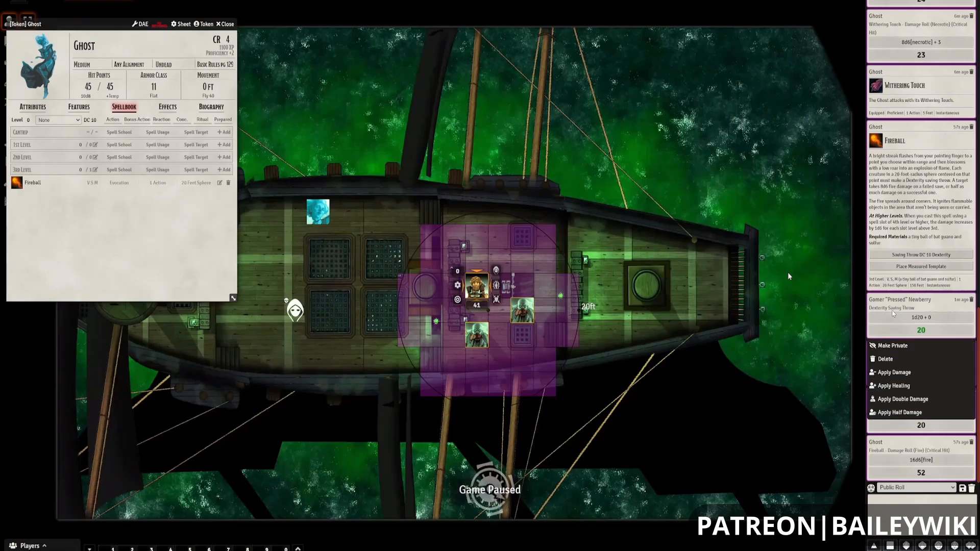
{"action": "mouse_move", "coordinate": [747, 288]}
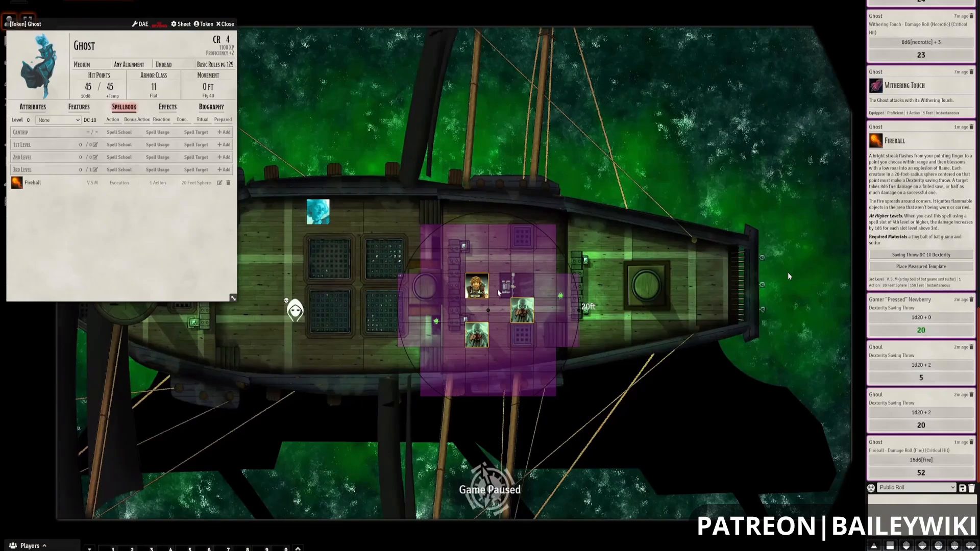
{"action": "mouse_move", "coordinate": [549, 351]}
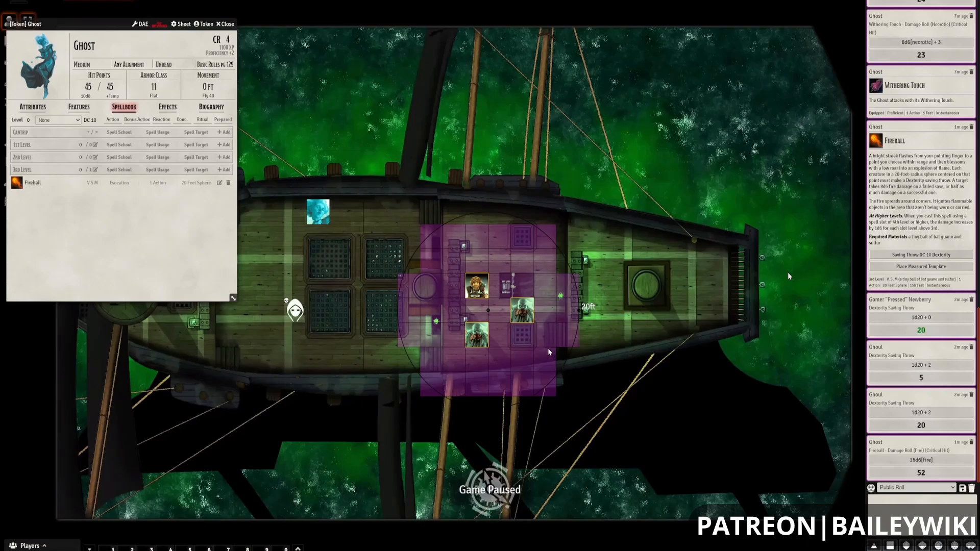
{"action": "mouse_move", "coordinate": [363, 115]}
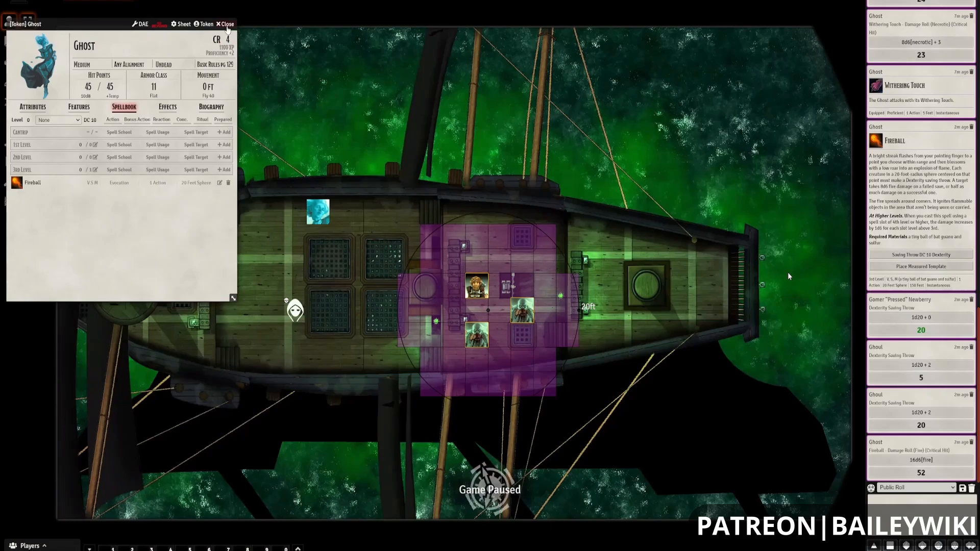
{"action": "mouse_move", "coordinate": [618, 320]}
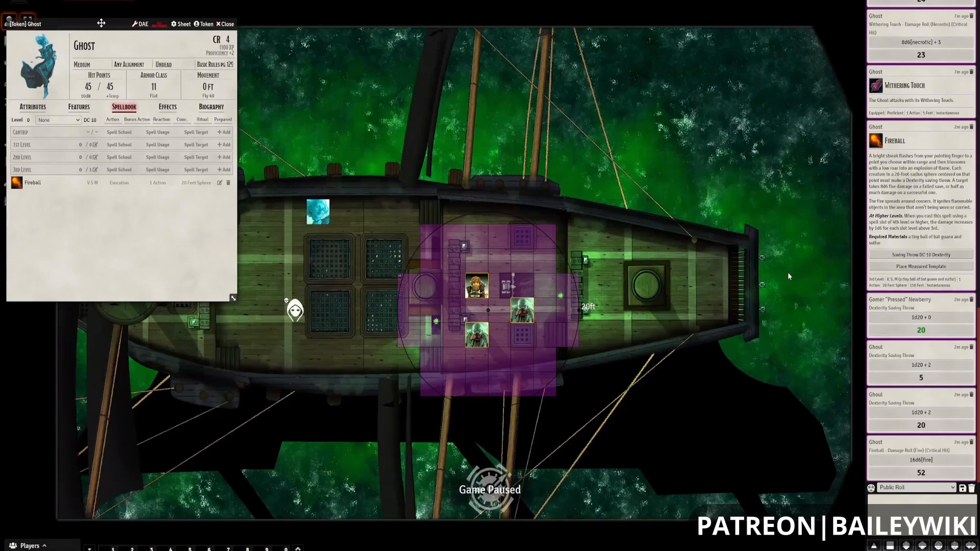
{"action": "left_click", "coordinate": [225, 24]}
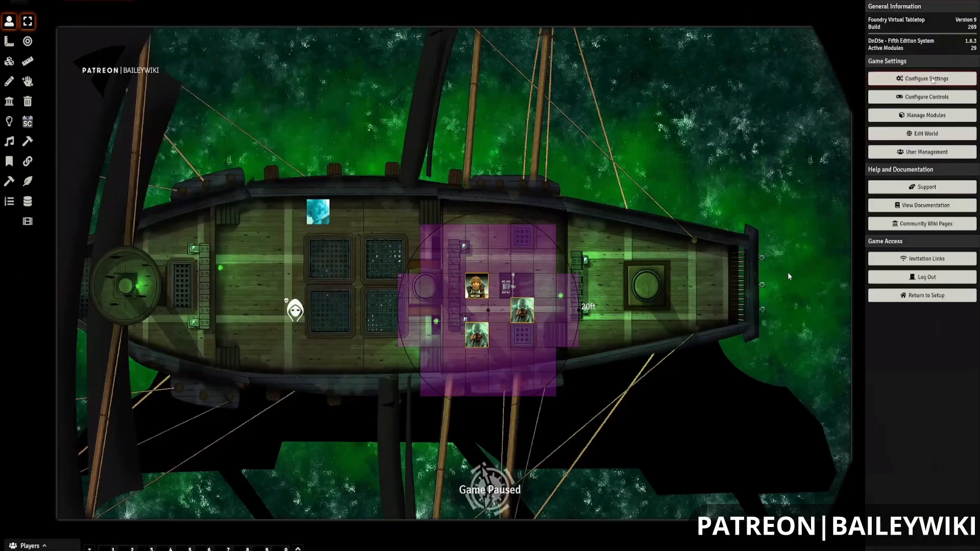
Step: Enable Left-Click to Release Objects in Core Settings and save the changes
{"action": "left_click", "coordinate": [921, 79]}
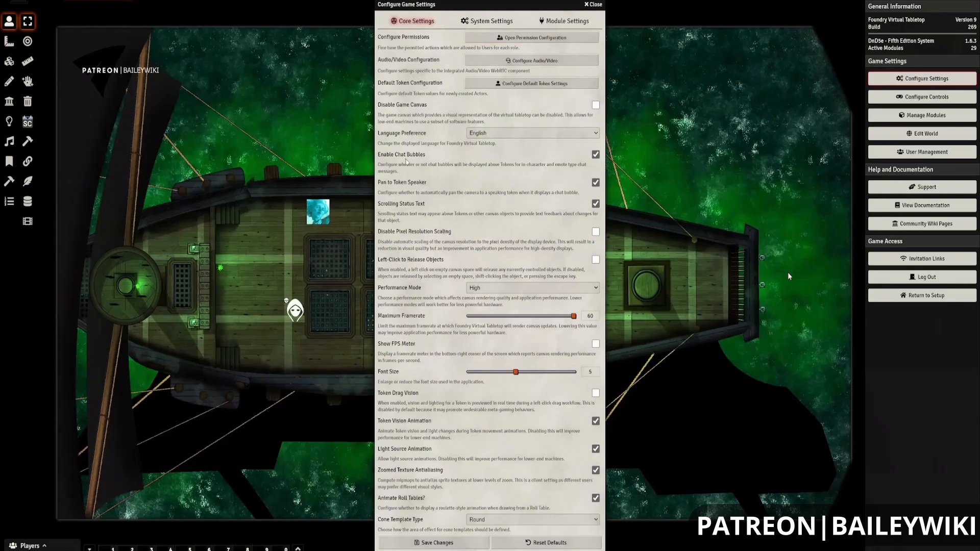
{"action": "mouse_move", "coordinate": [472, 183]}
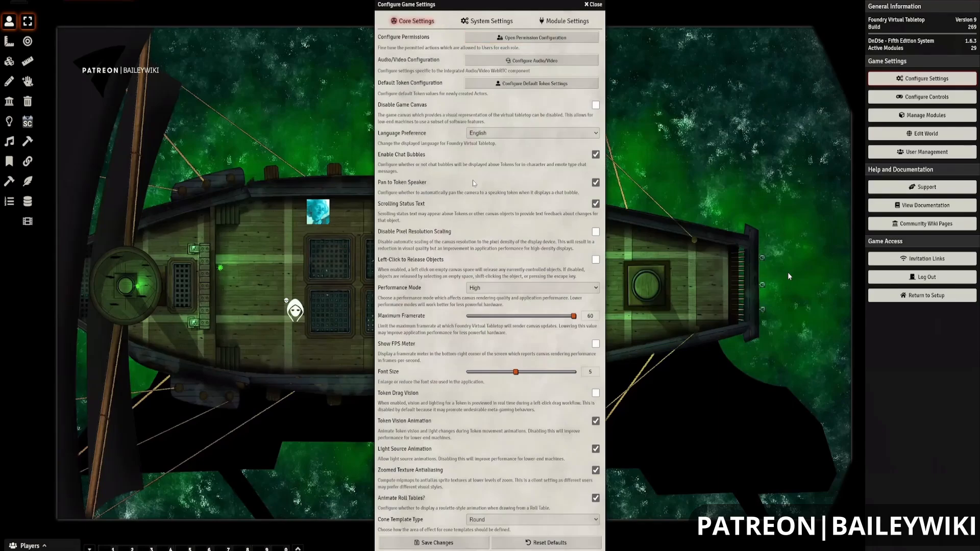
{"action": "mouse_move", "coordinate": [443, 281]}
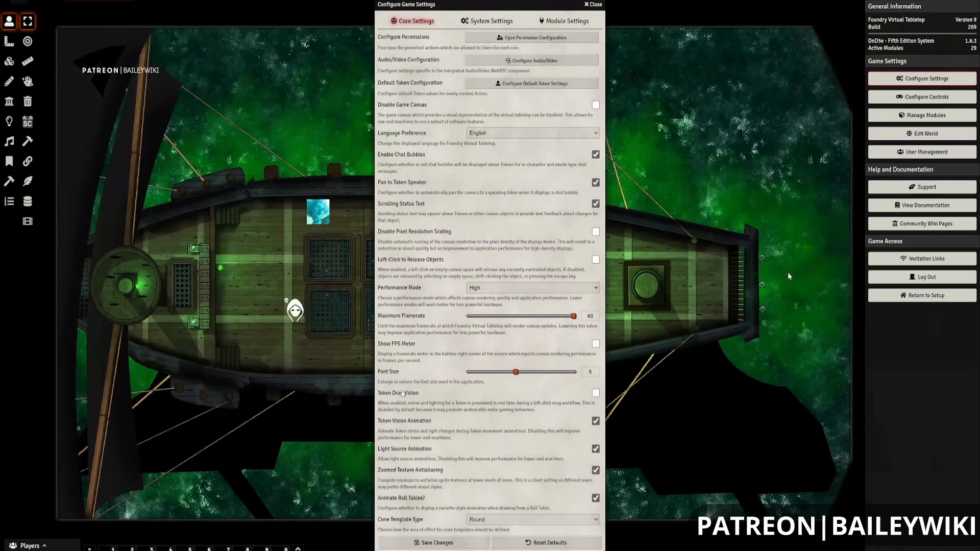
{"action": "left_click", "coordinate": [594, 259]}
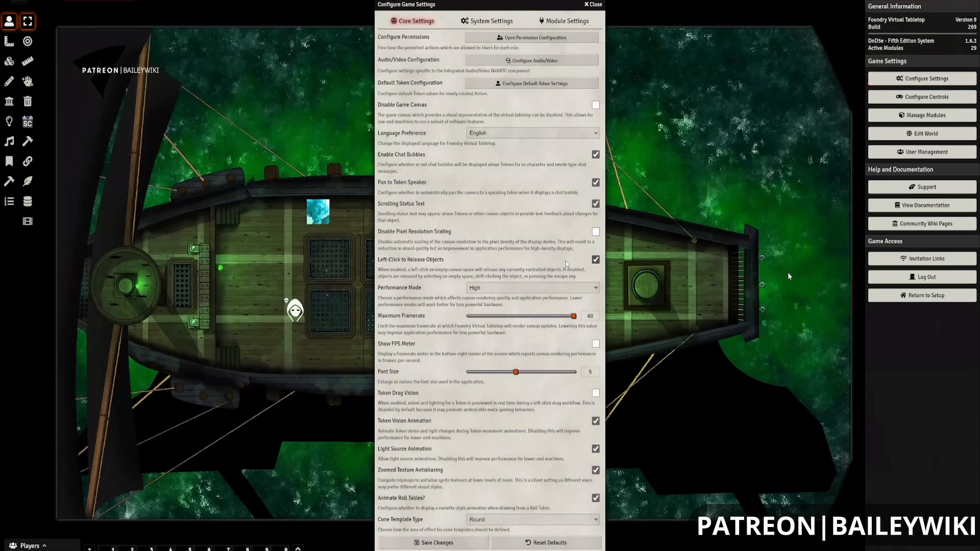
{"action": "left_click", "coordinate": [590, 4]}
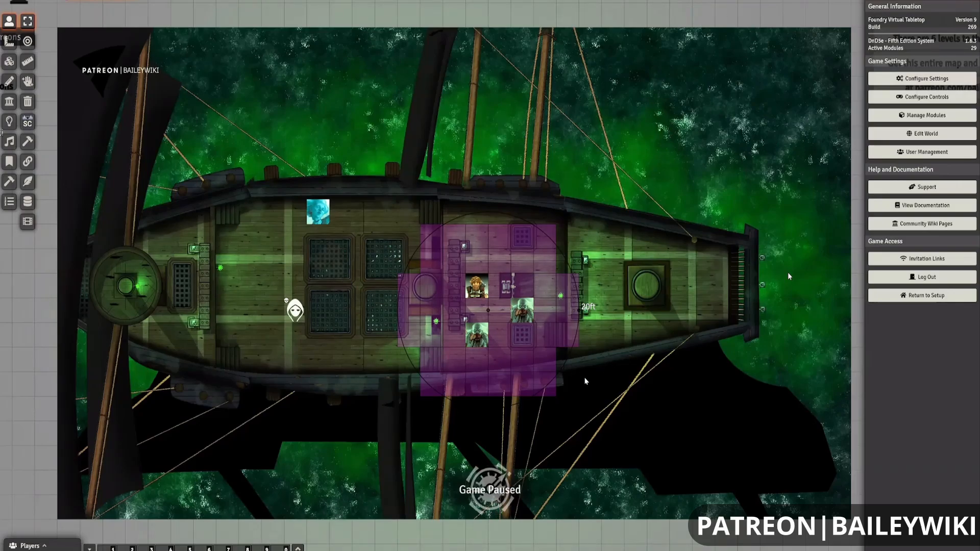
{"action": "mouse_move", "coordinate": [406, 283]}
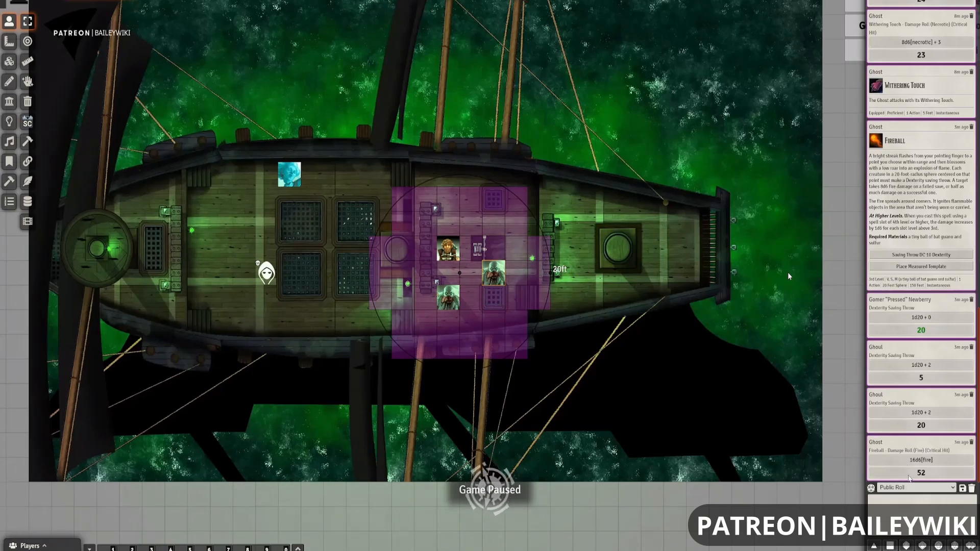
{"action": "mouse_move", "coordinate": [709, 324]}
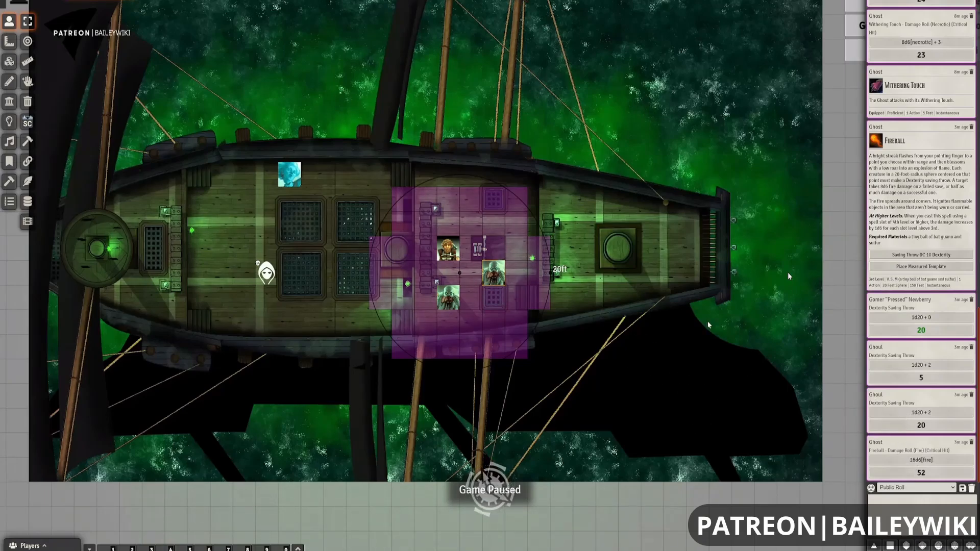
{"action": "mouse_move", "coordinate": [581, 353]}
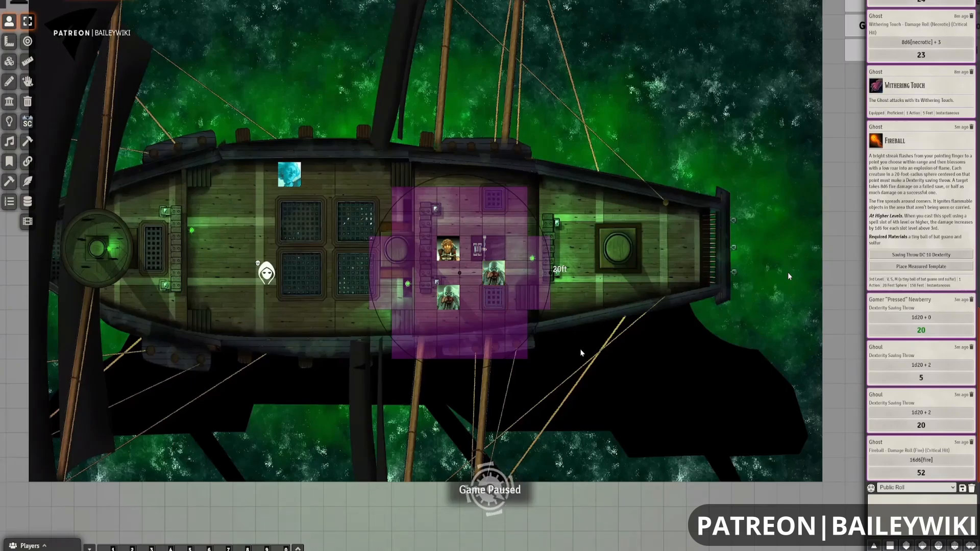
{"action": "mouse_move", "coordinate": [441, 314]}
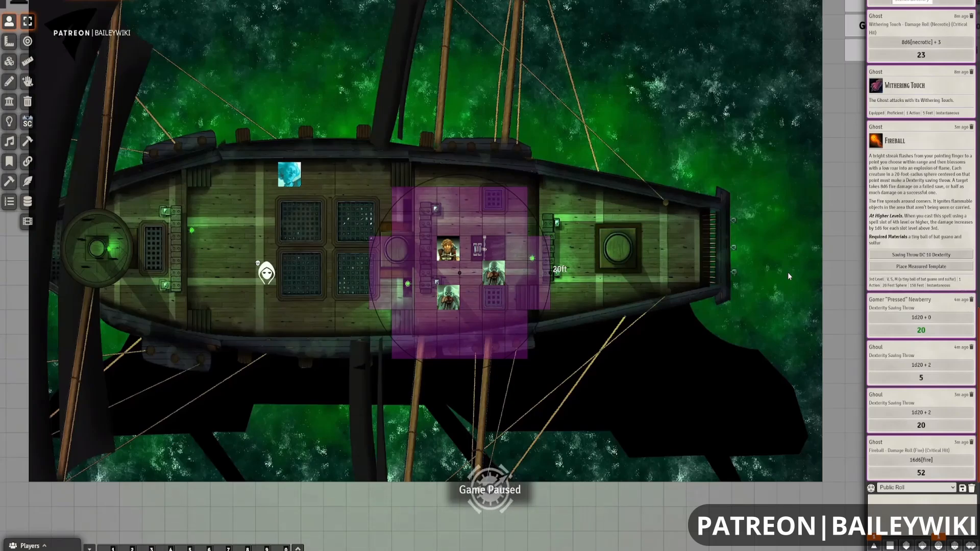
{"action": "mouse_move", "coordinate": [62, 236]}
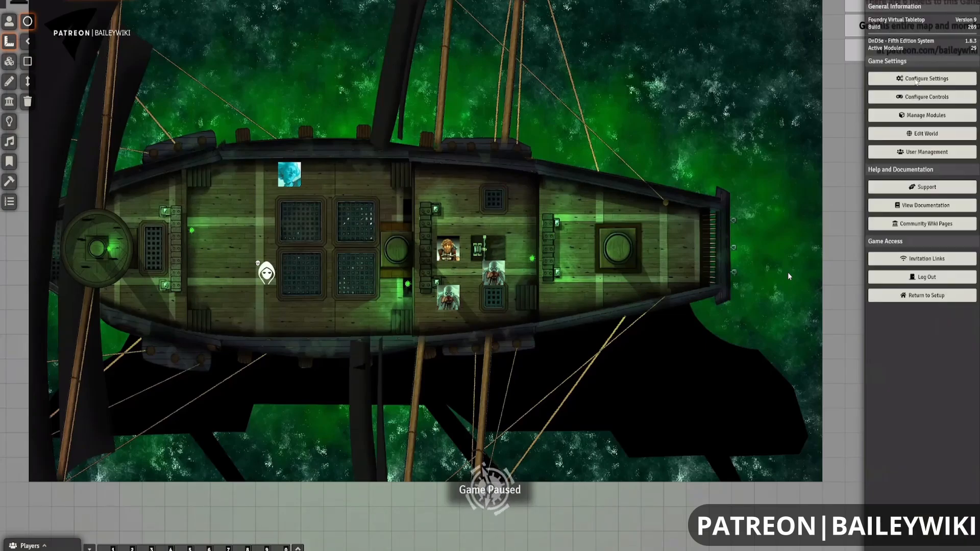
Step: Show the Manage Modules list with 29 active modules
{"action": "left_click", "coordinate": [925, 115]}
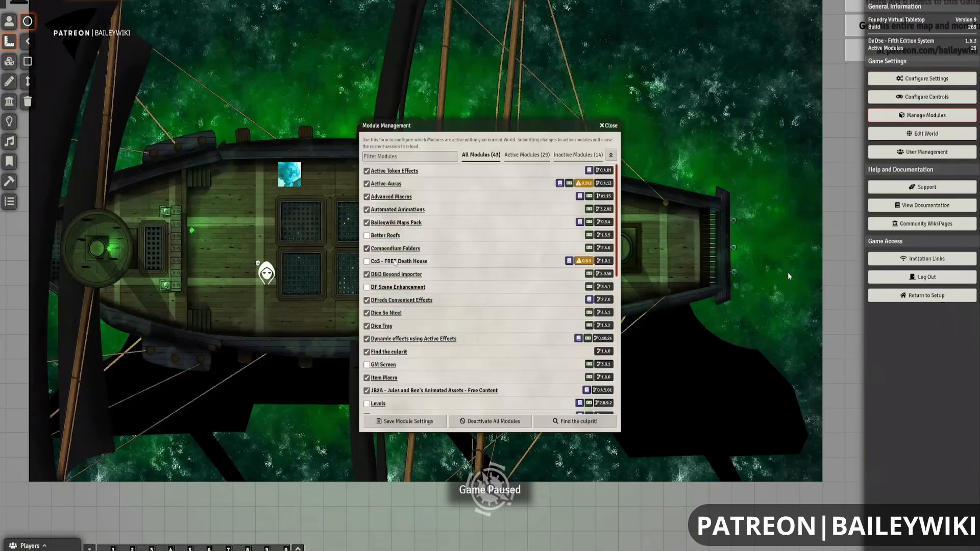
Step: Reopen Fireball's usage configuration from the Ghost's spellbook, warning of no 3rd-level slots
{"action": "scroll", "scroll_direction": "down", "scroll_amount": 3}
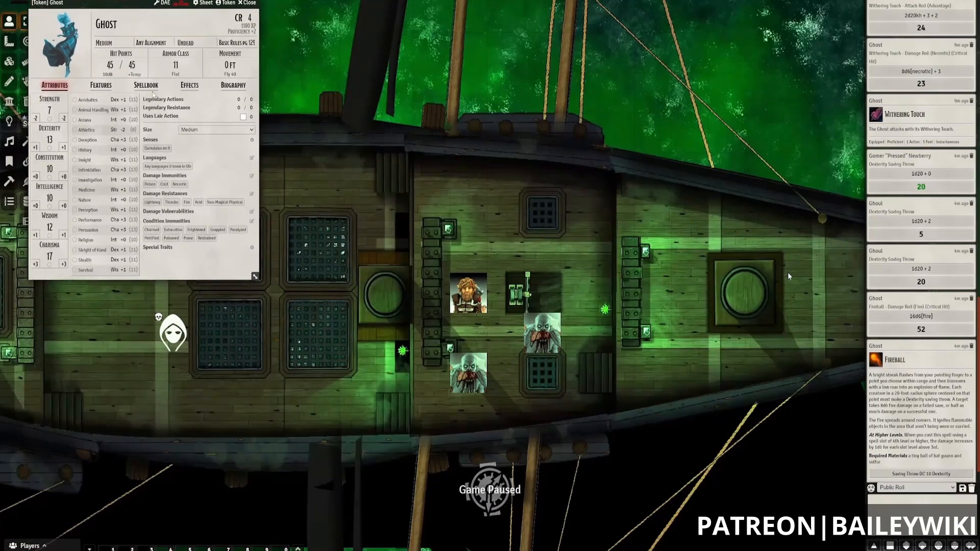
{"action": "left_click", "coordinate": [146, 84]}
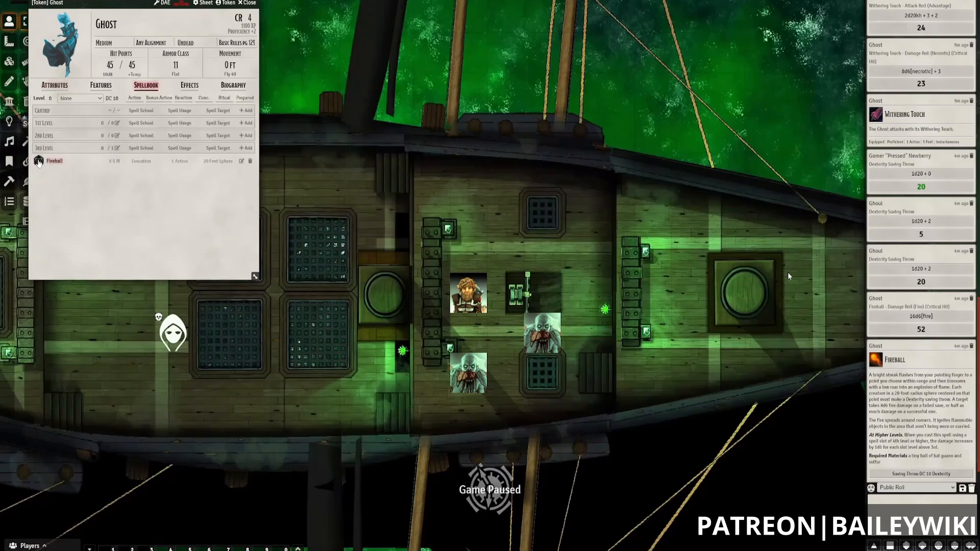
{"action": "left_click", "coordinate": [54, 160]}
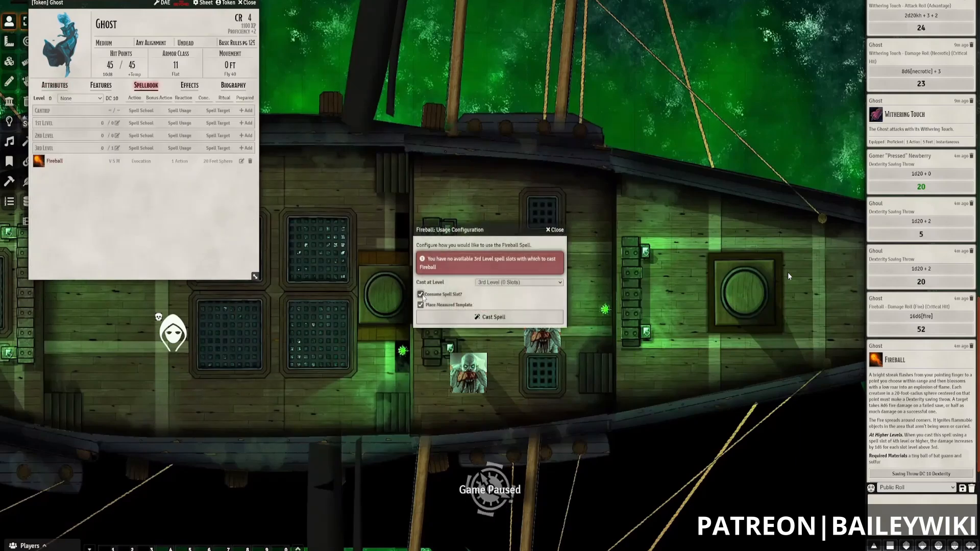